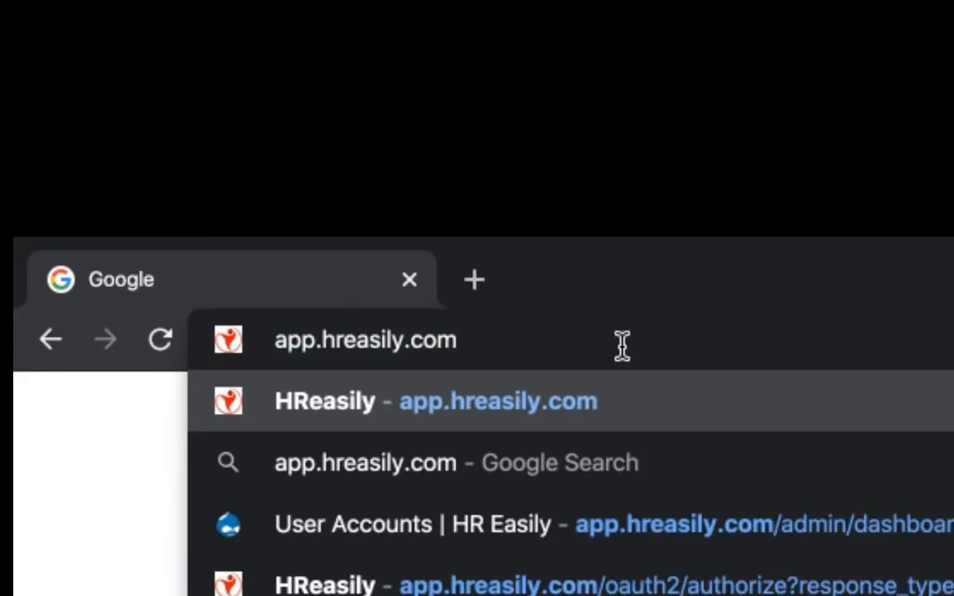
Go to app.hreasily.com and log in to reach the company dashboard
{"action": "left_click", "coordinate": [497, 401]}
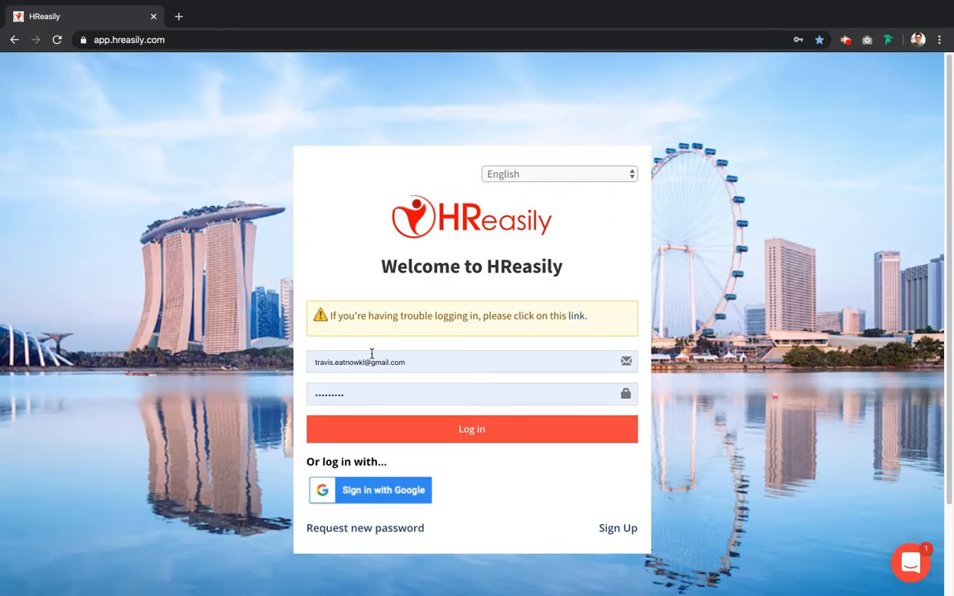
{"action": "mouse_move", "coordinate": [389, 387]}
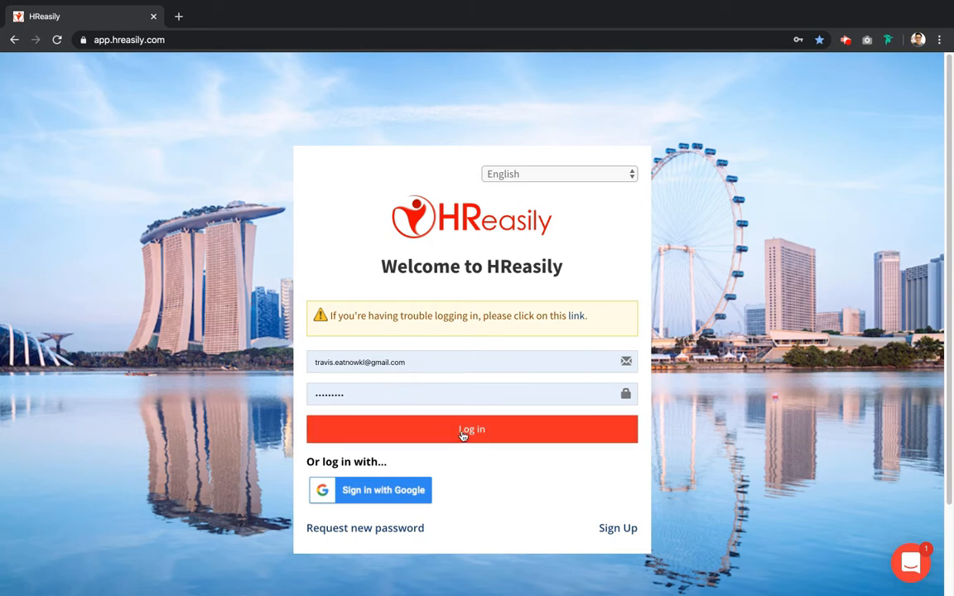
{"action": "left_click", "coordinate": [471, 429]}
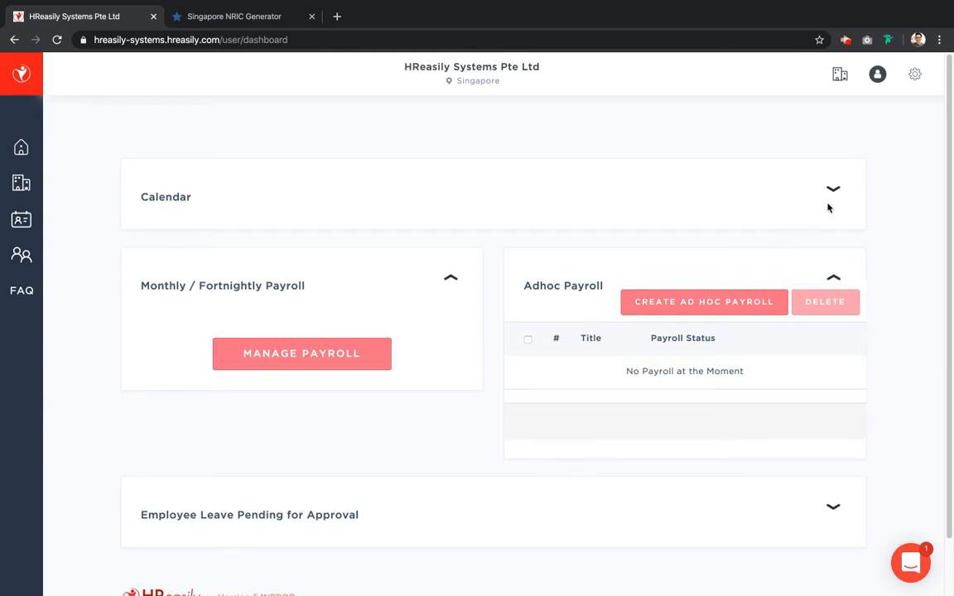
Expand the Calendar panel showing March 2020 and scroll through the dashboard sections
{"action": "left_click", "coordinate": [833, 188]}
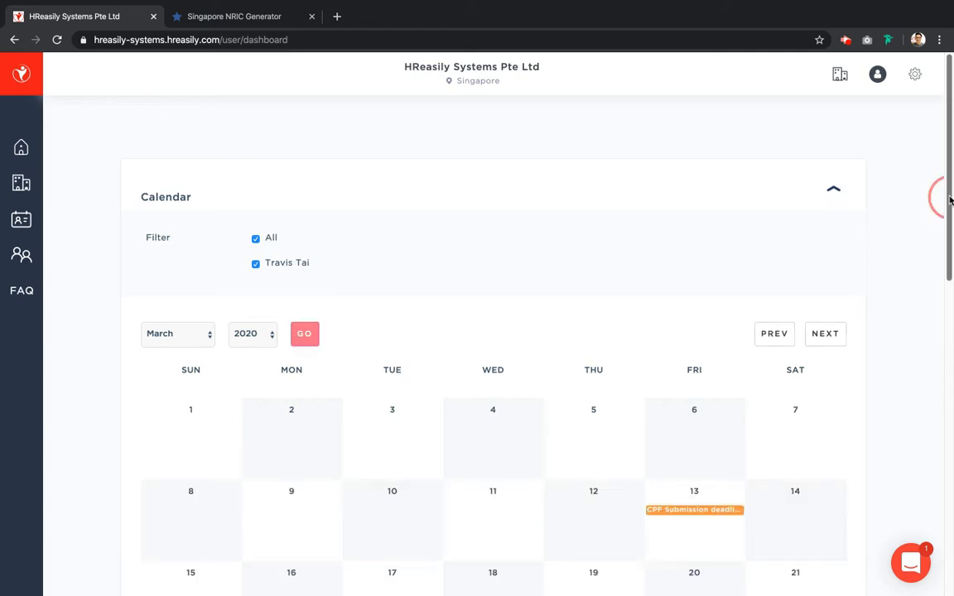
{"action": "scroll", "scroll_direction": "down", "scroll_amount": 3}
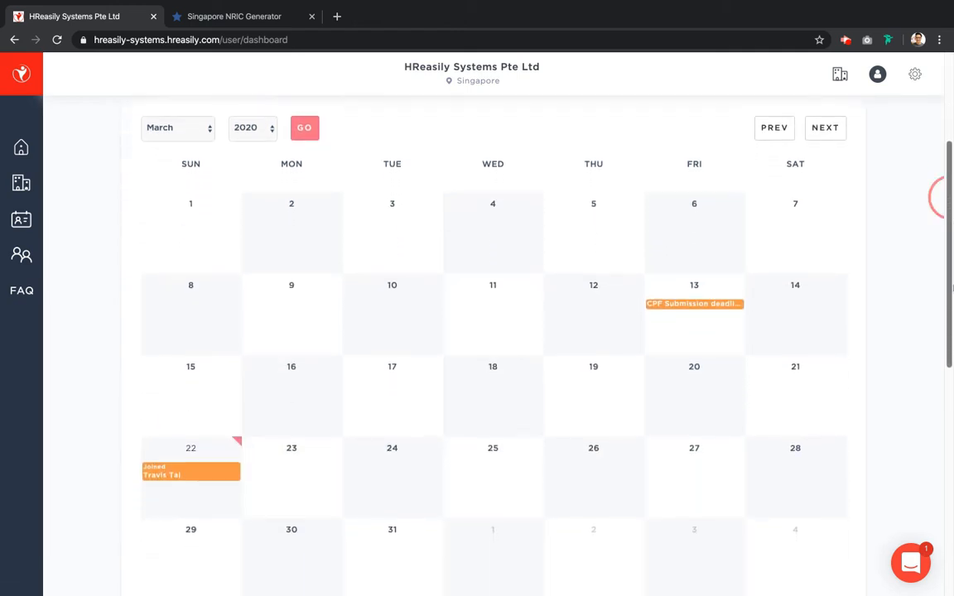
{"action": "scroll", "scroll_direction": "down", "scroll_amount": 3}
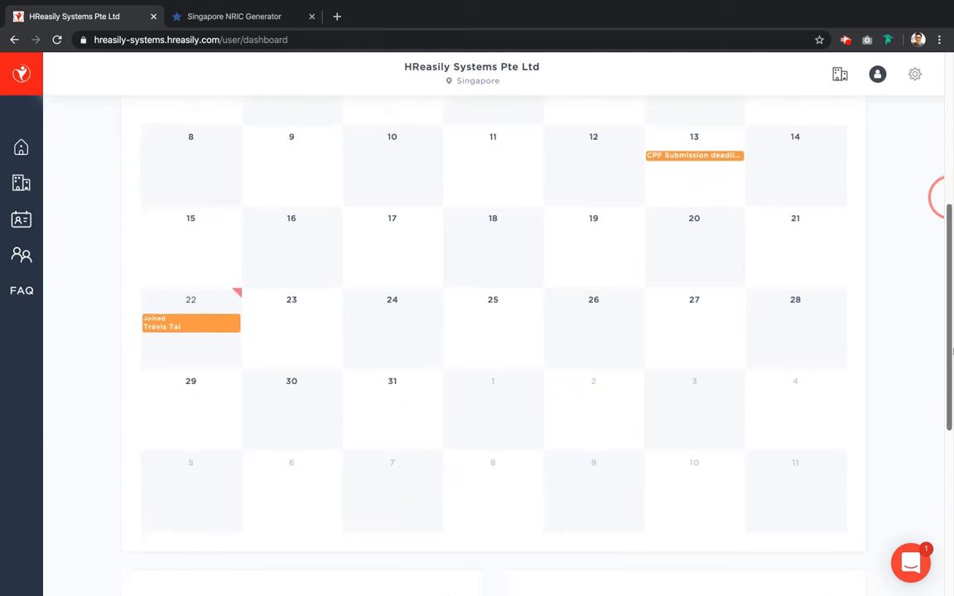
{"action": "scroll", "scroll_direction": "down", "scroll_amount": 3}
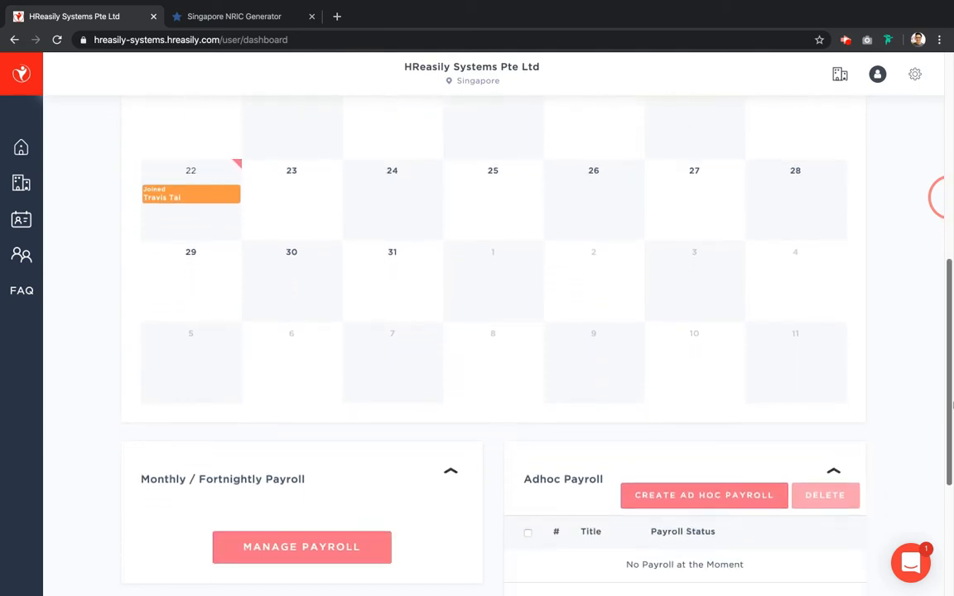
{"action": "scroll", "scroll_direction": "down", "scroll_amount": 3}
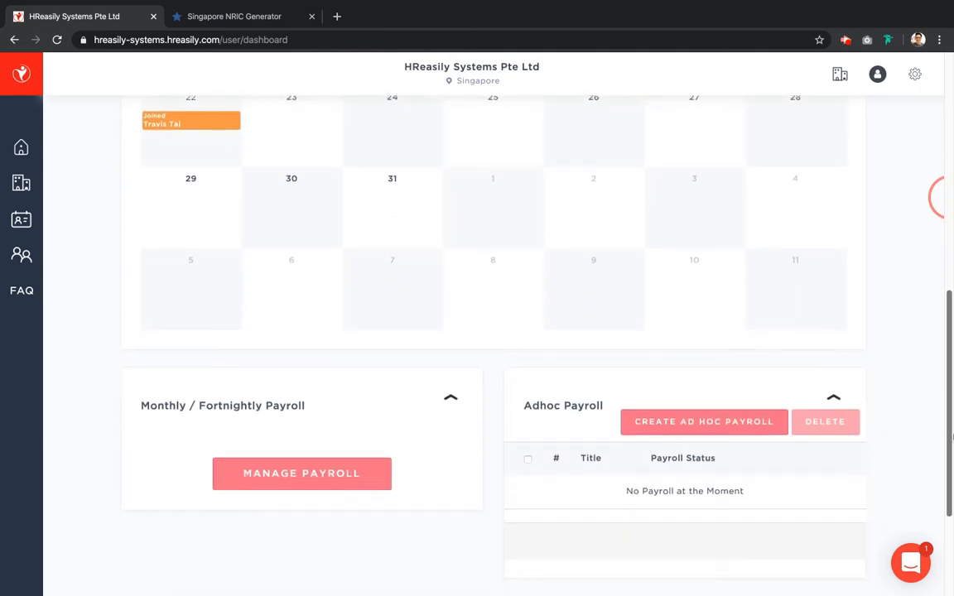
{"action": "scroll", "scroll_direction": "down", "scroll_amount": 3}
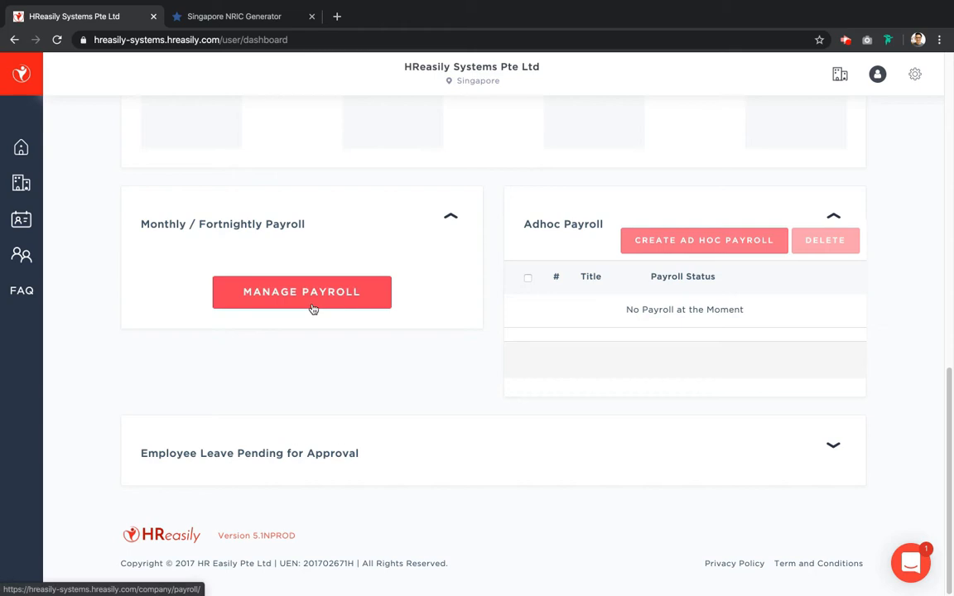
{"action": "mouse_move", "coordinate": [348, 310]}
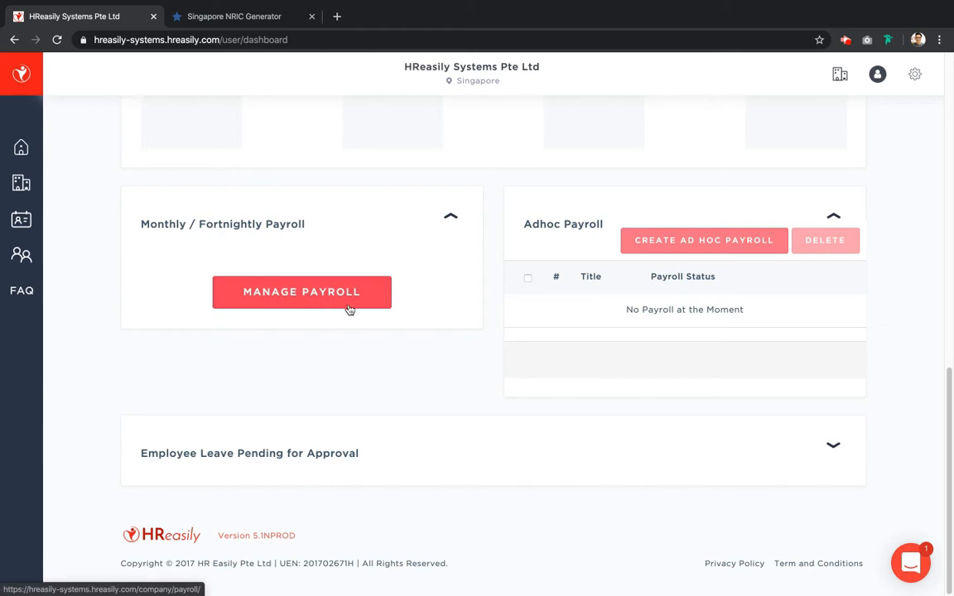
{"action": "mouse_move", "coordinate": [659, 254]}
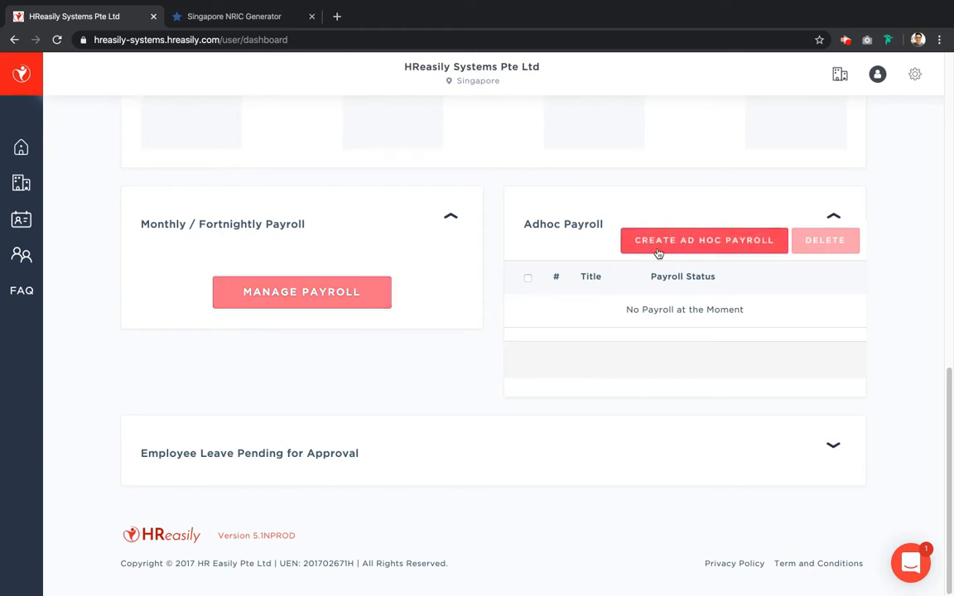
{"action": "mouse_move", "coordinate": [838, 451]}
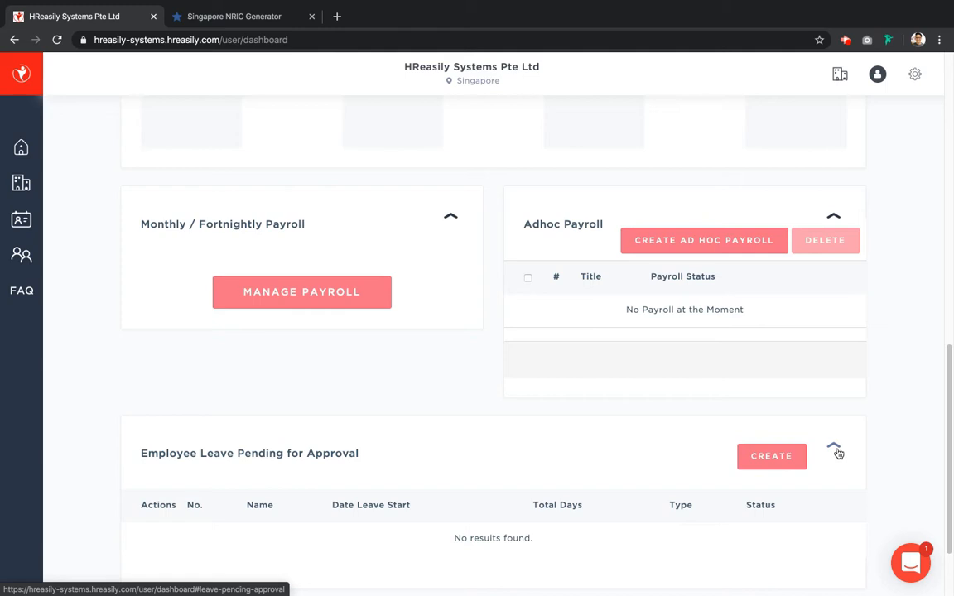
{"action": "mouse_move", "coordinate": [691, 459]}
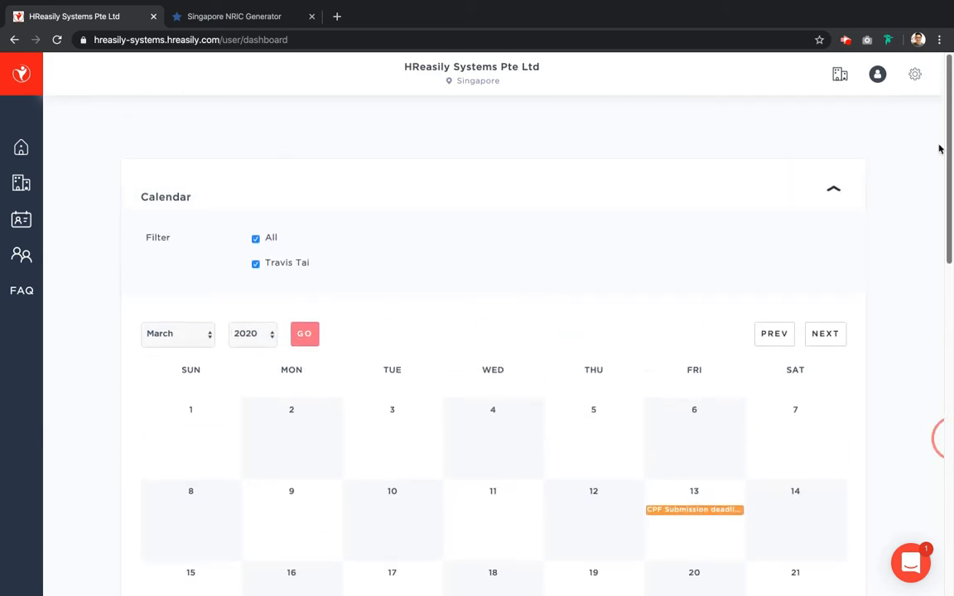
{"action": "mouse_move", "coordinate": [862, 164]}
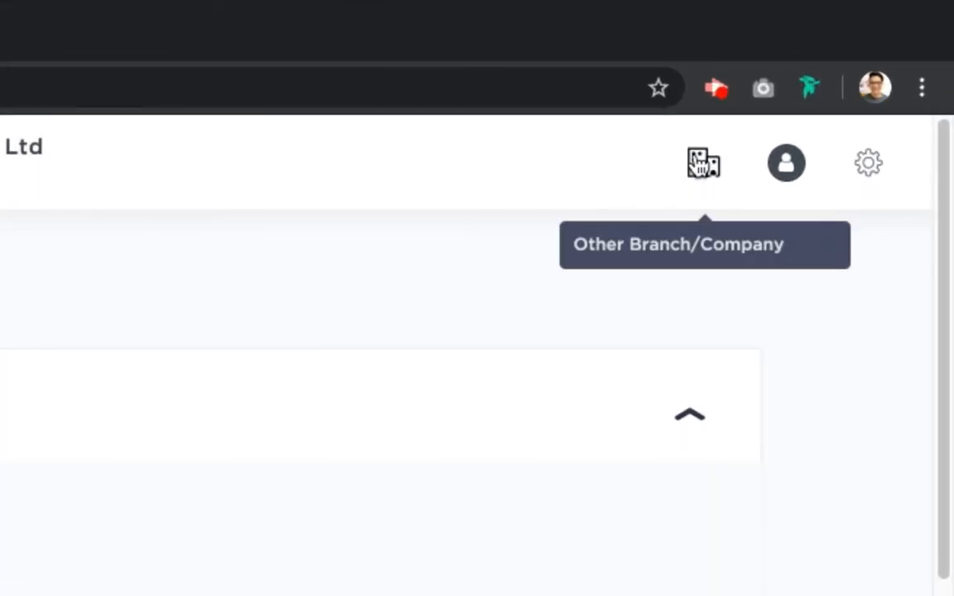
Show the Other Branch/Company list and start Create New Company/Branch with a blank form
{"action": "left_click", "coordinate": [703, 163]}
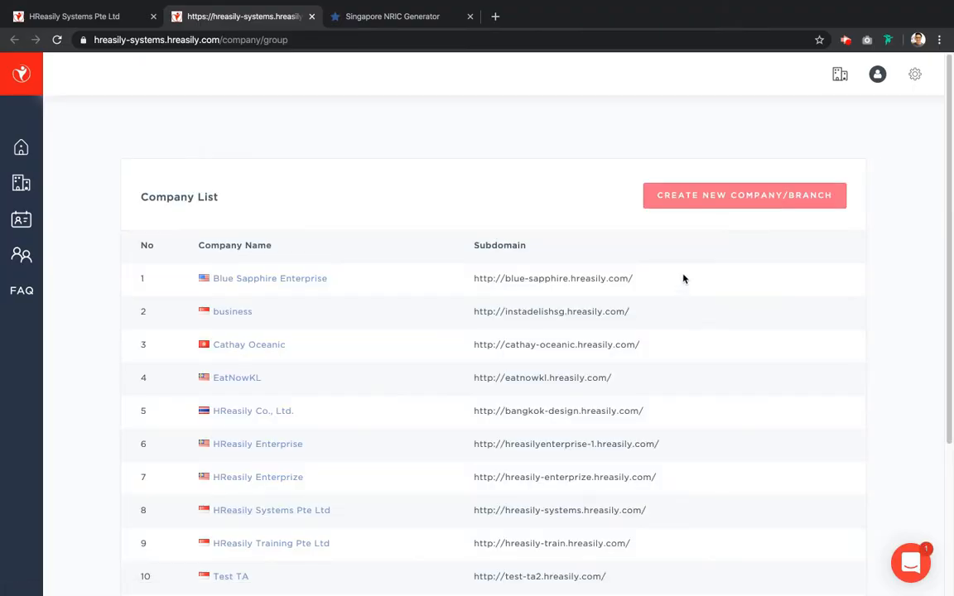
{"action": "left_click", "coordinate": [744, 196]}
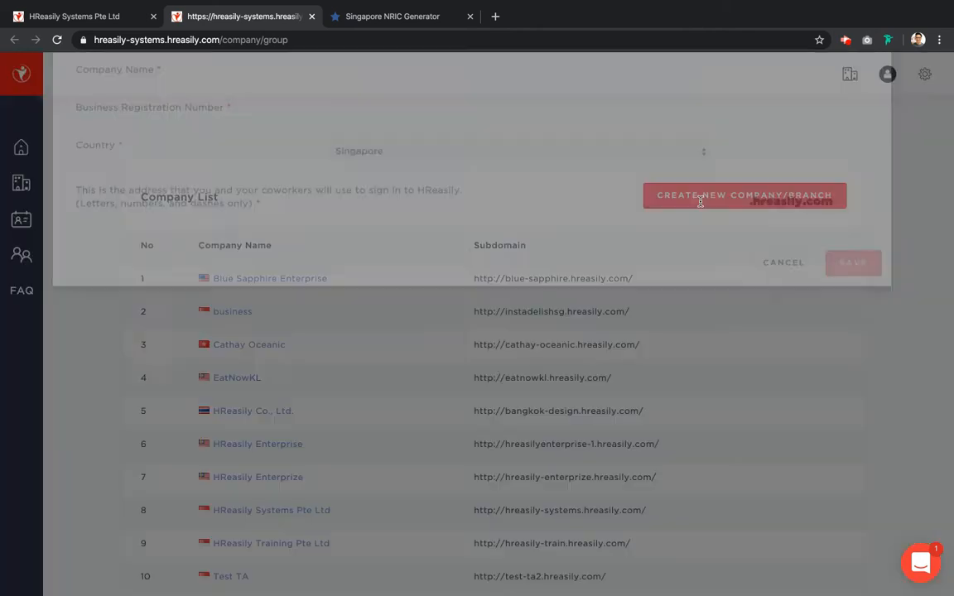
{"action": "left_click", "coordinate": [744, 195]}
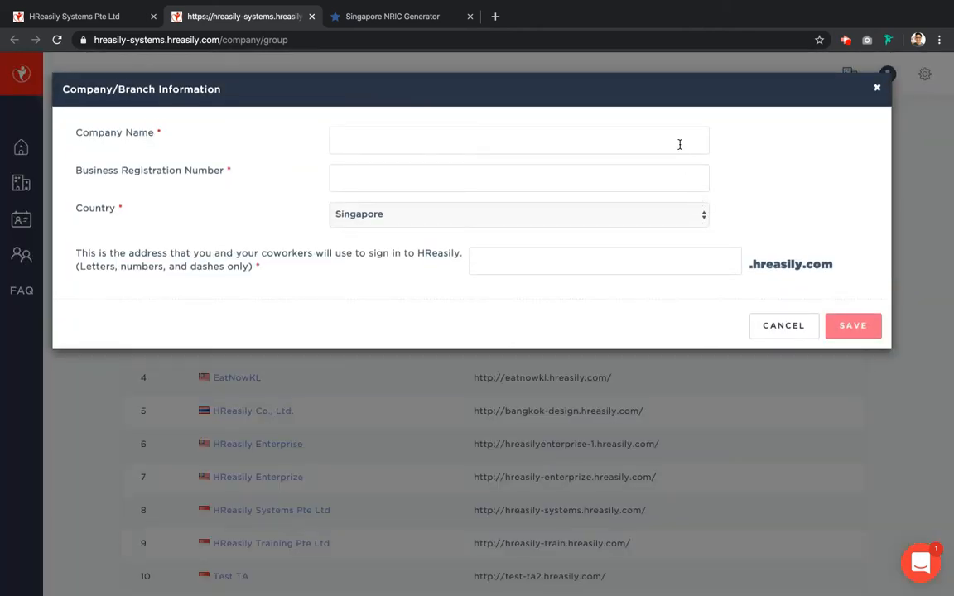
{"action": "mouse_move", "coordinate": [677, 165]}
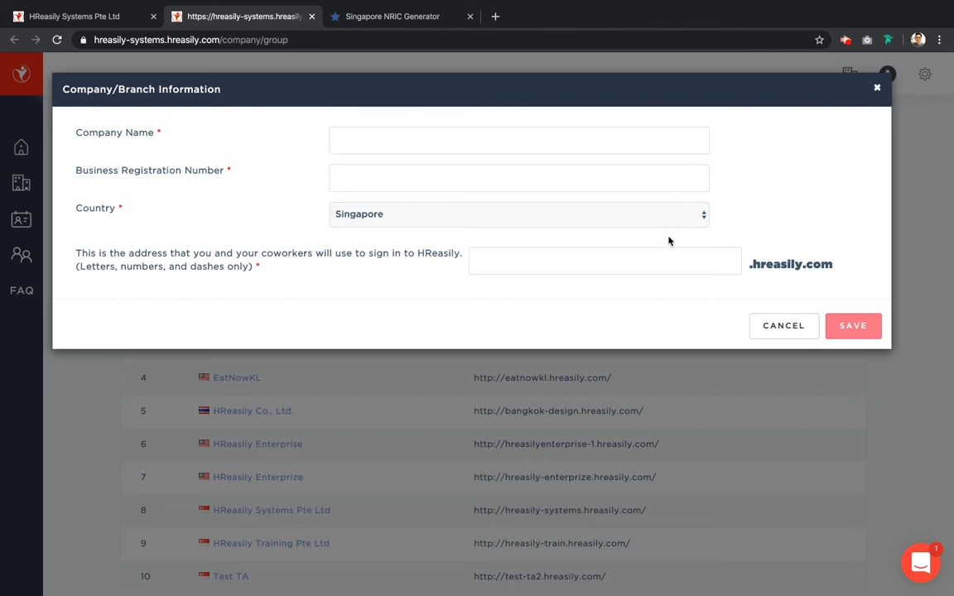
{"action": "mouse_move", "coordinate": [737, 299]}
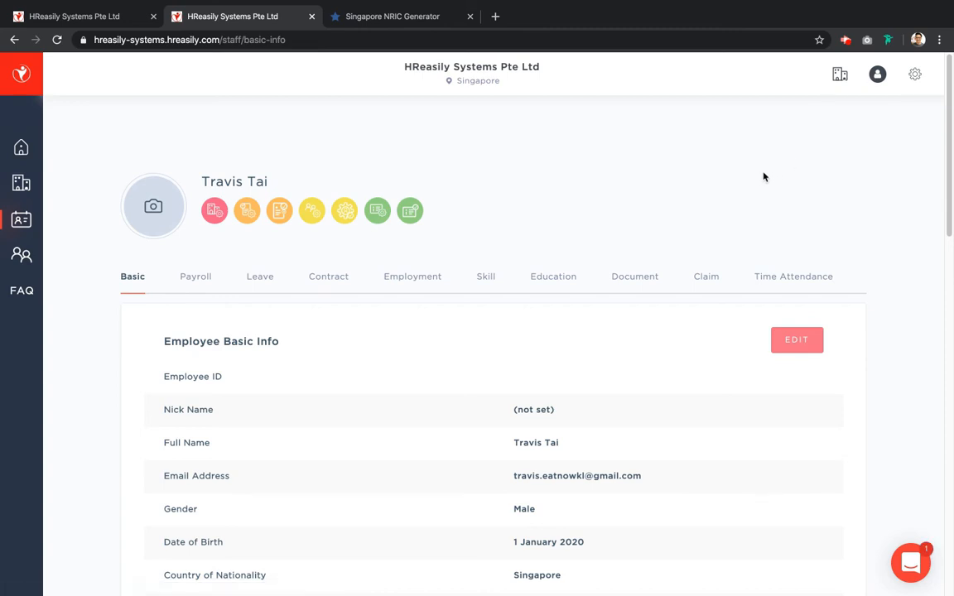
{"action": "mouse_move", "coordinate": [753, 179]}
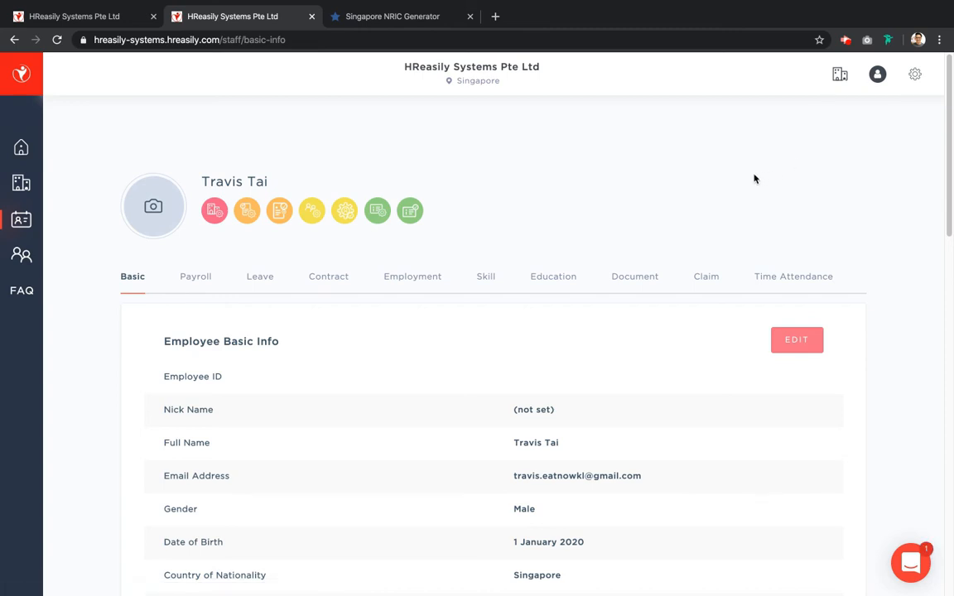
{"action": "mouse_move", "coordinate": [893, 98]}
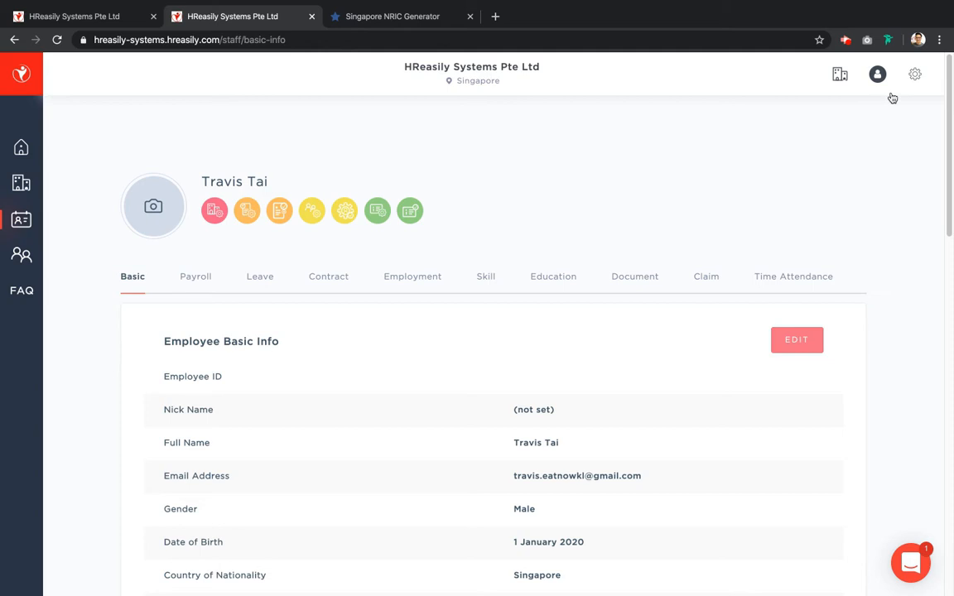
{"action": "left_click", "coordinate": [914, 73]}
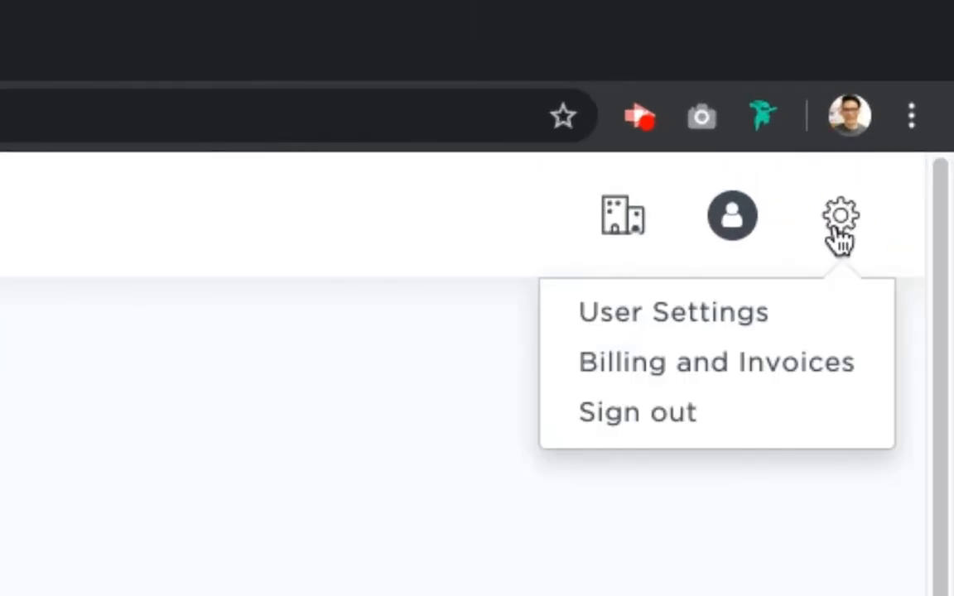
{"action": "mouse_move", "coordinate": [812, 328]}
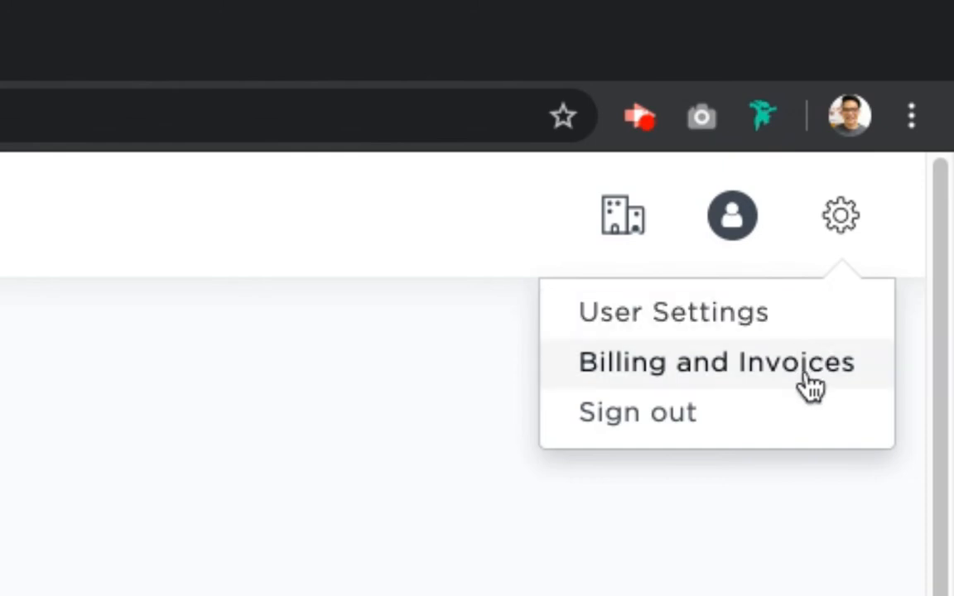
{"action": "mouse_move", "coordinate": [798, 414]}
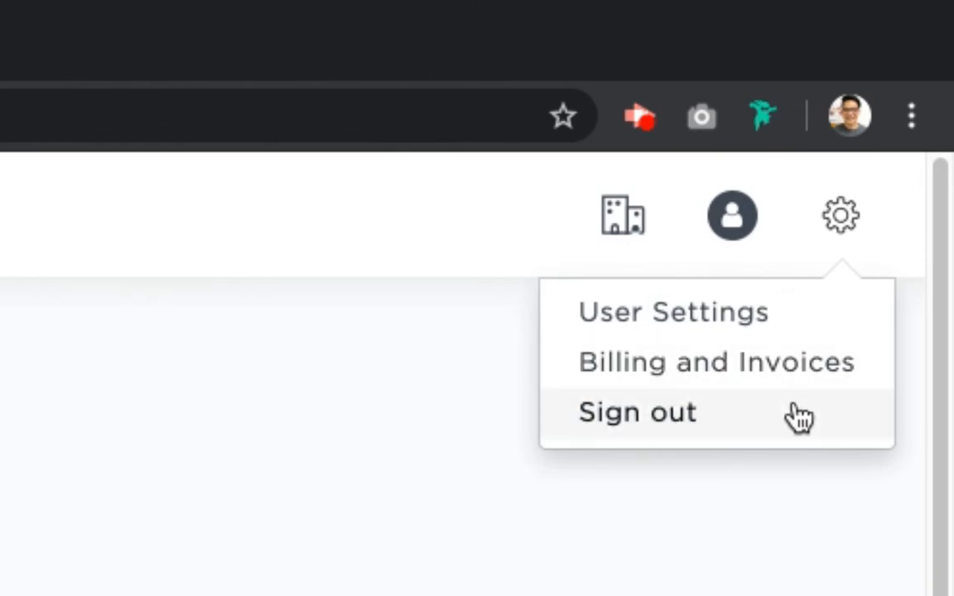
{"action": "left_click", "coordinate": [638, 413]}
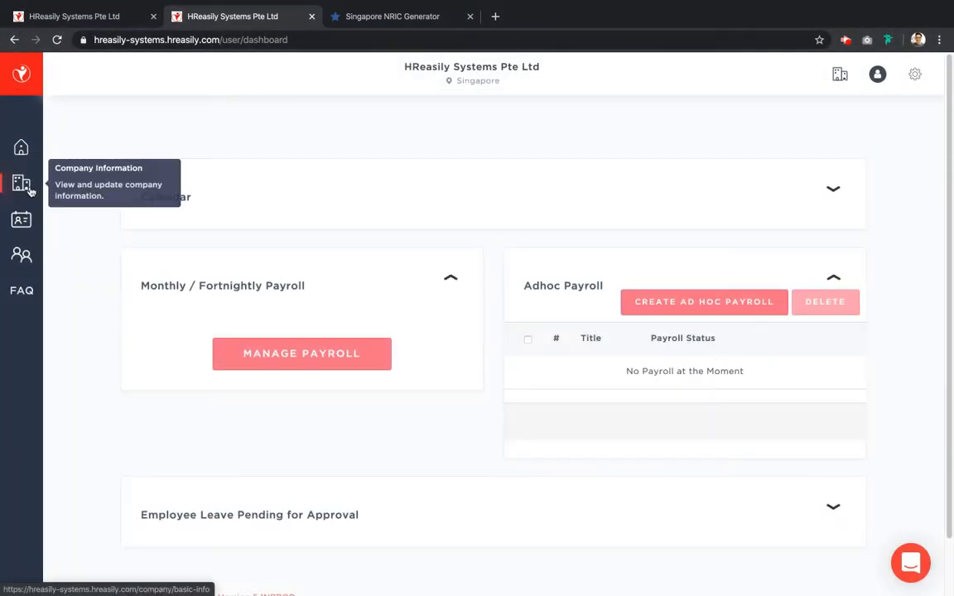
{"action": "mouse_move", "coordinate": [20, 219]}
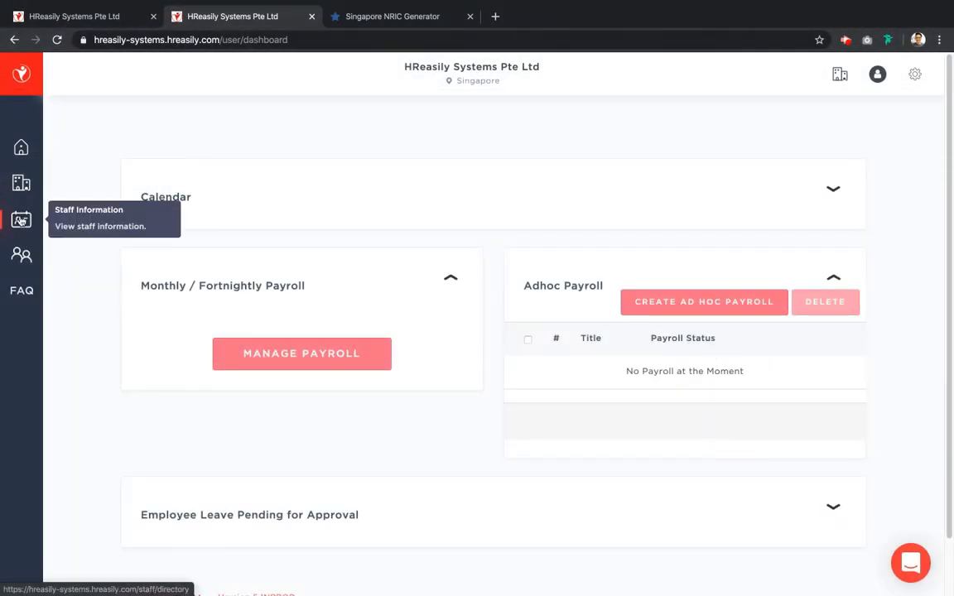
{"action": "mouse_move", "coordinate": [22, 202]}
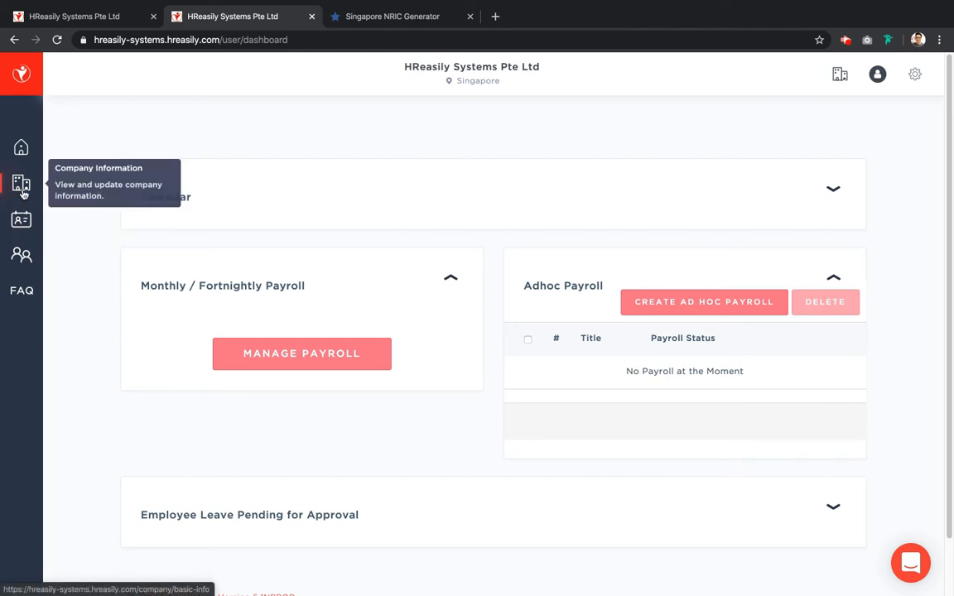
Show the Company Information Basic Info tab for HReasily Systems Pte Ltd
{"action": "left_click", "coordinate": [20, 182]}
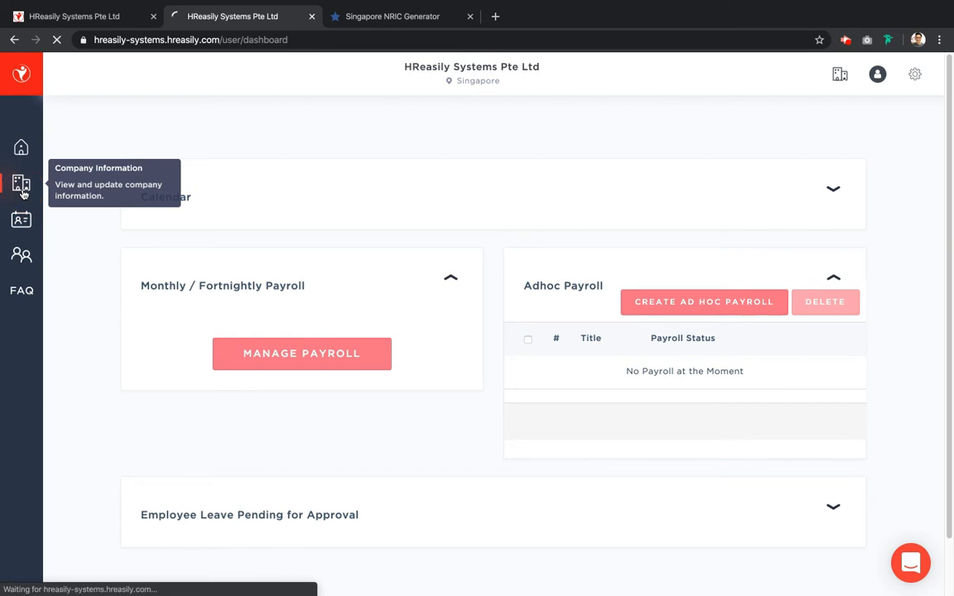
{"action": "left_click", "coordinate": [20, 183]}
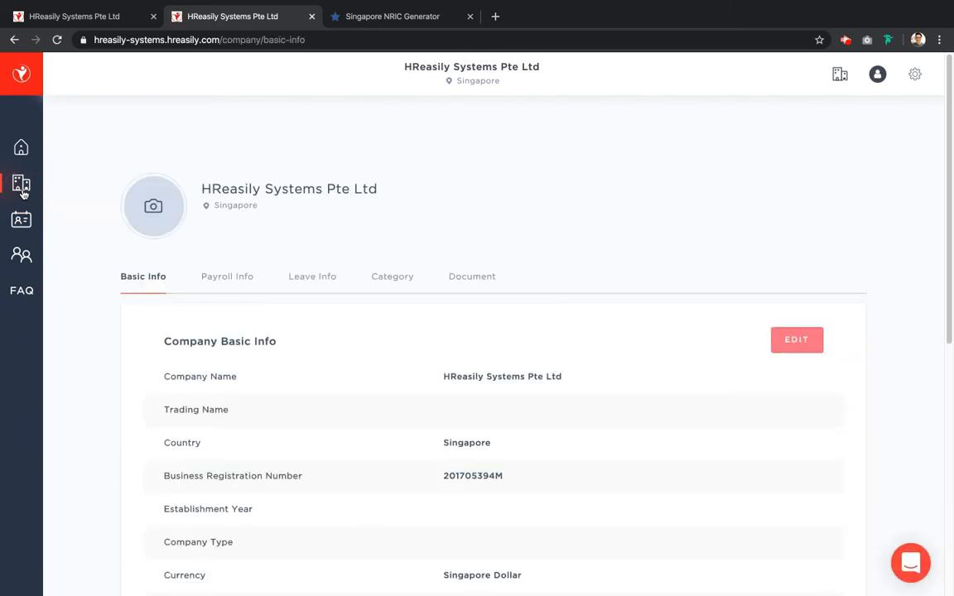
{"action": "mouse_move", "coordinate": [186, 288]}
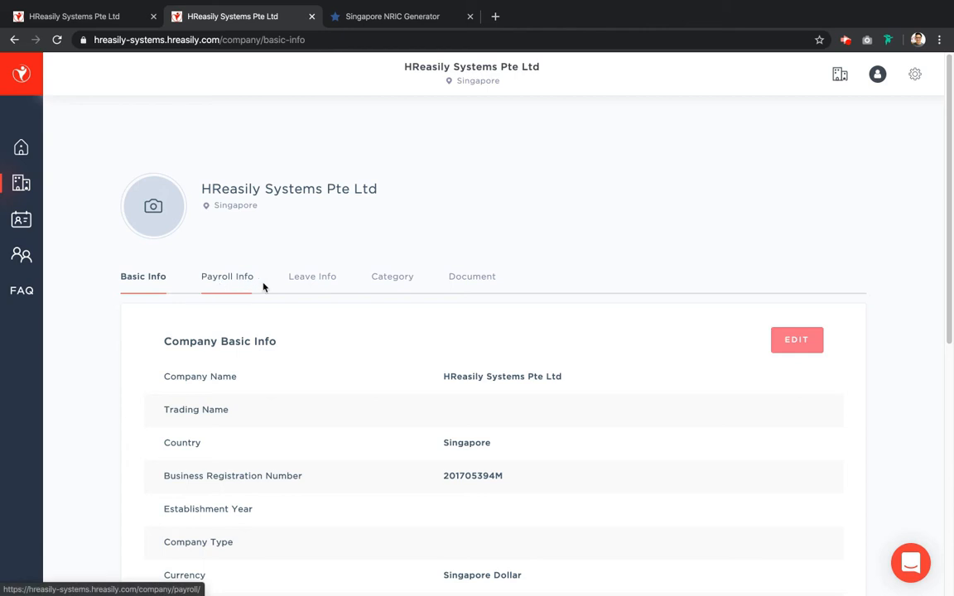
{"action": "mouse_move", "coordinate": [391, 282]}
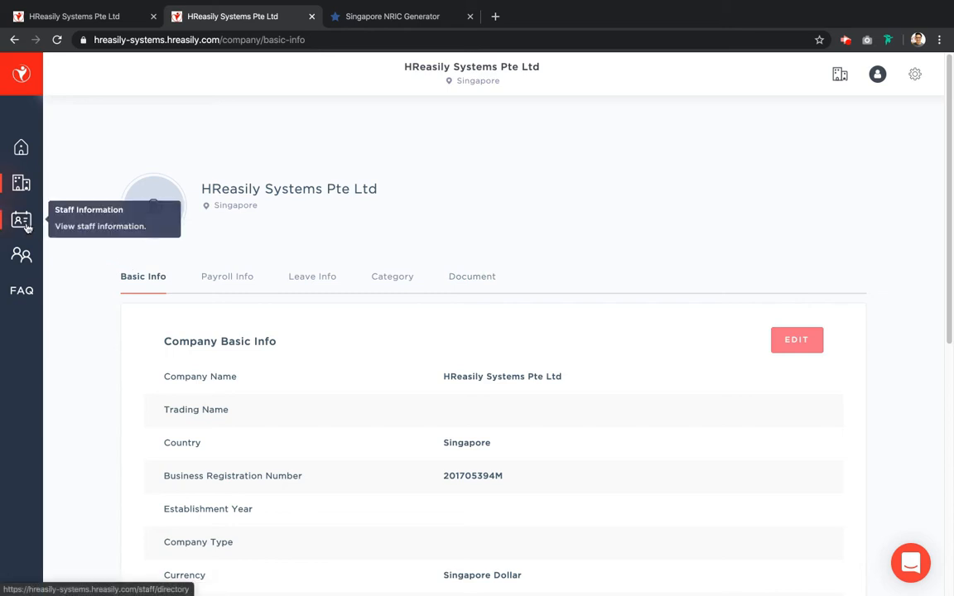
View the Staff Information directory listing the one active employee
{"action": "left_click", "coordinate": [20, 219]}
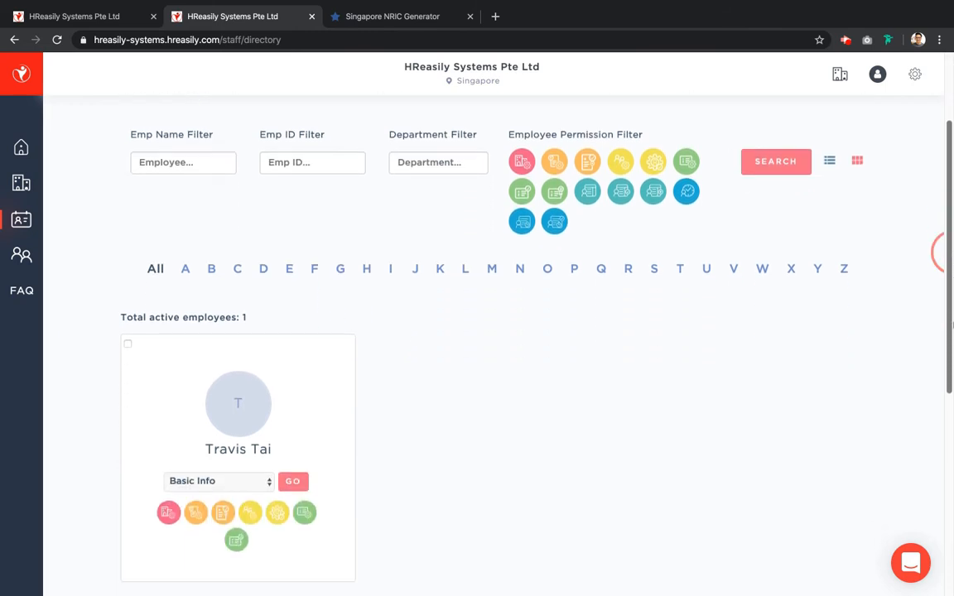
{"action": "scroll", "scroll_direction": "down", "scroll_amount": 3}
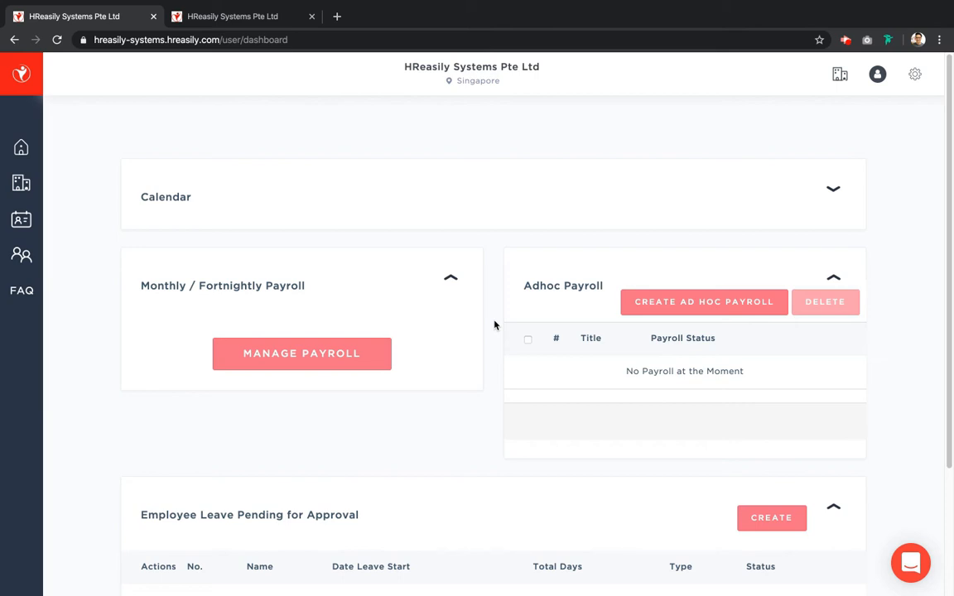
{"action": "mouse_move", "coordinate": [56, 209]}
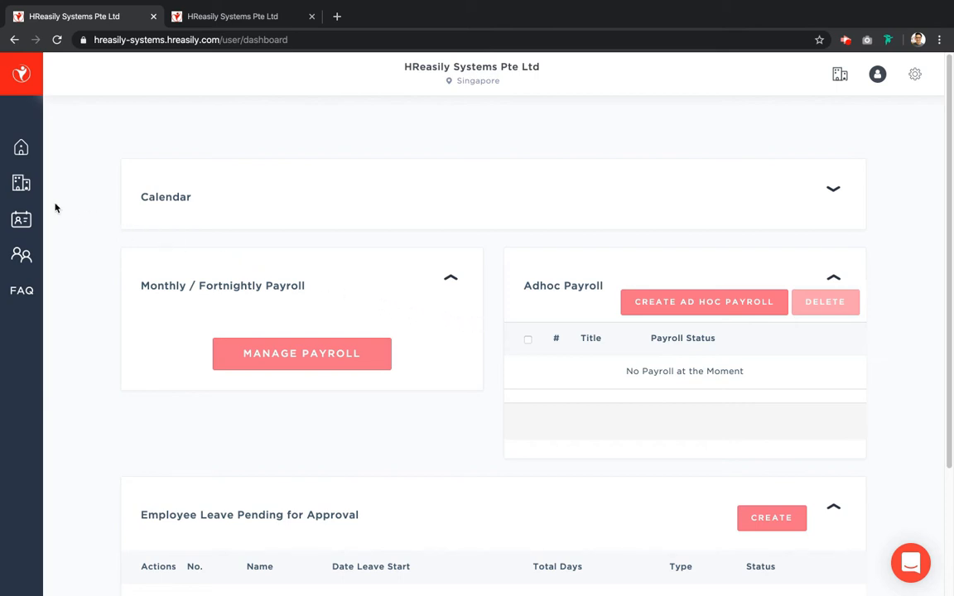
Edit company basic info with trading name HReasily Systems and company type Private Sector, then save
{"action": "left_click", "coordinate": [20, 182]}
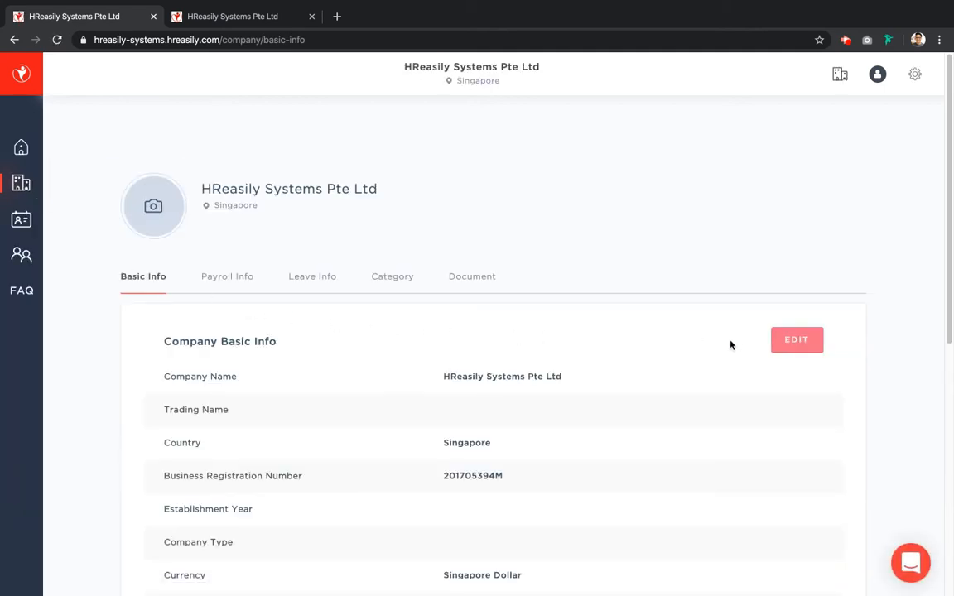
{"action": "left_click", "coordinate": [795, 339]}
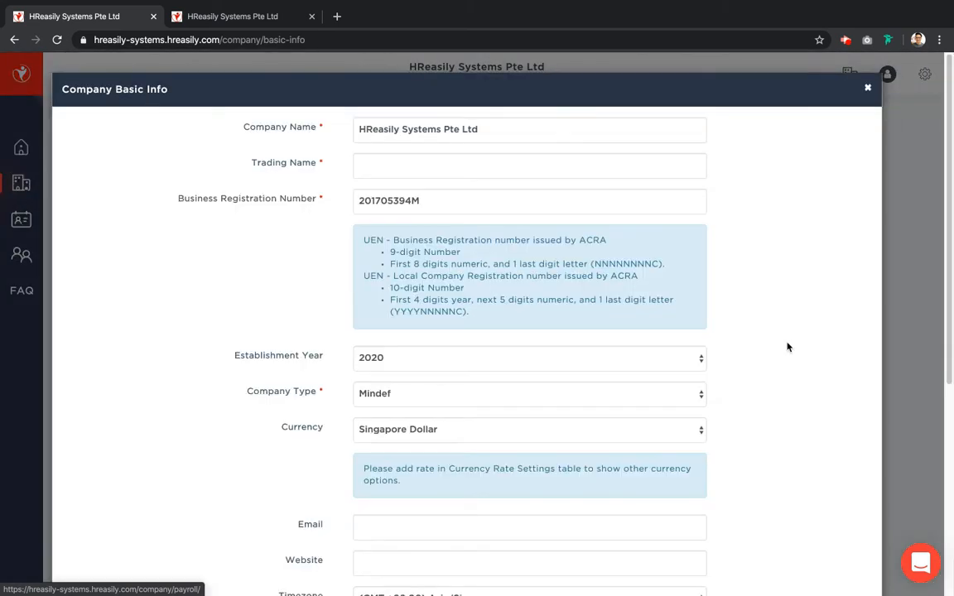
{"action": "type", "text": "HReasily Sy"}
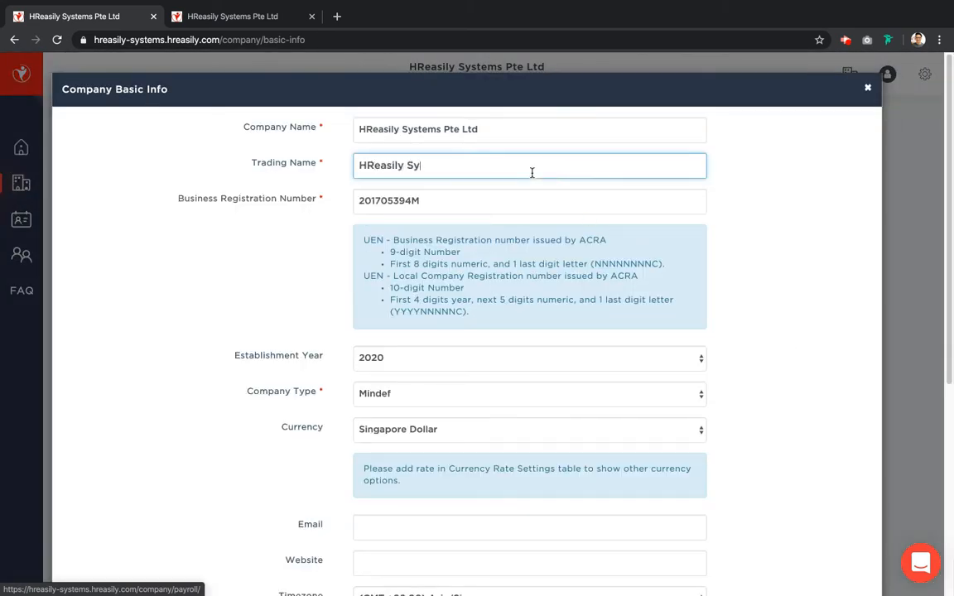
{"action": "left_click", "coordinate": [531, 395]}
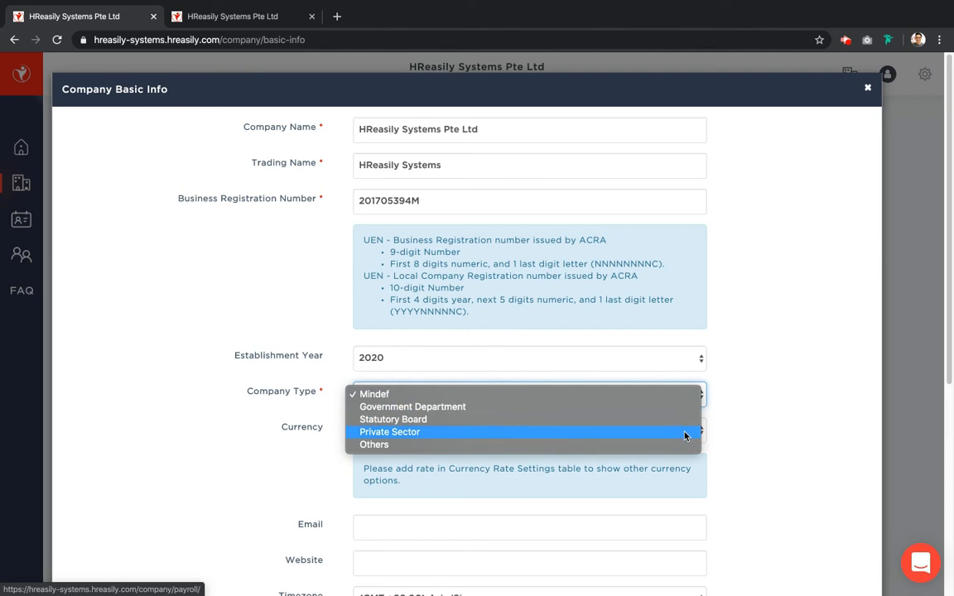
{"action": "left_click", "coordinate": [389, 431]}
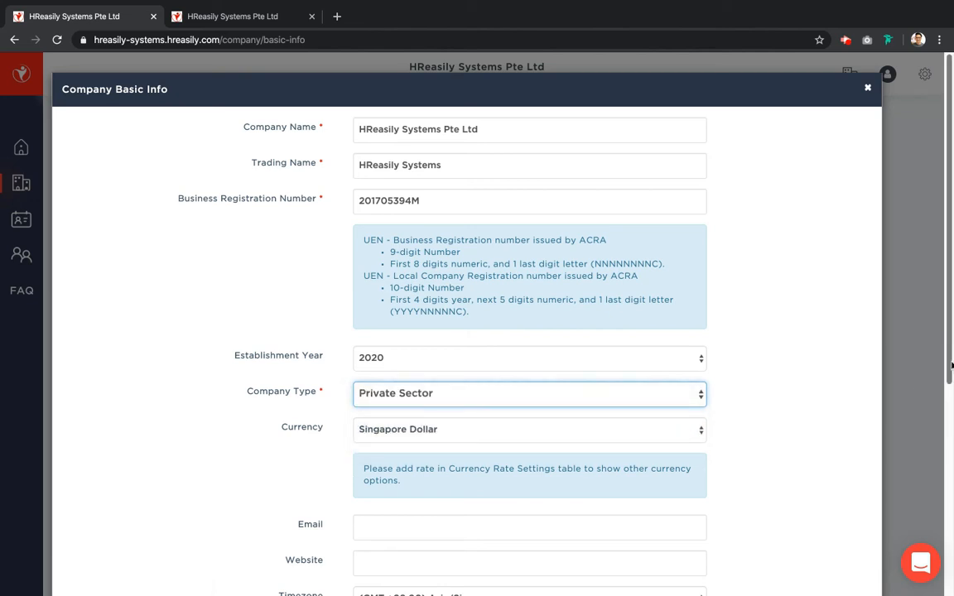
{"action": "scroll", "scroll_direction": "down", "scroll_amount": 3}
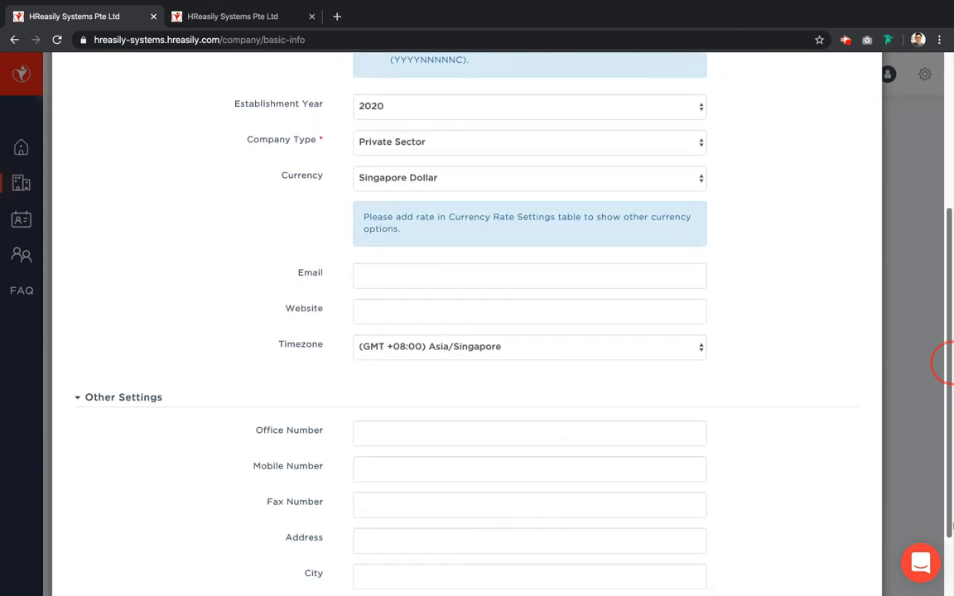
{"action": "scroll", "scroll_direction": "down", "scroll_amount": 3}
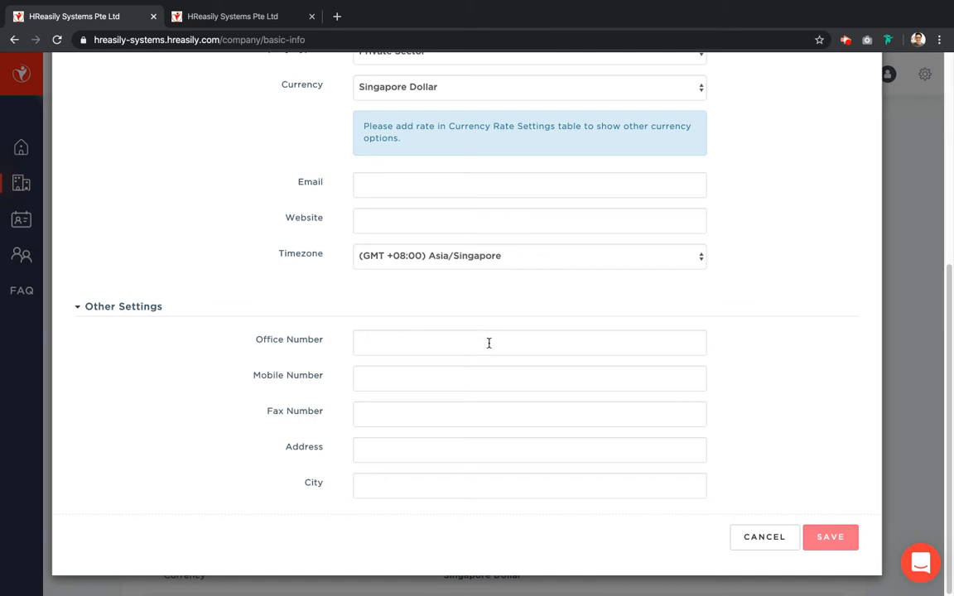
{"action": "left_click", "coordinate": [830, 537]}
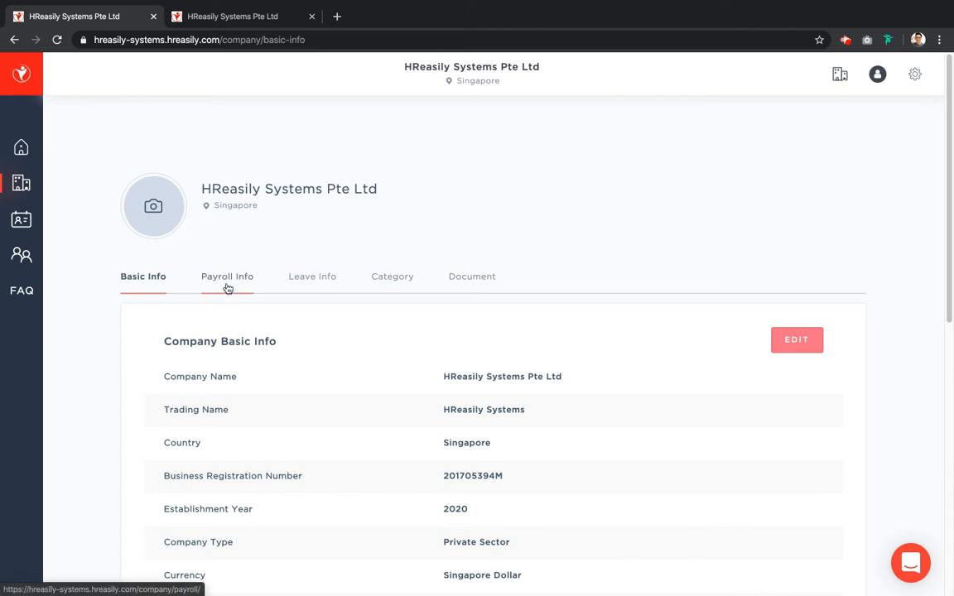
{"action": "left_click", "coordinate": [227, 276]}
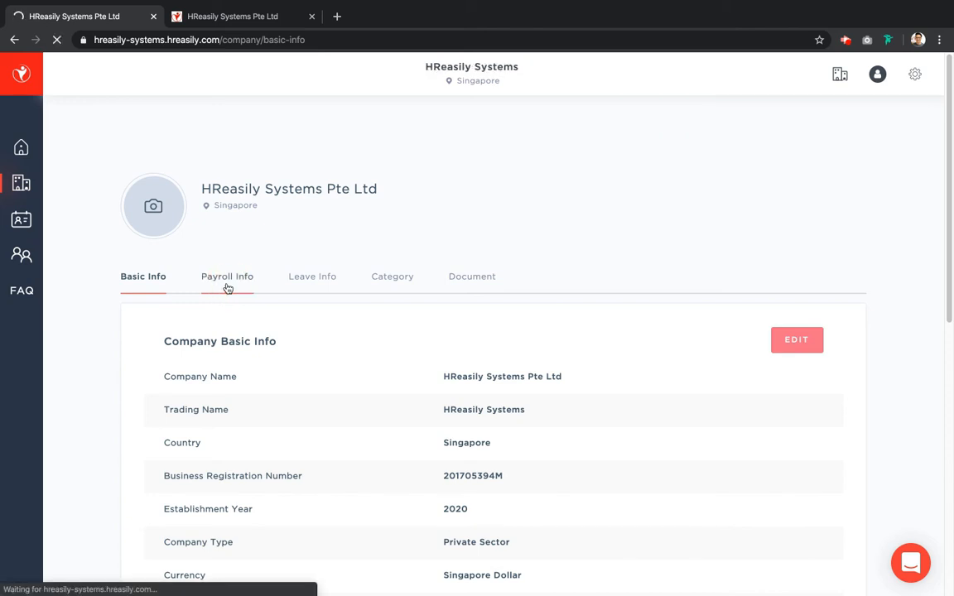
{"action": "left_click", "coordinate": [227, 275]}
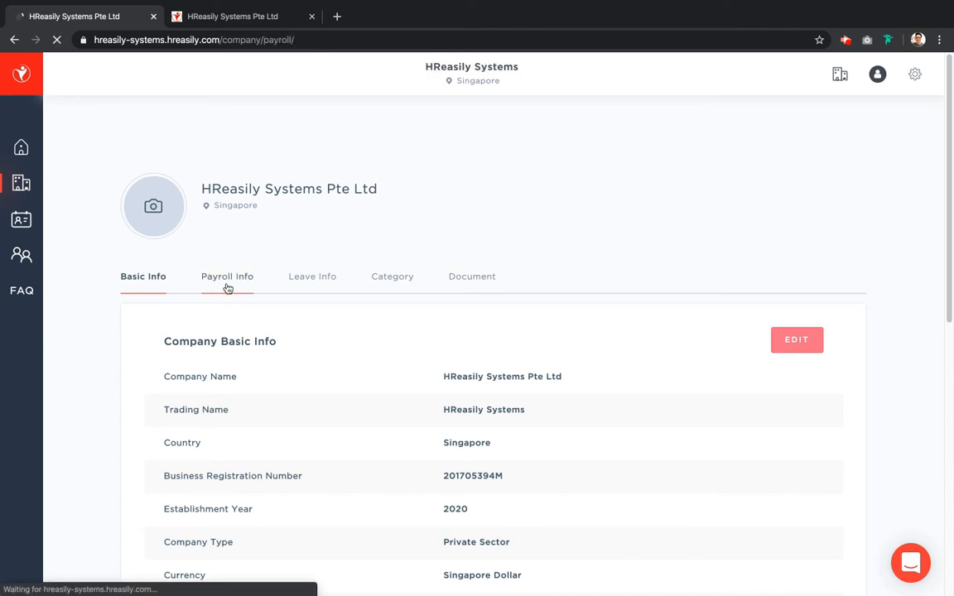
{"action": "left_click", "coordinate": [227, 277]}
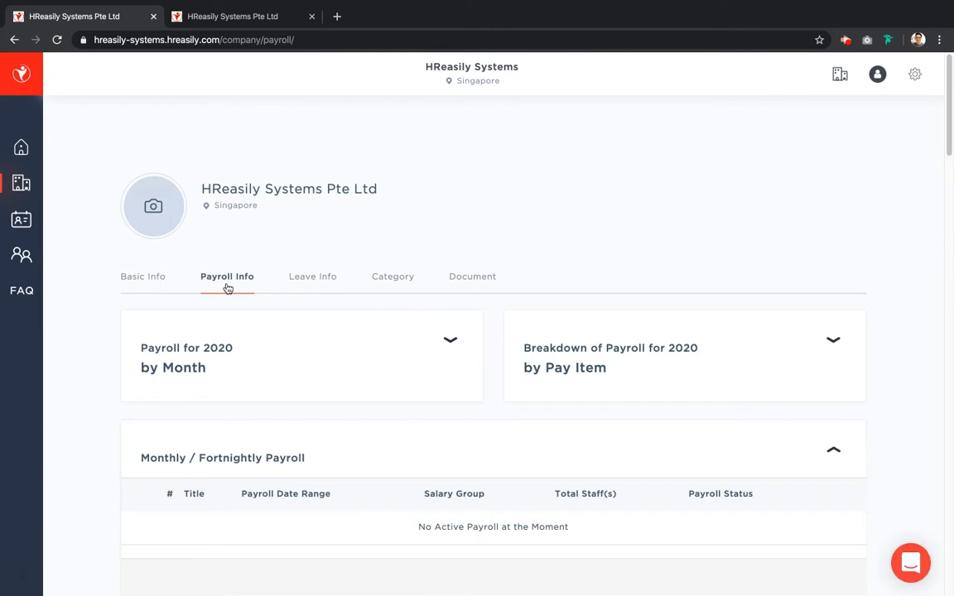
{"action": "scroll", "scroll_direction": "down", "scroll_amount": 3}
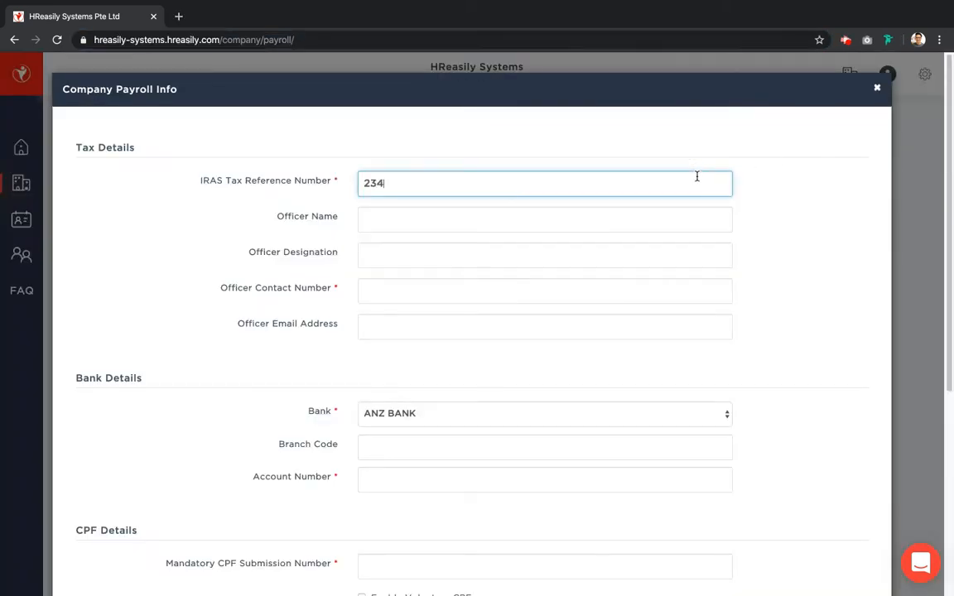
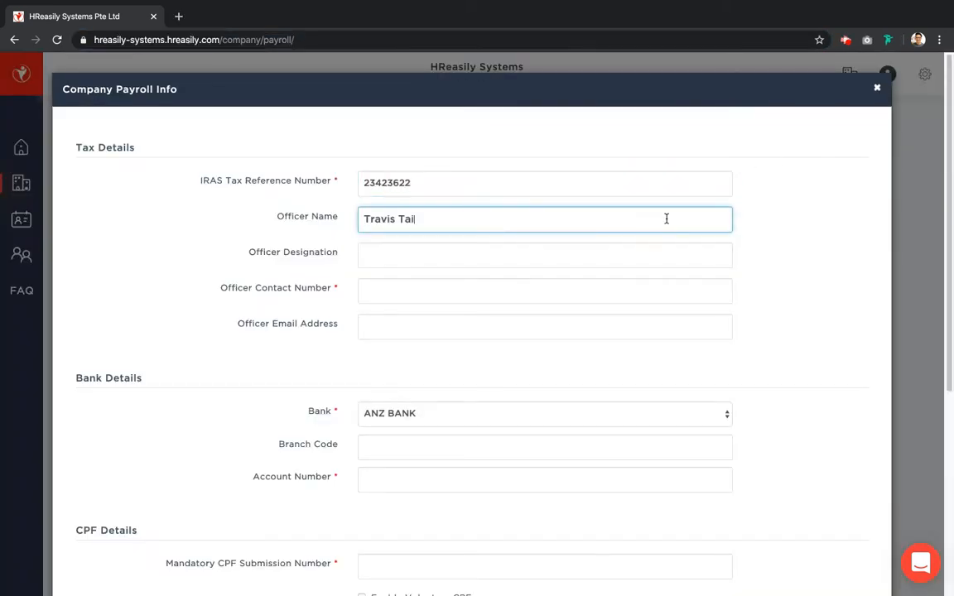
{"action": "type", "text": "Finance Director"}
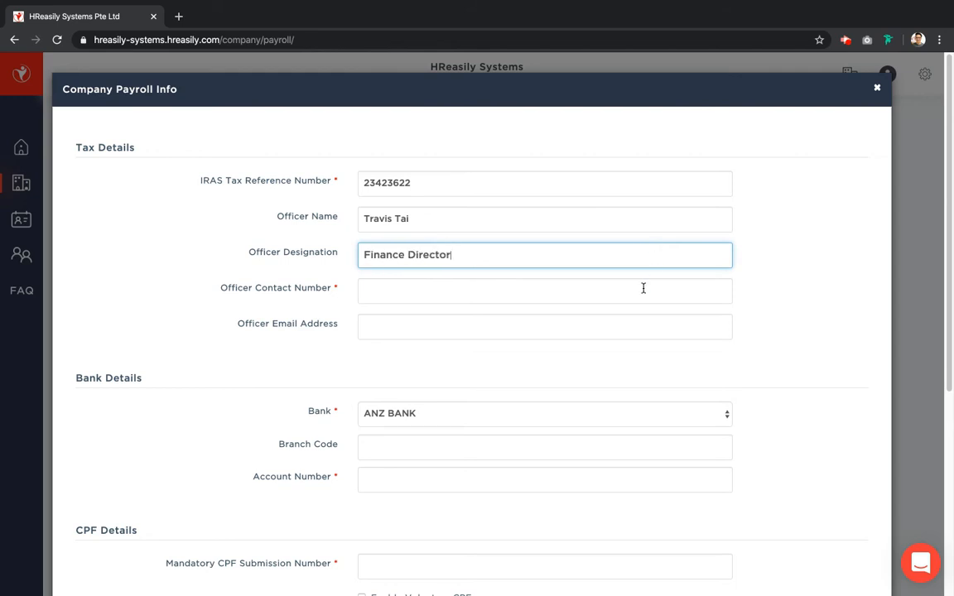
{"action": "type", "text": "+656438 31"}
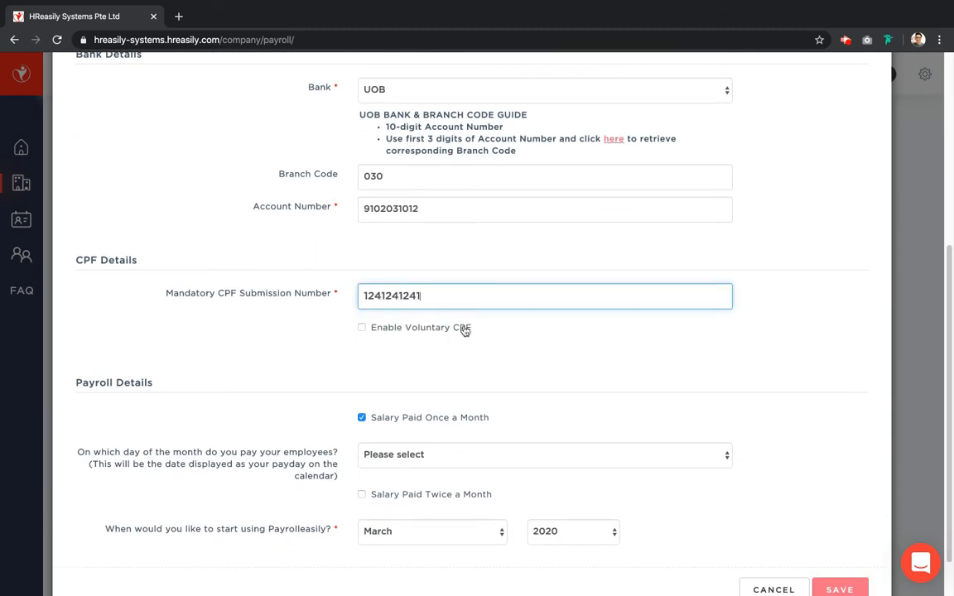
Set monthly payday to the 25th and payroll start to January 2020
{"action": "left_click", "coordinate": [545, 454]}
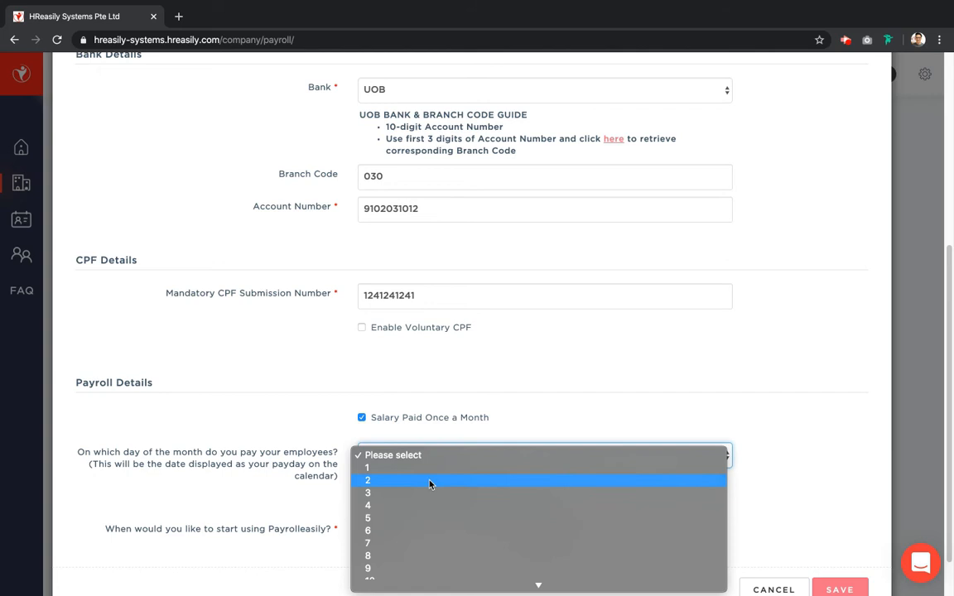
{"action": "left_click", "coordinate": [545, 454]}
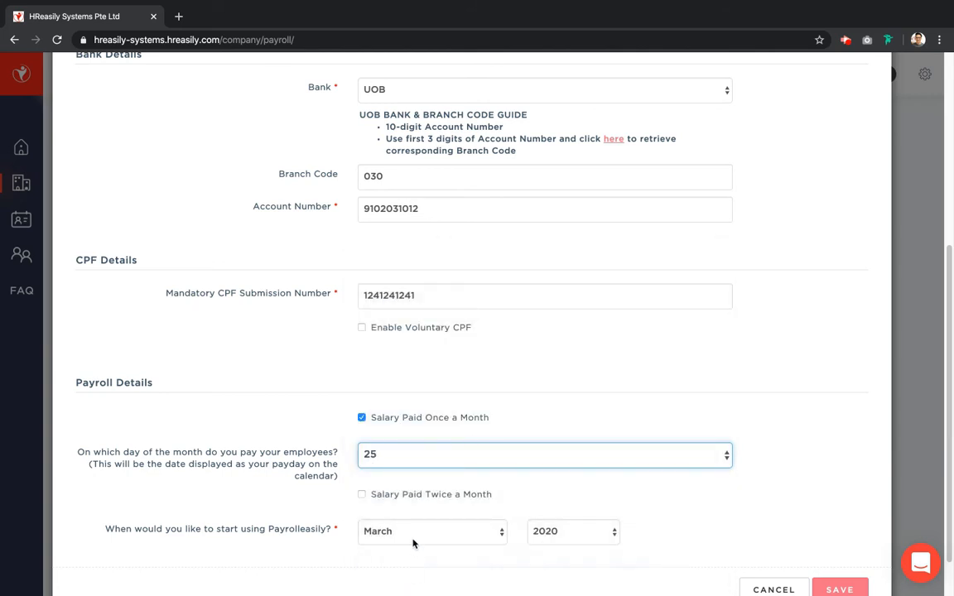
{"action": "left_click", "coordinate": [431, 530]}
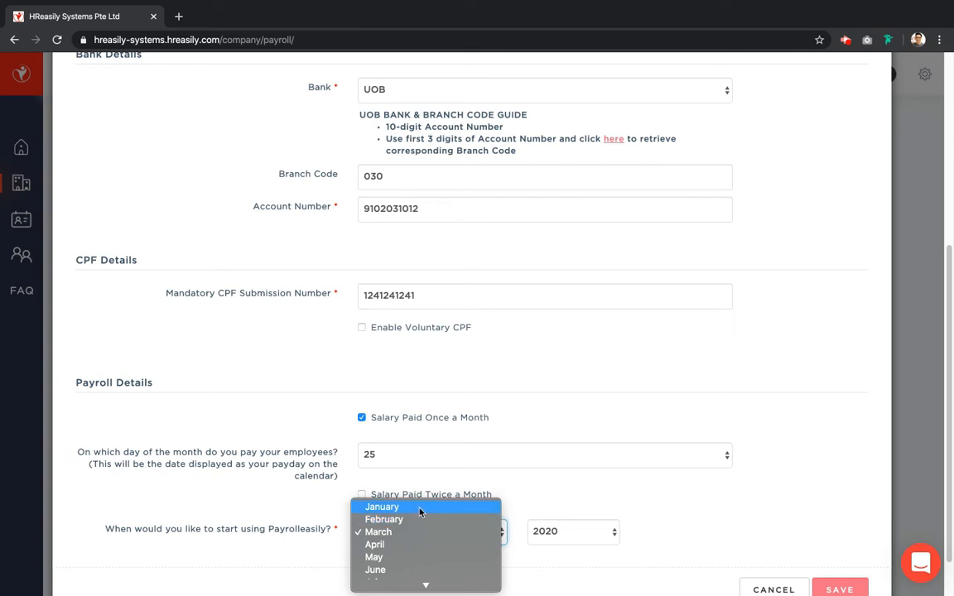
{"action": "left_click", "coordinate": [381, 507]}
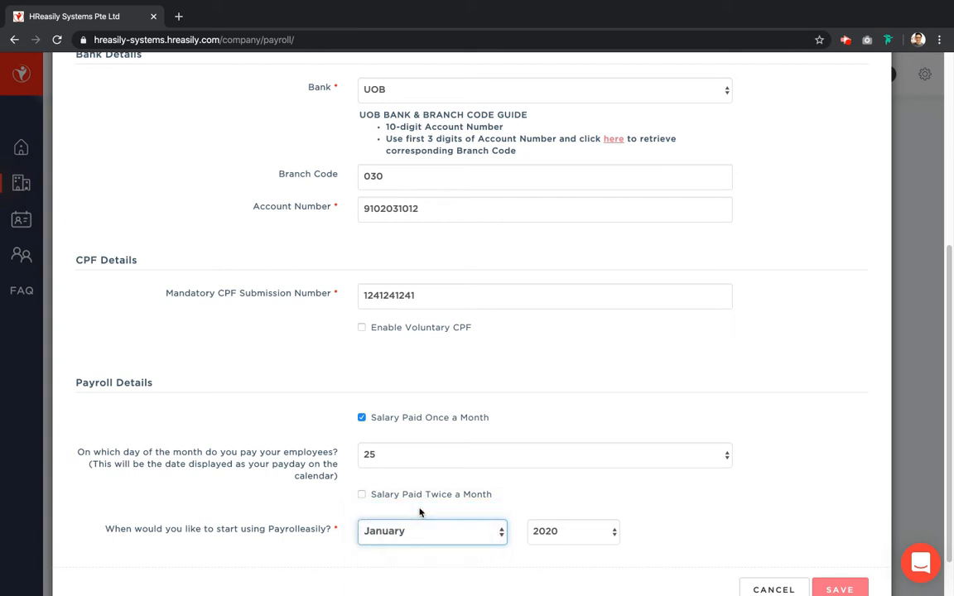
{"action": "mouse_move", "coordinate": [693, 592]}
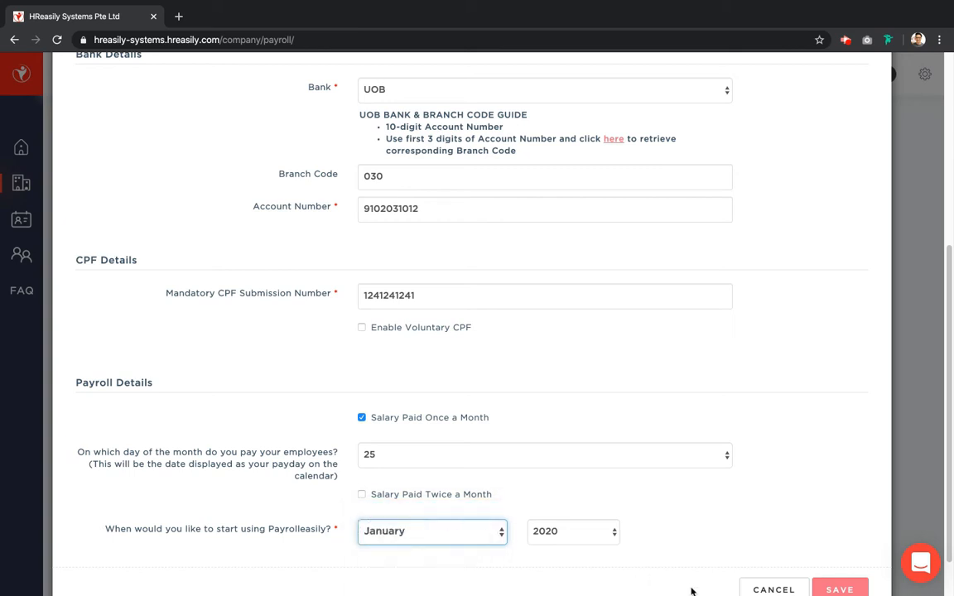
{"action": "scroll", "scroll_direction": "down", "scroll_amount": 3}
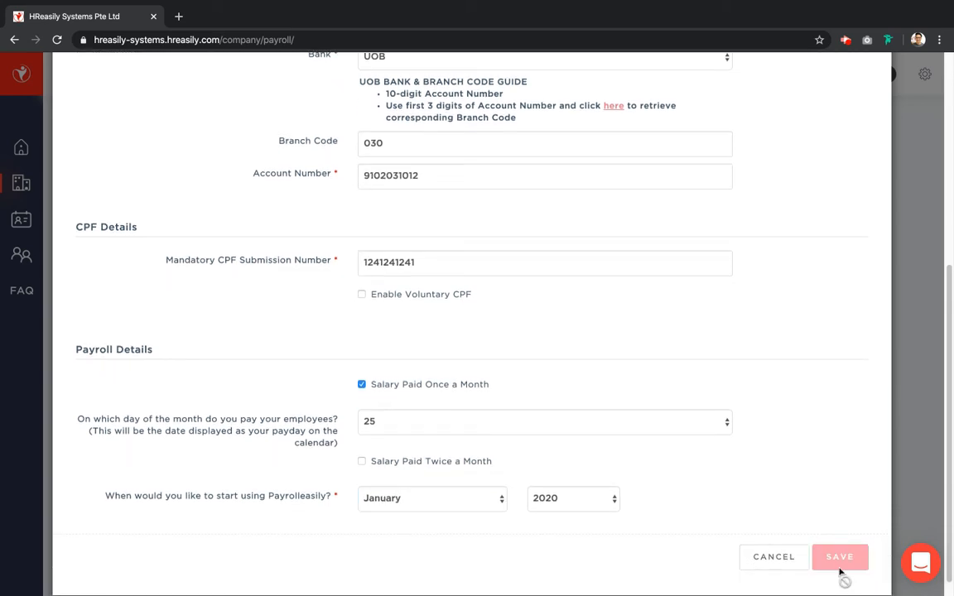
Save the payroll settings and upload a new company logo from the profile placeholder
{"action": "left_click", "coordinate": [839, 557]}
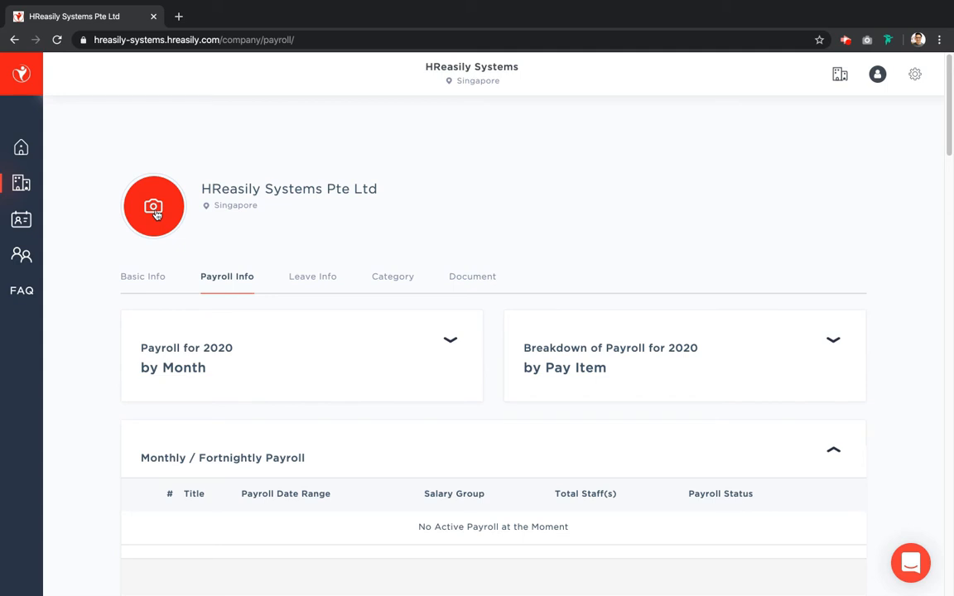
{"action": "left_click", "coordinate": [153, 206]}
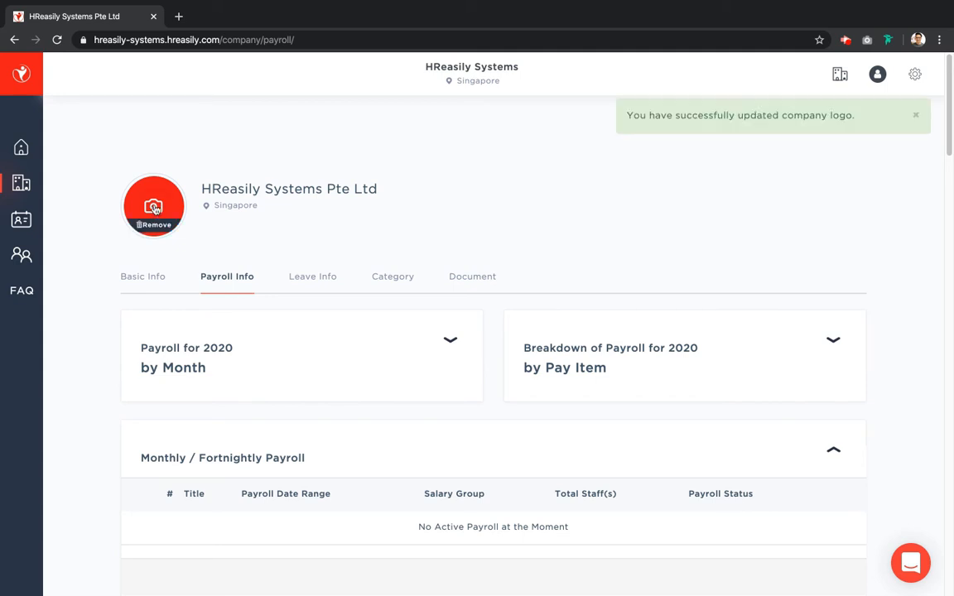
{"action": "mouse_move", "coordinate": [205, 234]}
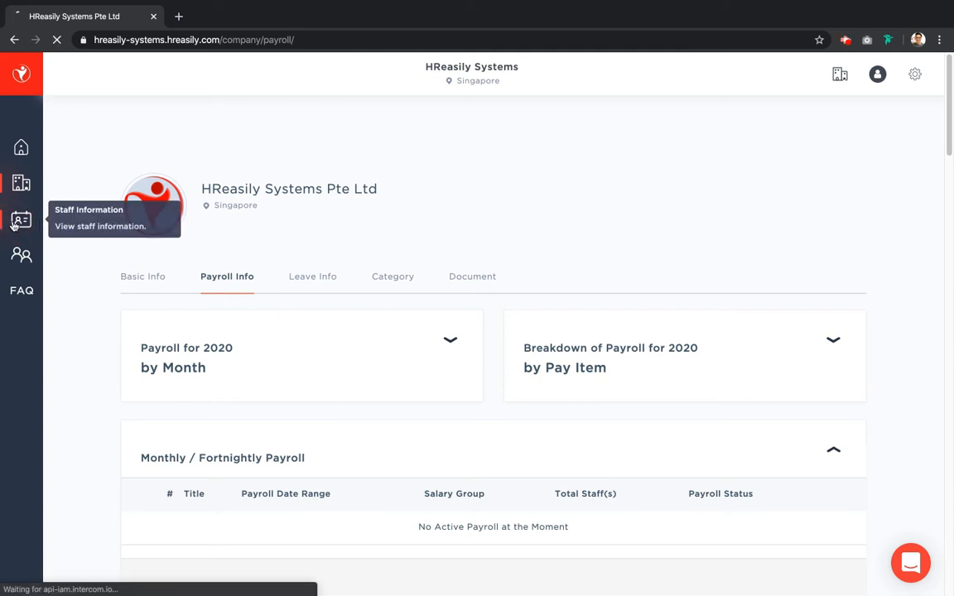
{"action": "left_click", "coordinate": [20, 219]}
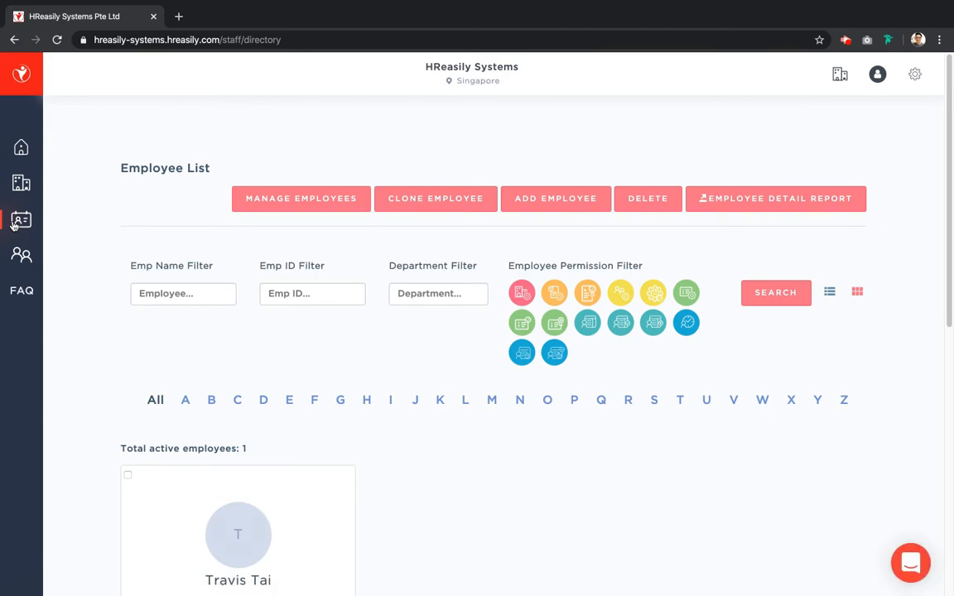
{"action": "mouse_move", "coordinate": [557, 199]}
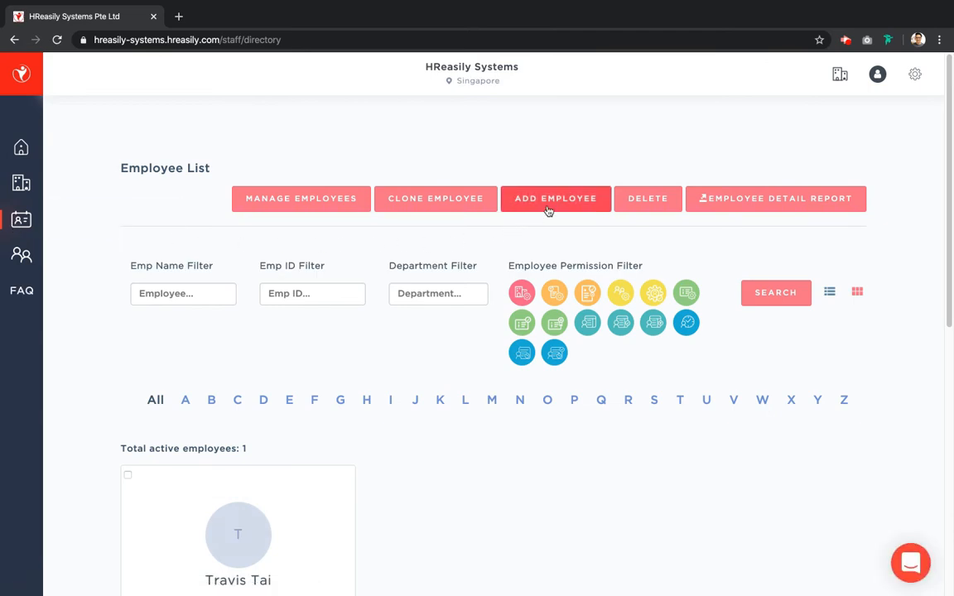
{"action": "left_click", "coordinate": [555, 198]}
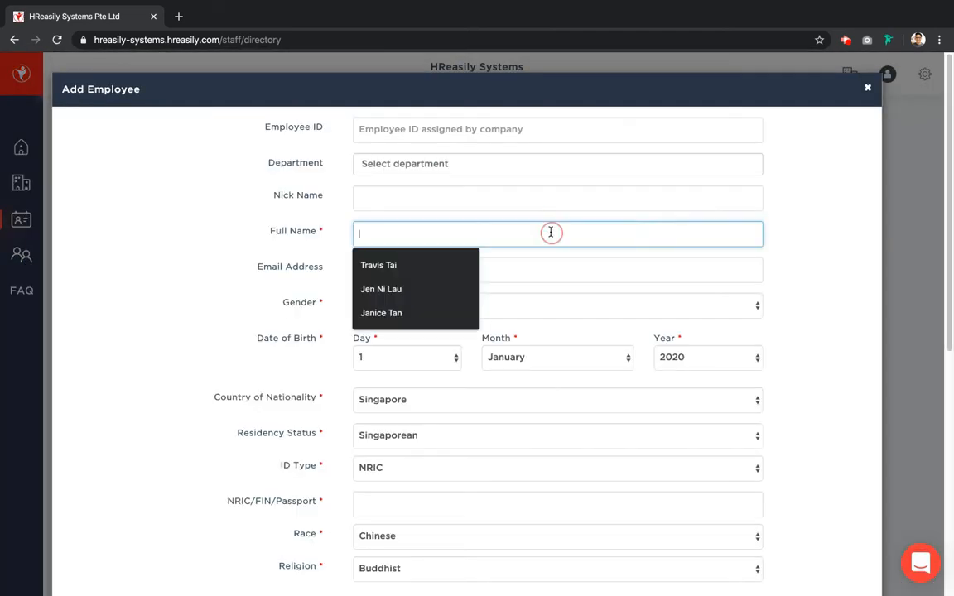
{"action": "left_click", "coordinate": [381, 311]}
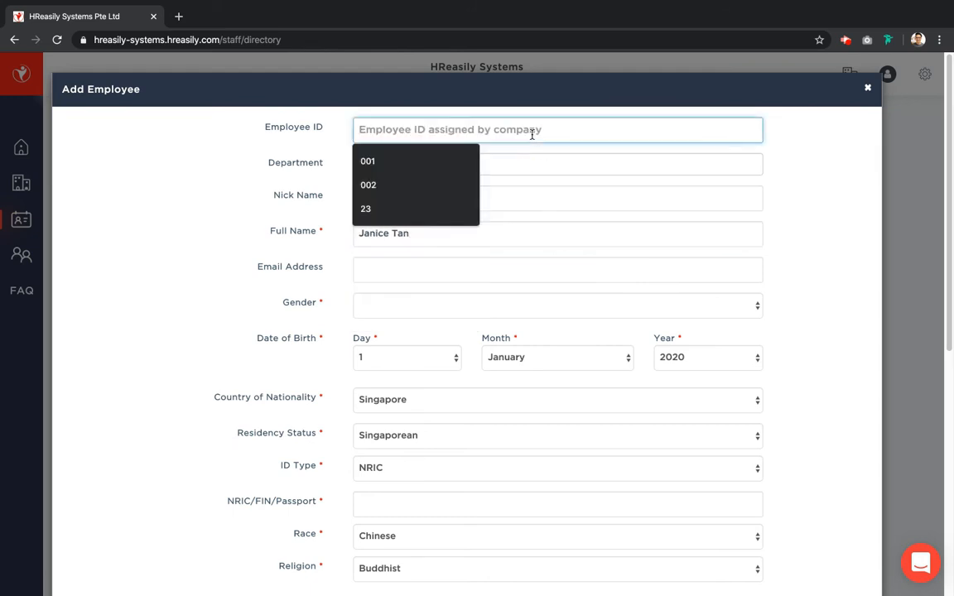
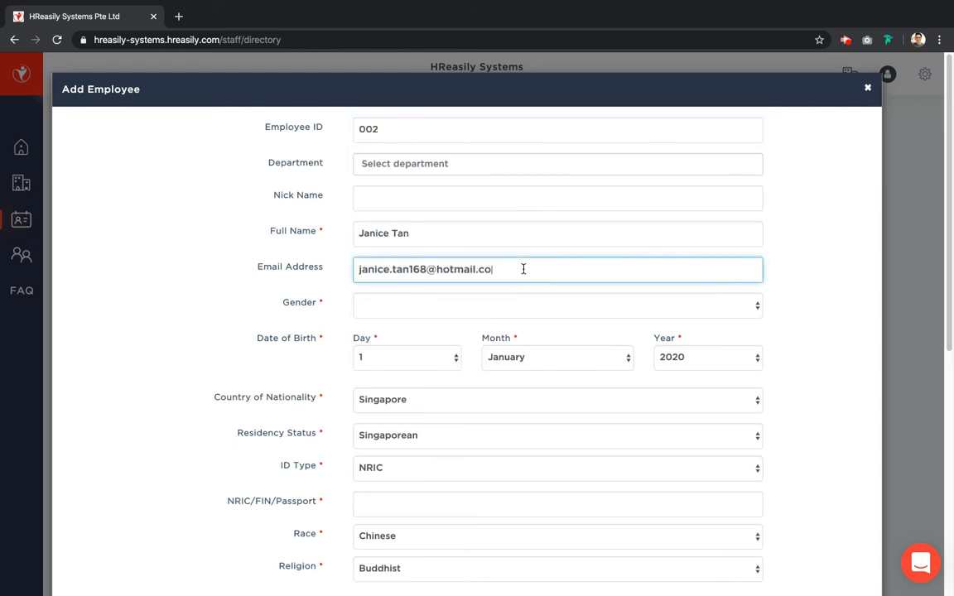
{"action": "left_click", "coordinate": [406, 358]}
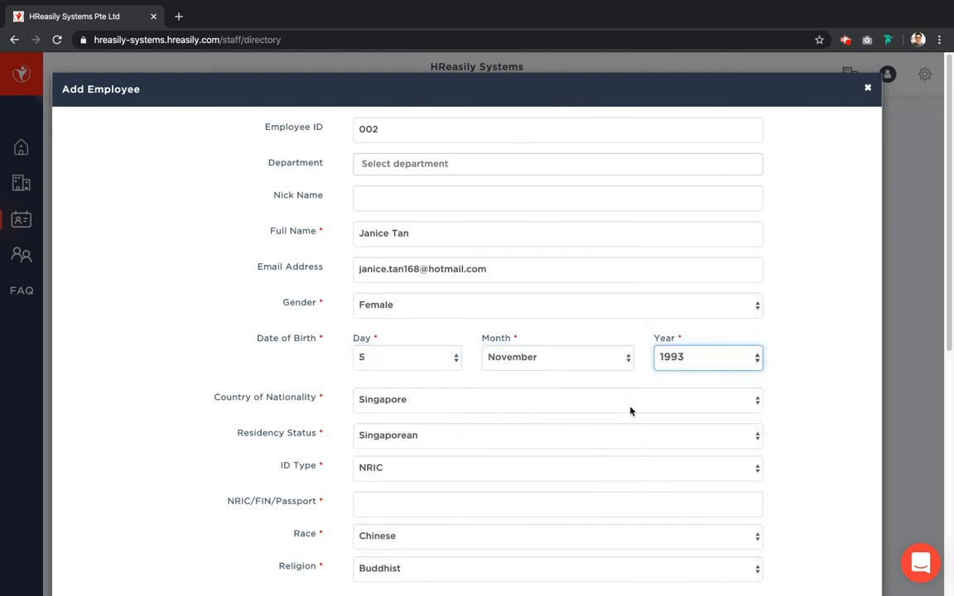
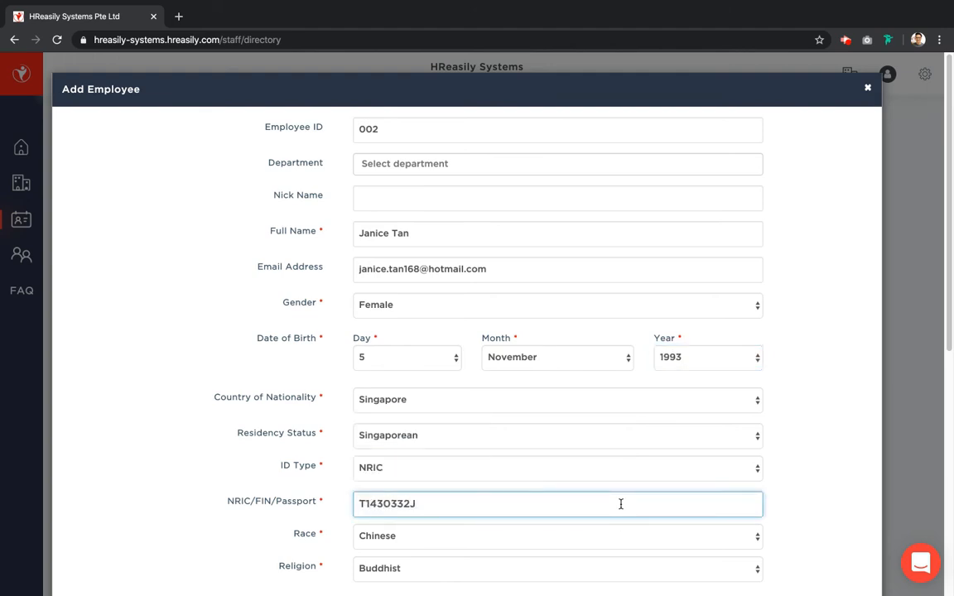
Mark her as drawing salary with online access and save the new employee record
{"action": "scroll", "scroll_direction": "down", "scroll_amount": 3}
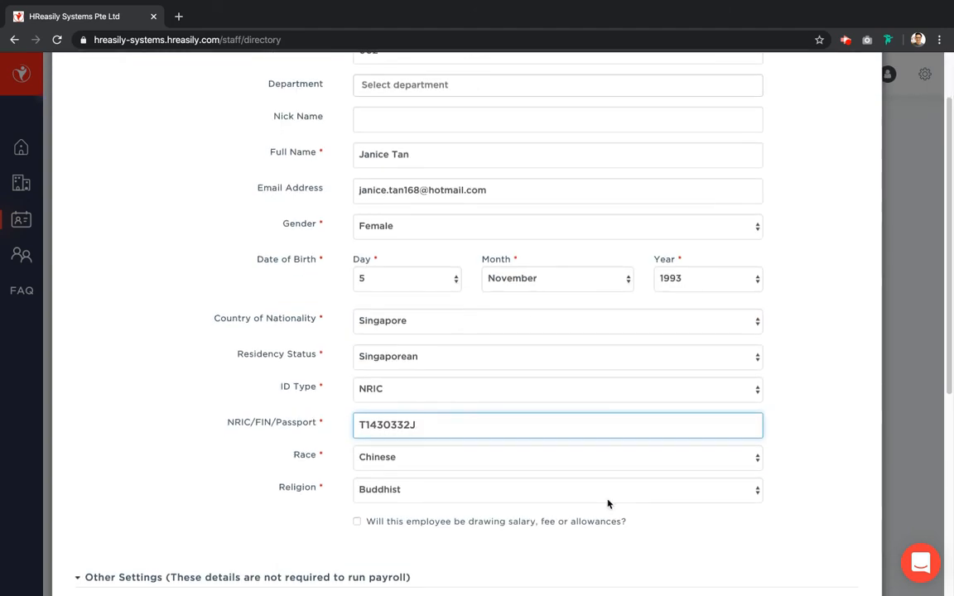
{"action": "left_click", "coordinate": [358, 520]}
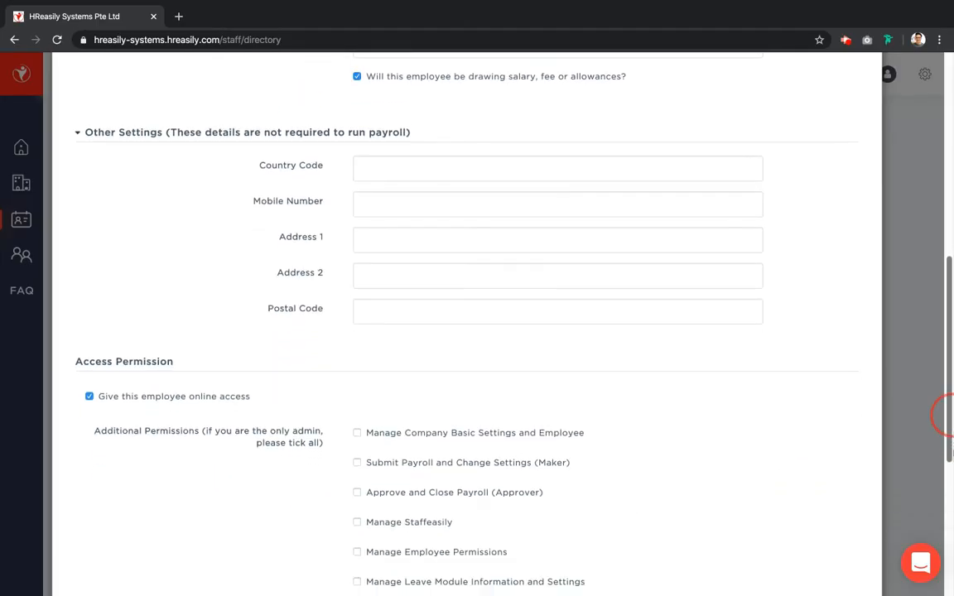
{"action": "scroll", "scroll_direction": "down", "scroll_amount": 3}
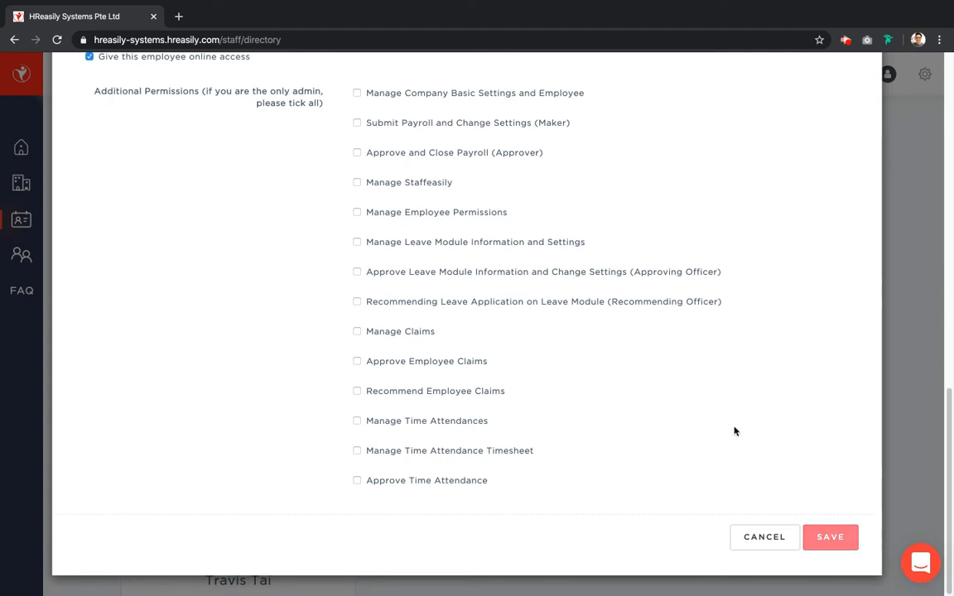
{"action": "mouse_move", "coordinate": [539, 106]}
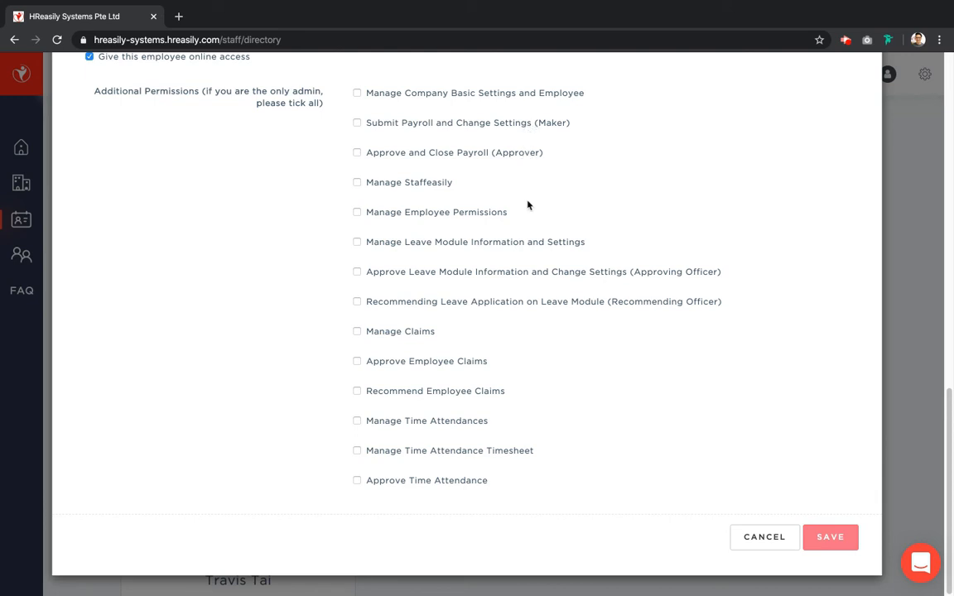
{"action": "mouse_move", "coordinate": [527, 278]}
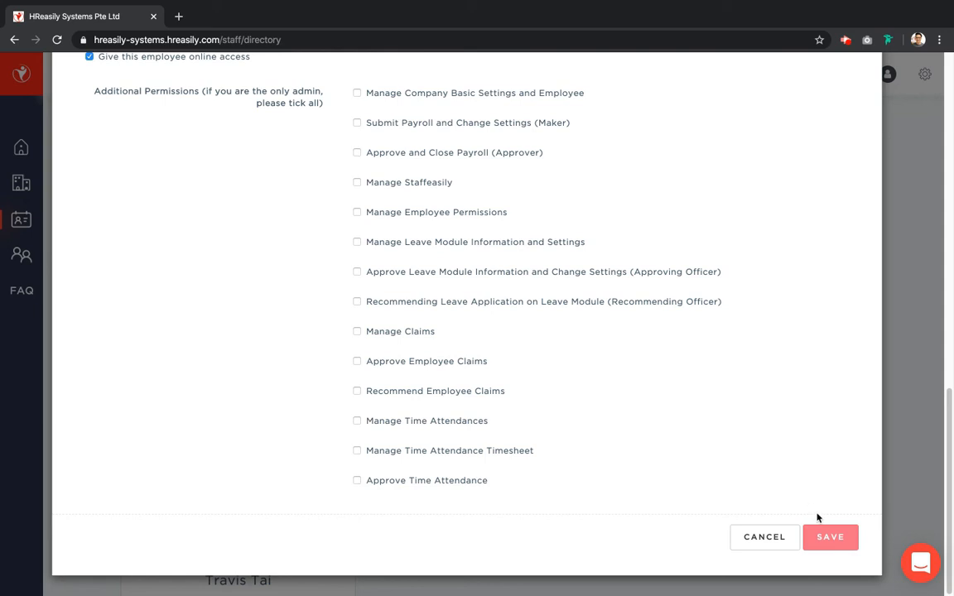
{"action": "left_click", "coordinate": [830, 537]}
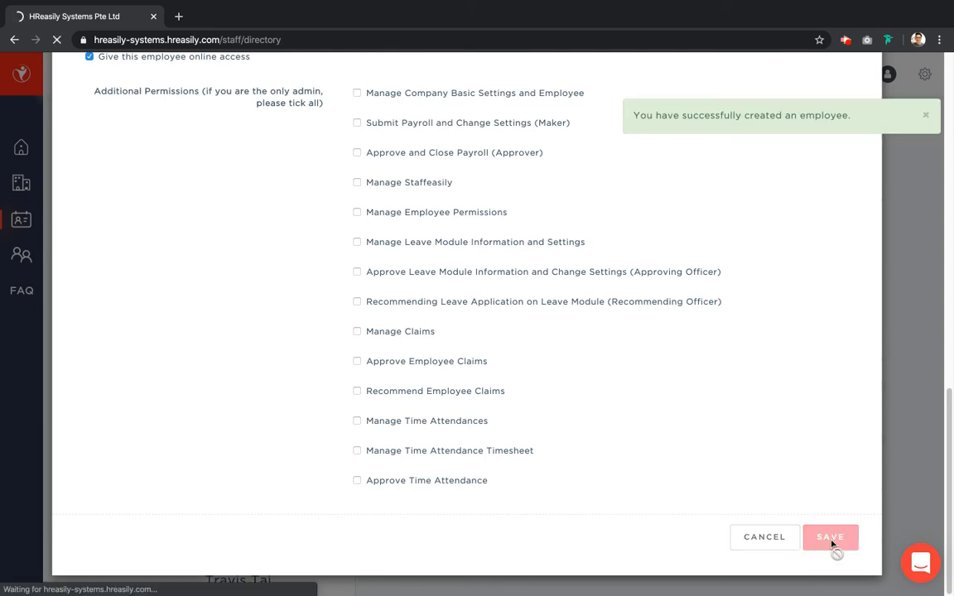
{"action": "left_click", "coordinate": [830, 537]}
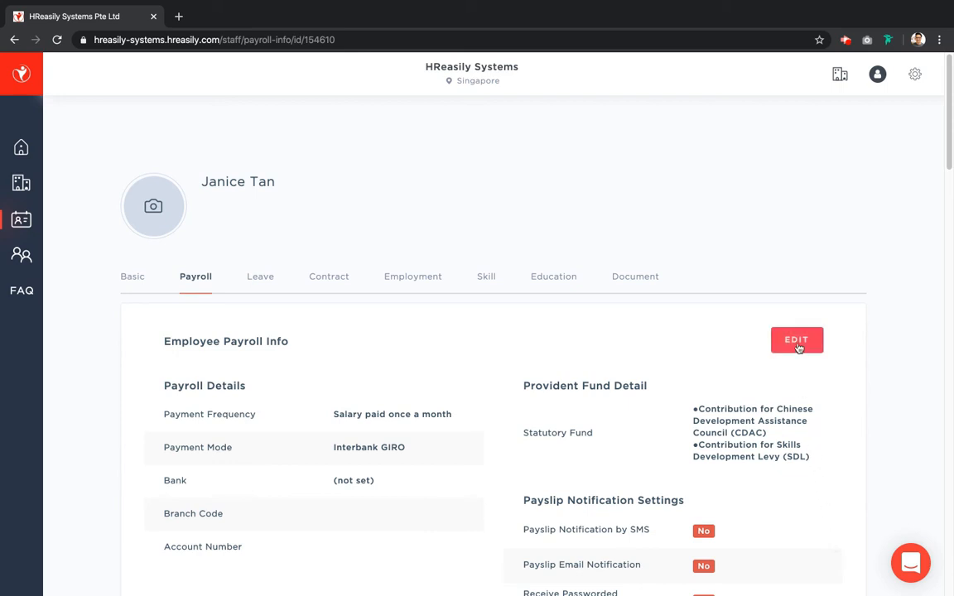
{"action": "left_click", "coordinate": [795, 340]}
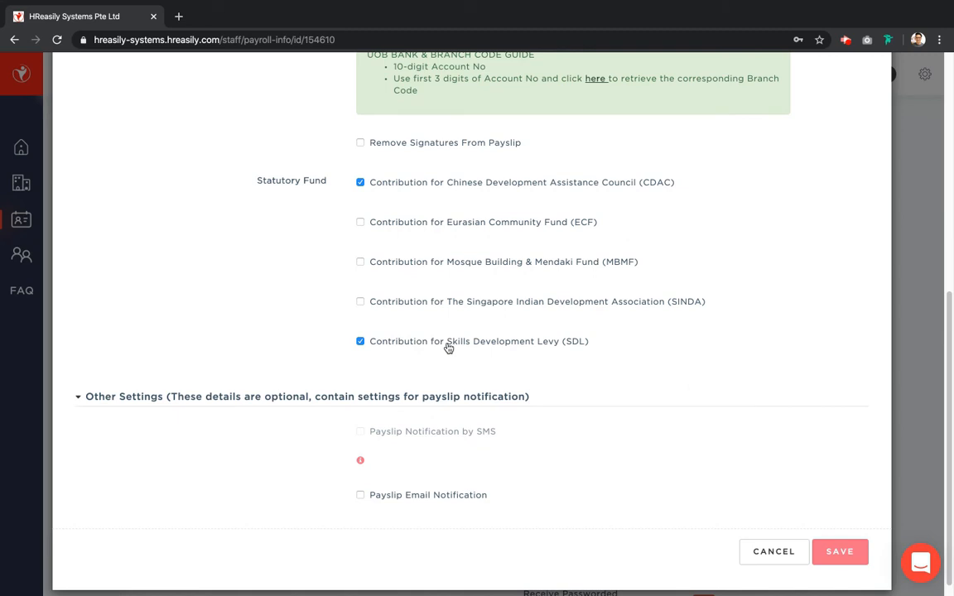
{"action": "mouse_move", "coordinate": [424, 473]}
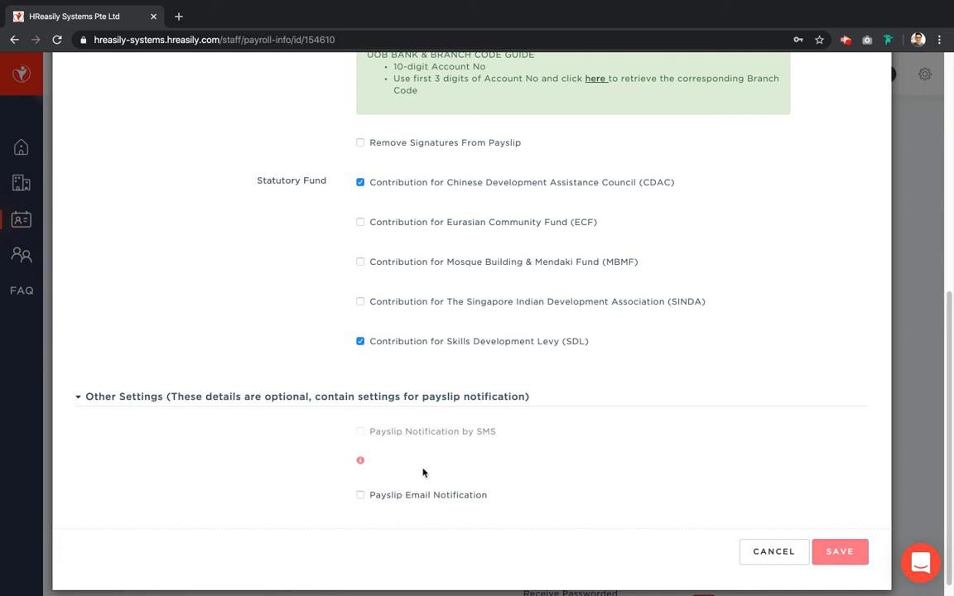
{"action": "left_click", "coordinate": [361, 493]}
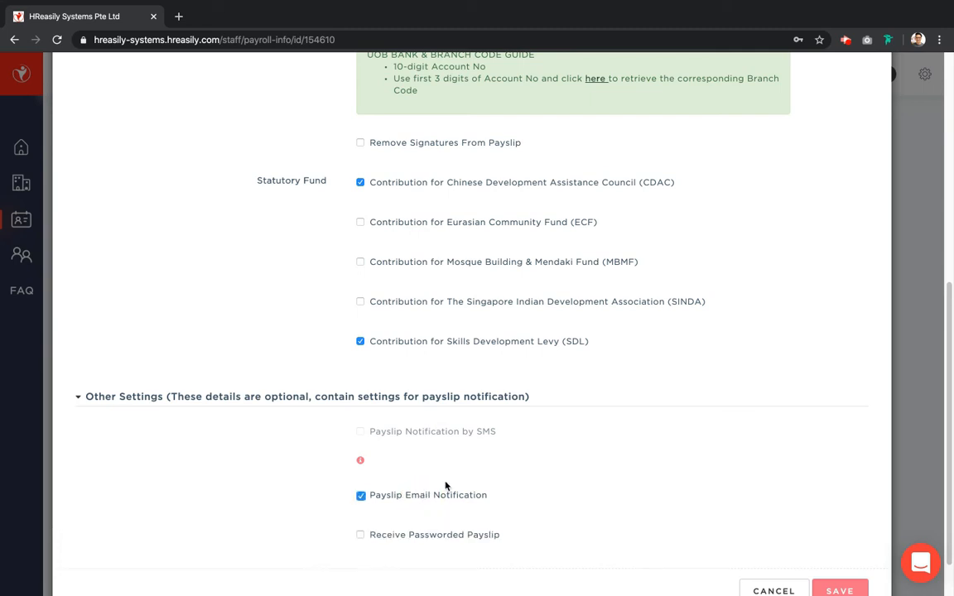
{"action": "mouse_move", "coordinate": [448, 494]}
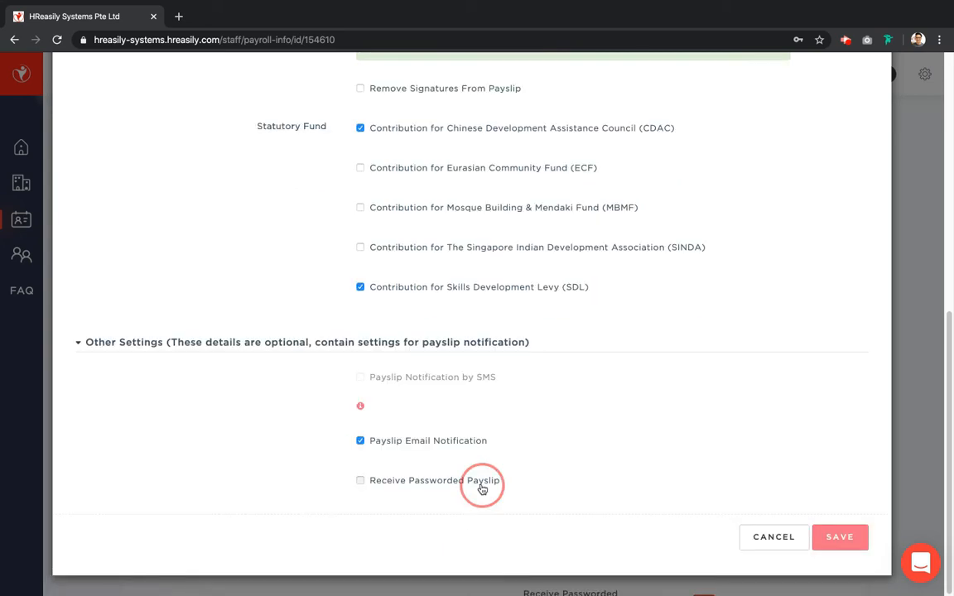
{"action": "left_click", "coordinate": [361, 480]}
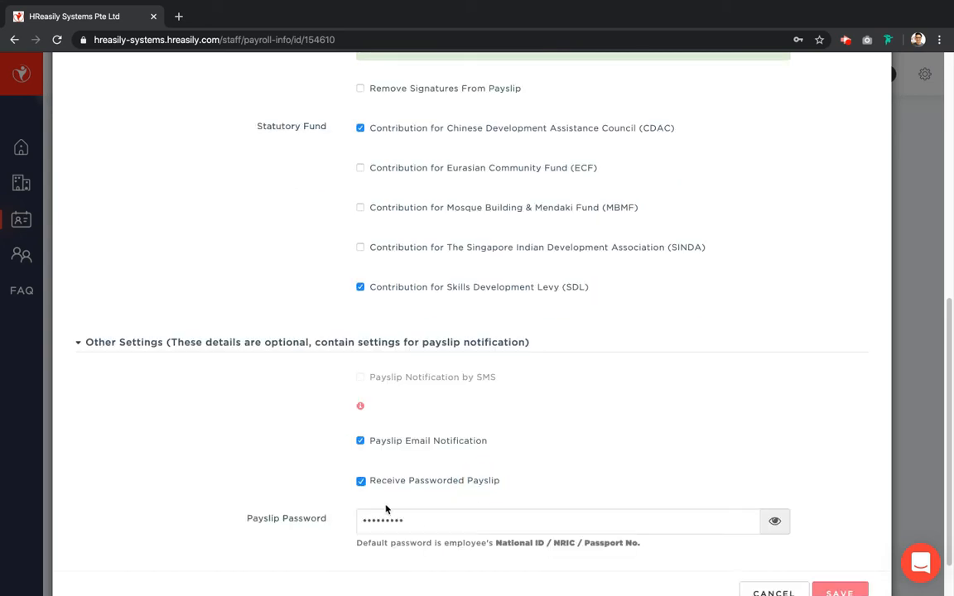
{"action": "left_click", "coordinate": [361, 480]}
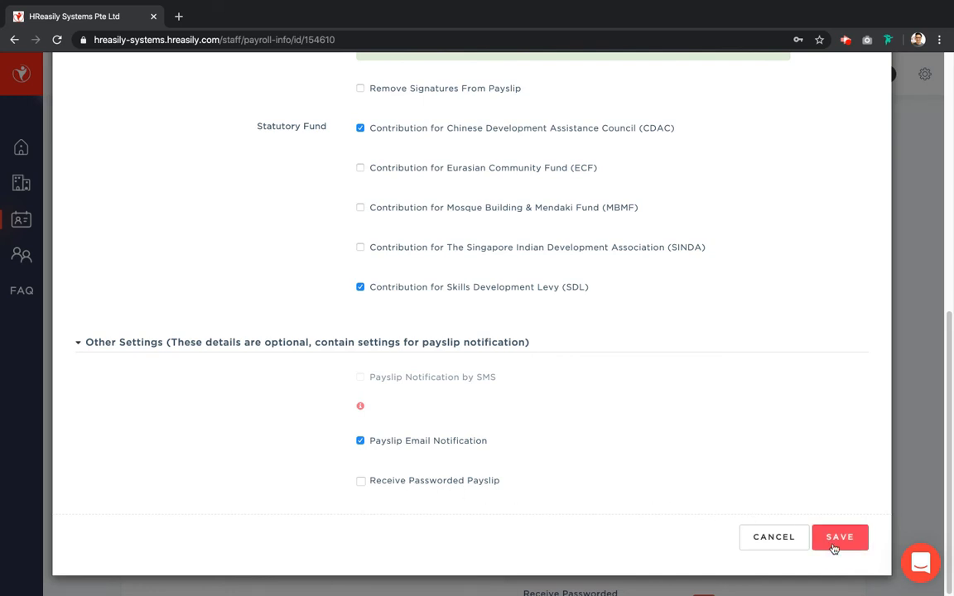
{"action": "left_click", "coordinate": [840, 537]}
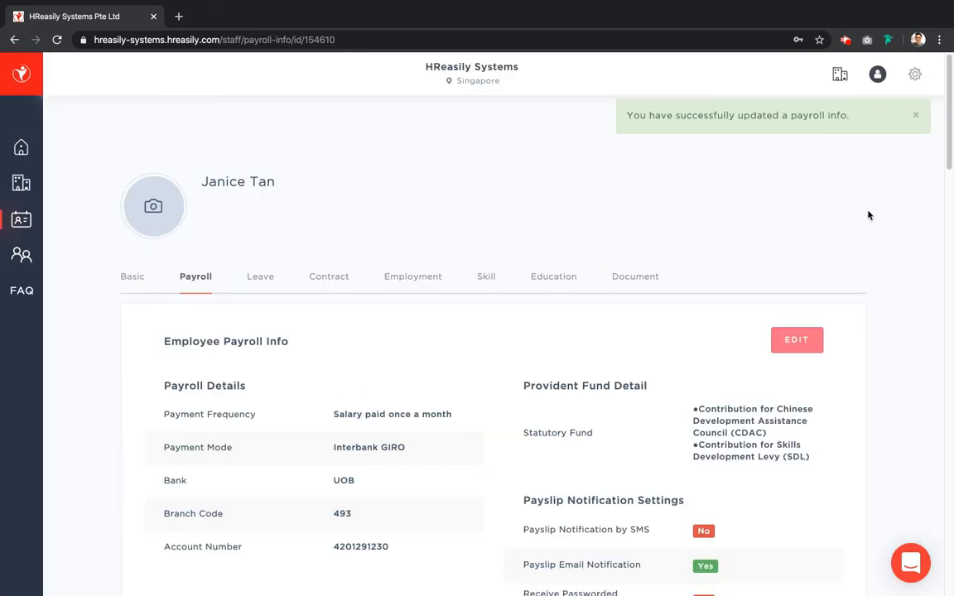
Set current employment to Marketing Executive, joined 1 January 2020, with a 90-day probation
{"action": "scroll", "scroll_direction": "down", "scroll_amount": 3}
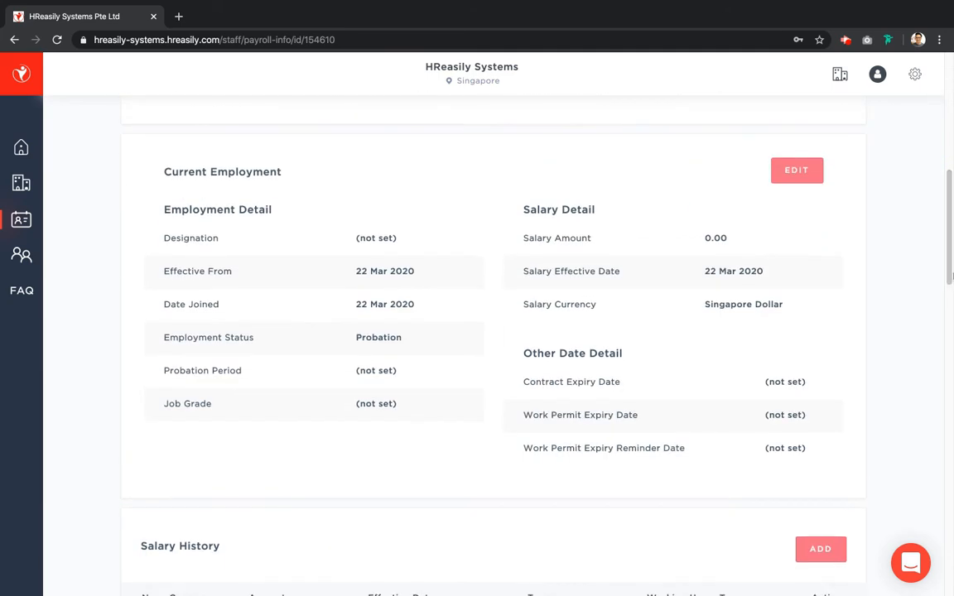
{"action": "left_click", "coordinate": [795, 169]}
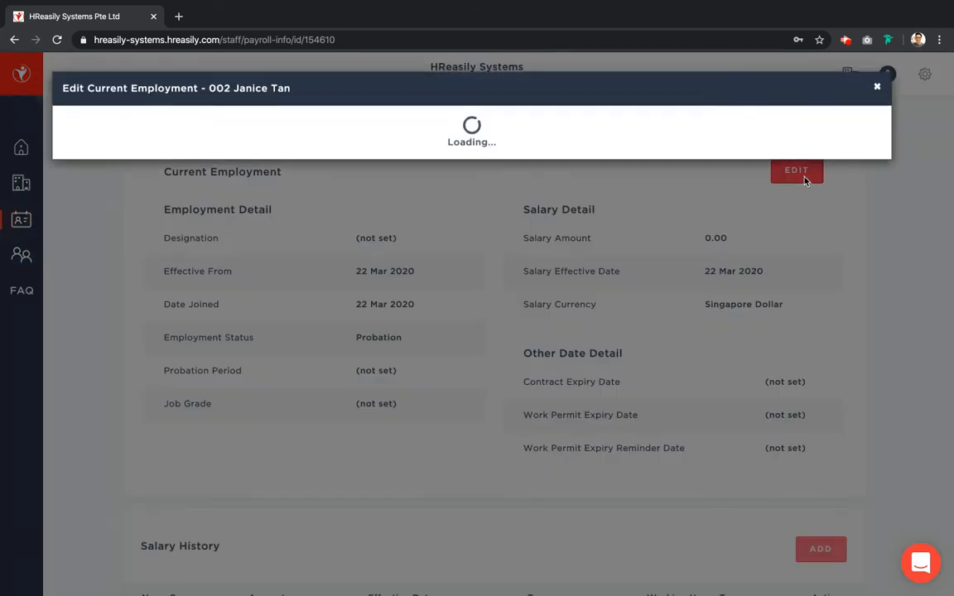
{"action": "type", "text": "Marketing Ex"}
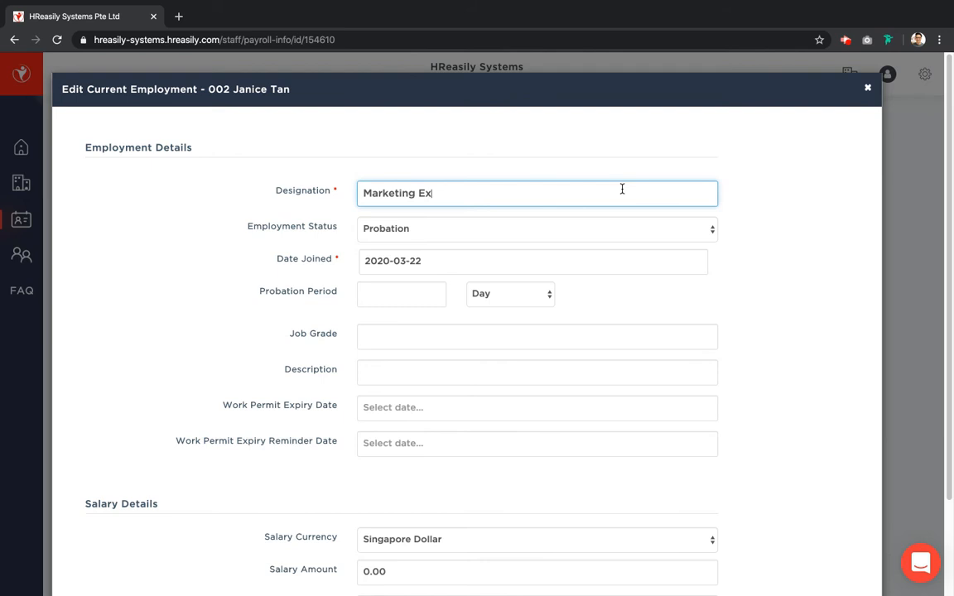
{"action": "left_click", "coordinate": [537, 229]}
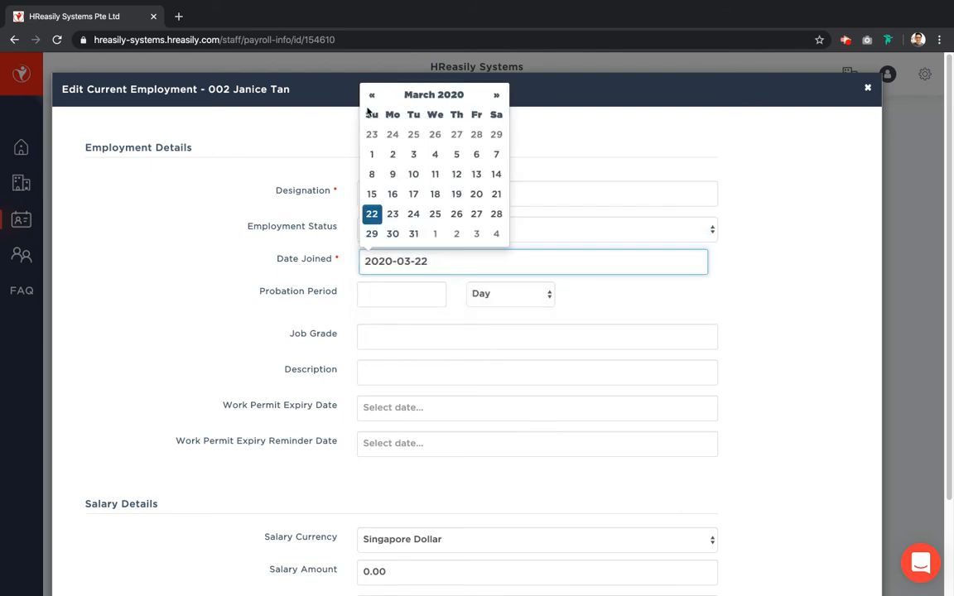
{"action": "left_click", "coordinate": [401, 295]}
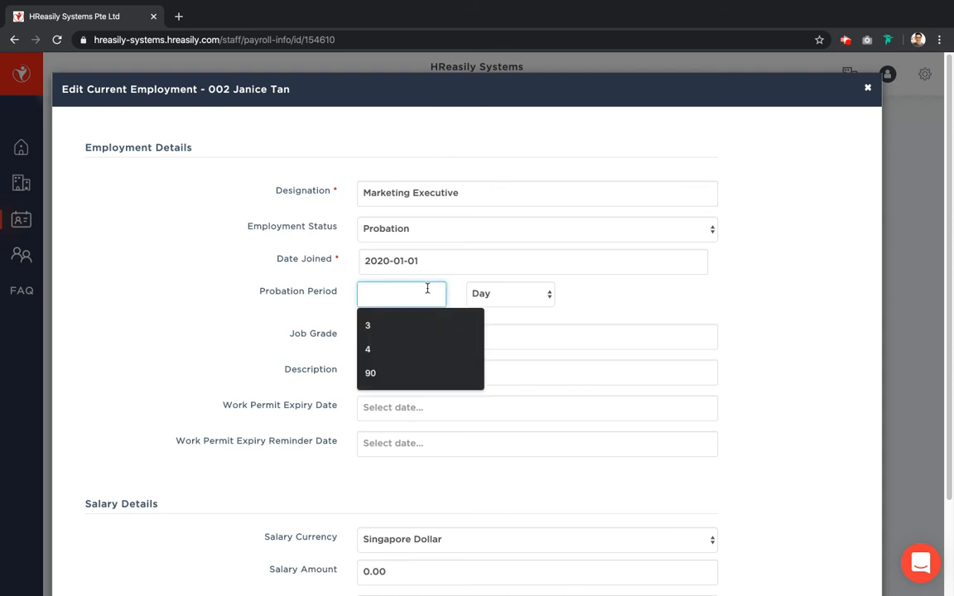
{"action": "left_click", "coordinate": [371, 373]}
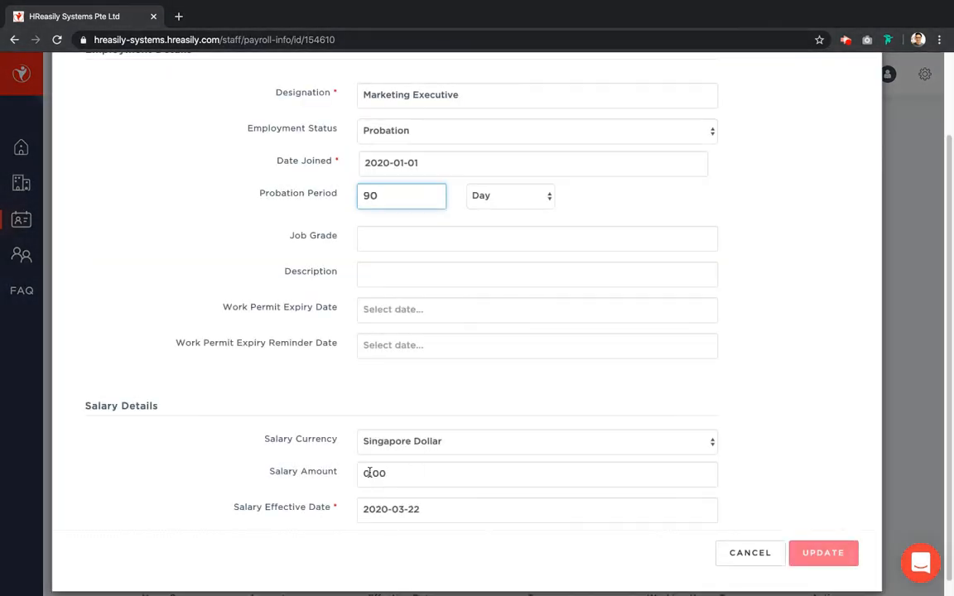
Enter a salary of 2500.00 effective 1 Jan 2020 and update the employment details
{"action": "left_click", "coordinate": [537, 510]}
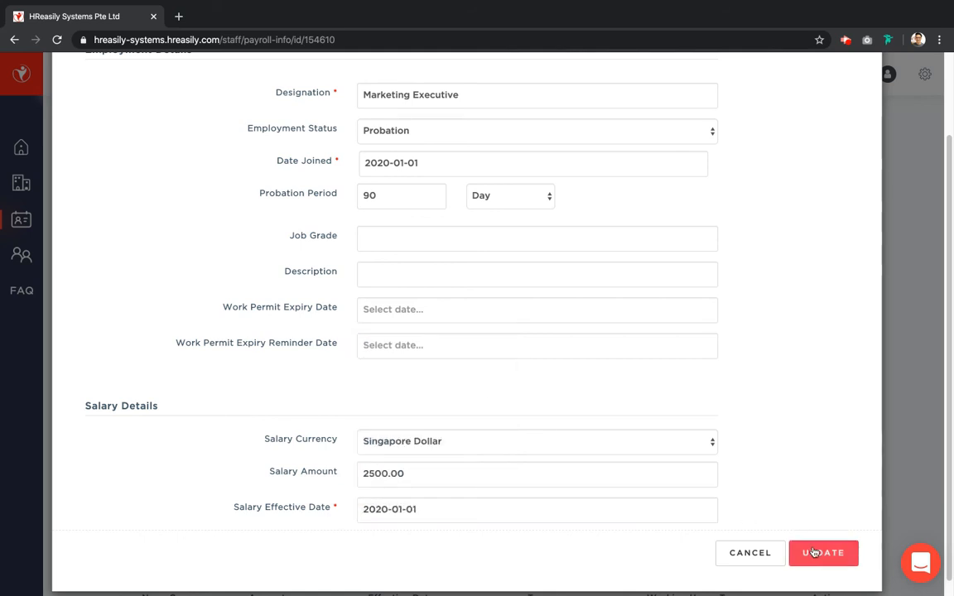
{"action": "left_click", "coordinate": [824, 554]}
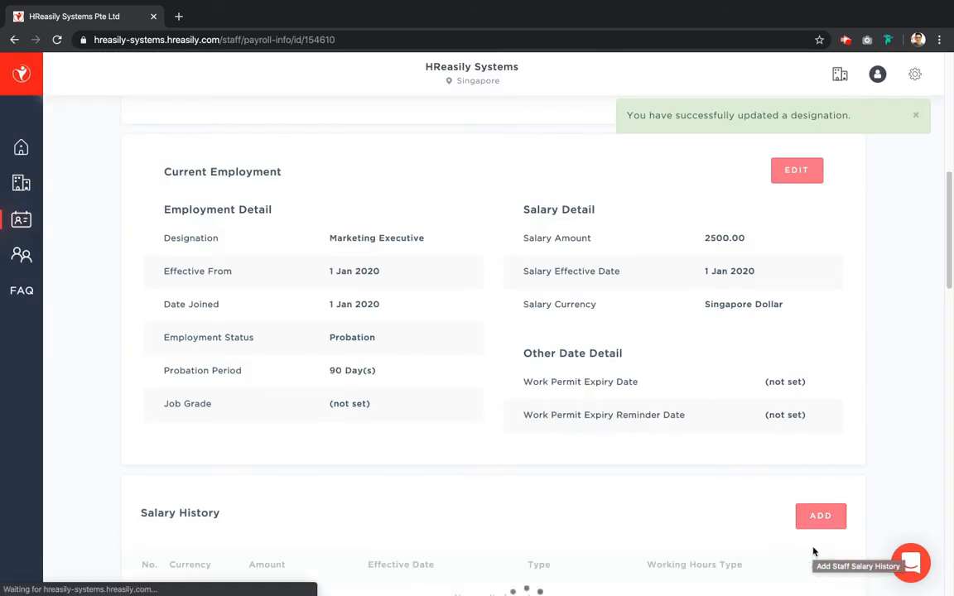
{"action": "scroll", "scroll_direction": "down", "scroll_amount": 3}
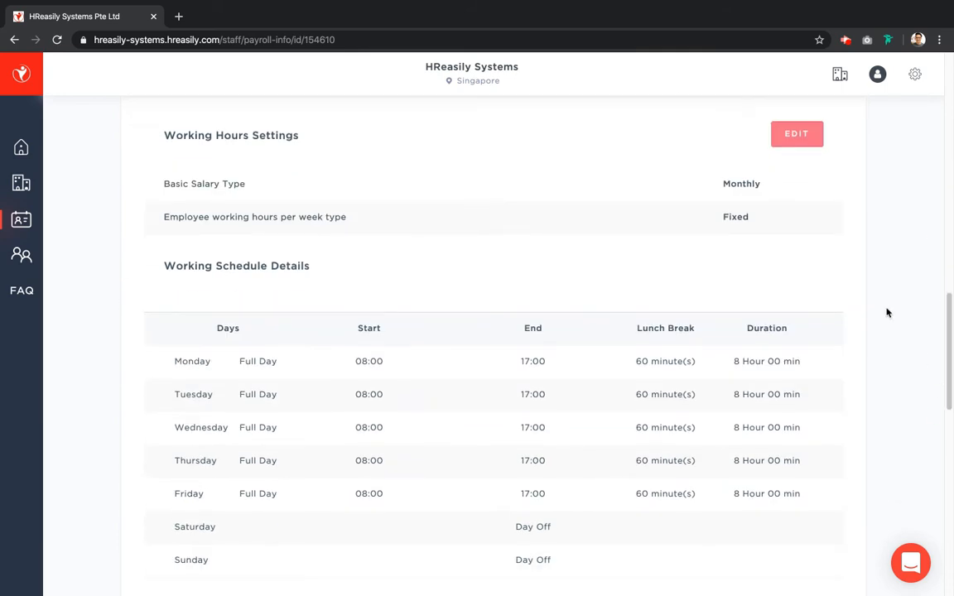
Save fixed working hours of 8 hours per weekday, 08:30–17:30, with Saturday and Sunday off
{"action": "left_click", "coordinate": [796, 132]}
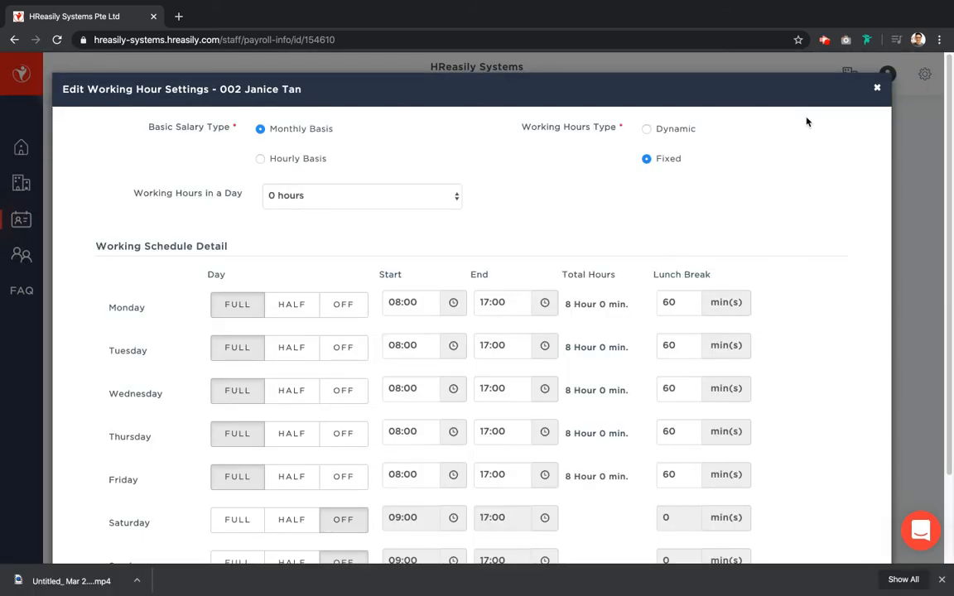
{"action": "mouse_move", "coordinate": [298, 129]}
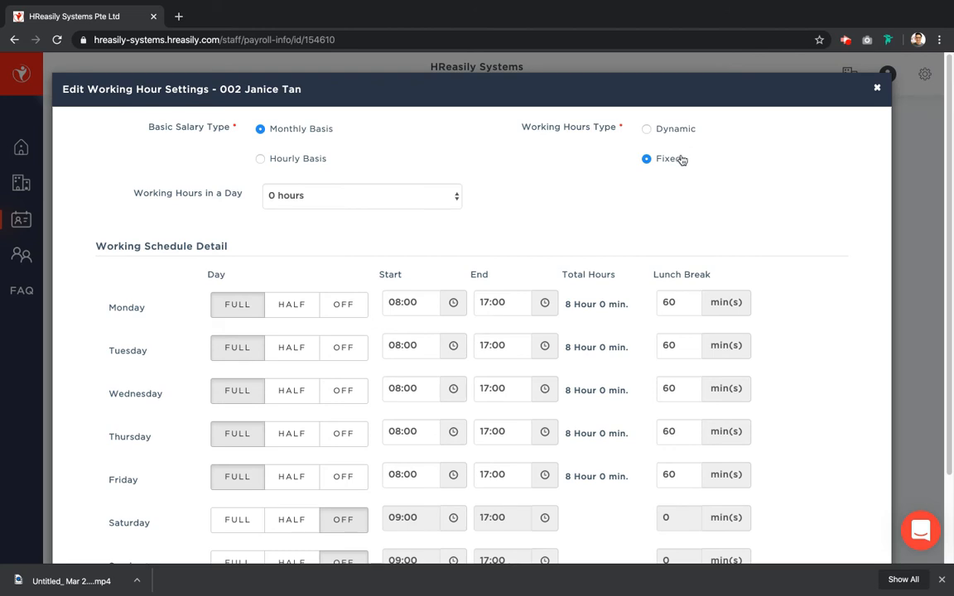
{"action": "mouse_move", "coordinate": [670, 169]}
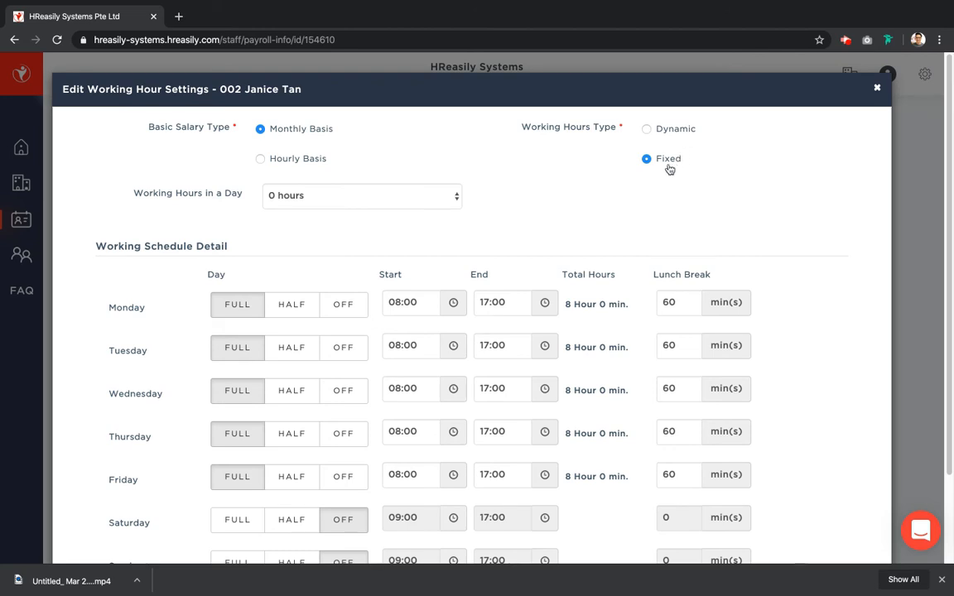
{"action": "mouse_move", "coordinate": [454, 199]}
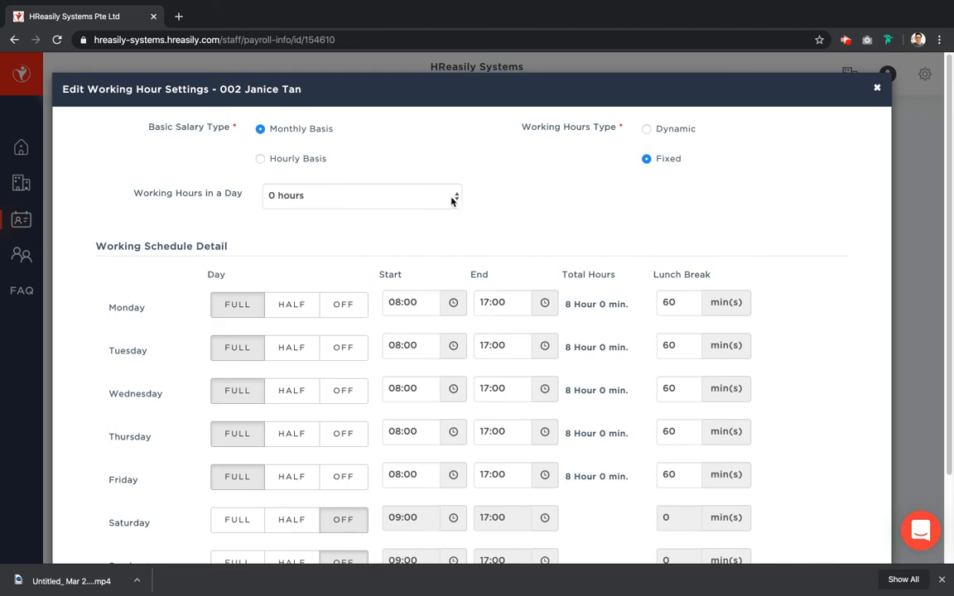
{"action": "left_click", "coordinate": [361, 195]}
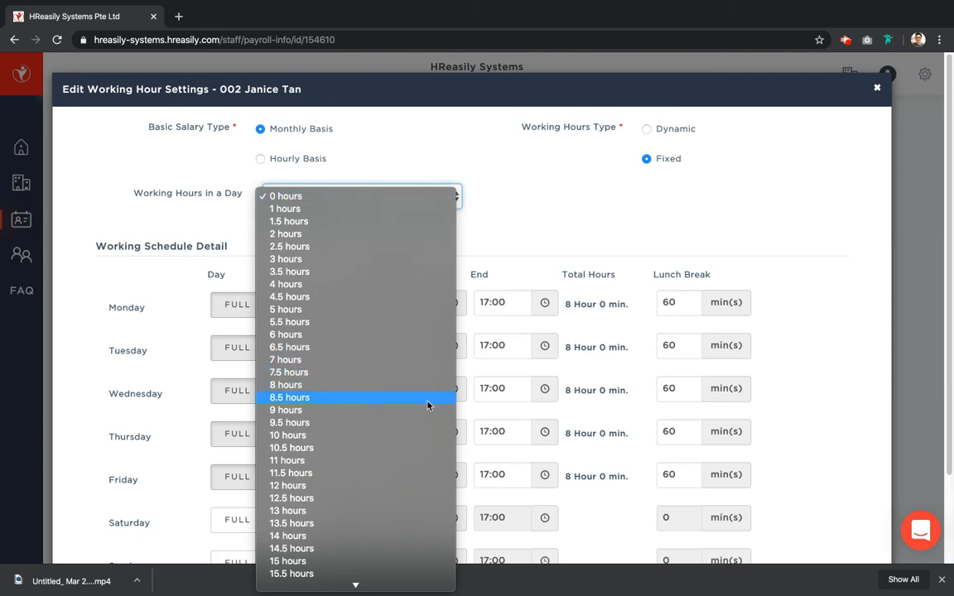
{"action": "left_click", "coordinate": [285, 384]}
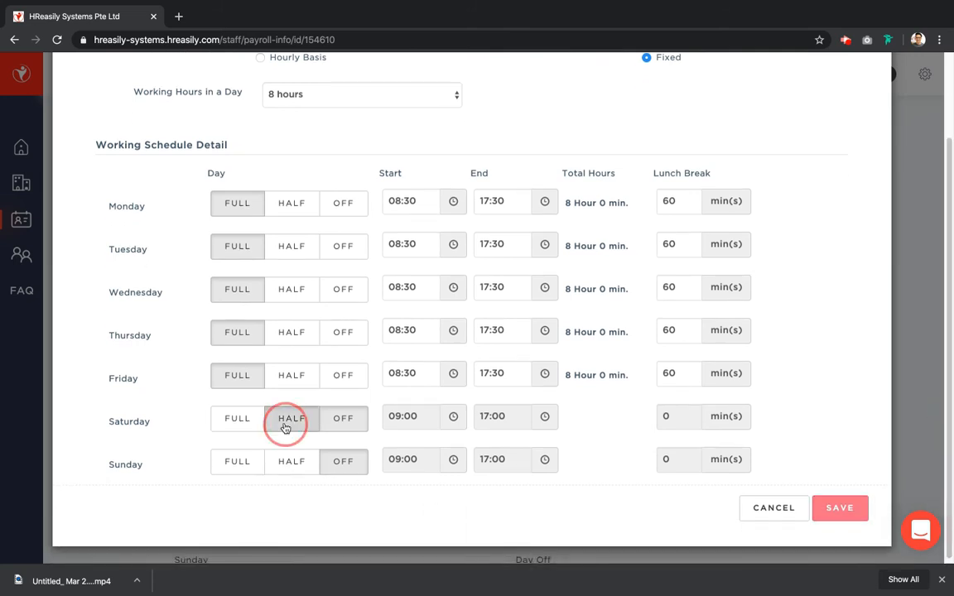
{"action": "left_click", "coordinate": [237, 417]}
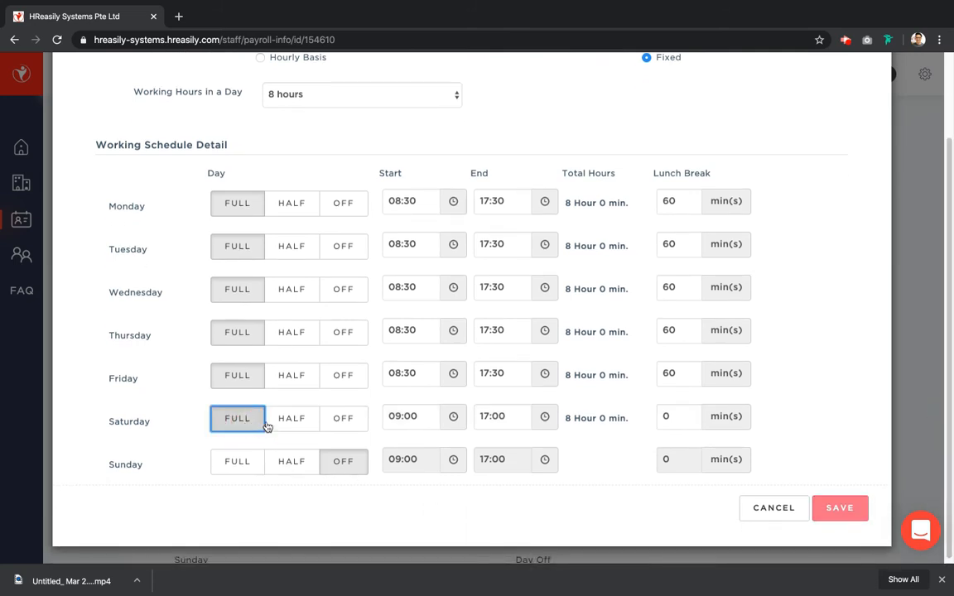
{"action": "left_click", "coordinate": [343, 418]}
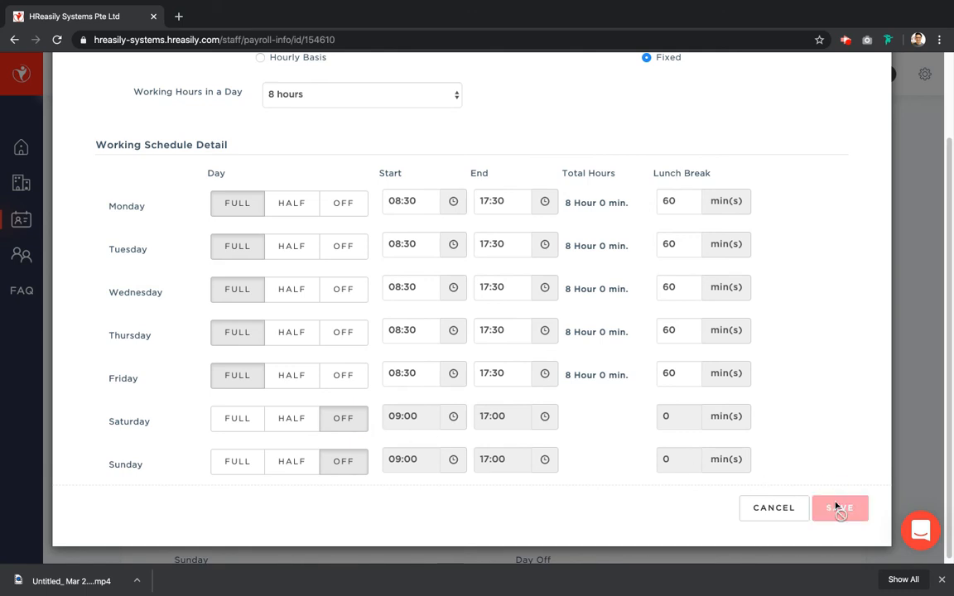
{"action": "left_click", "coordinate": [838, 507]}
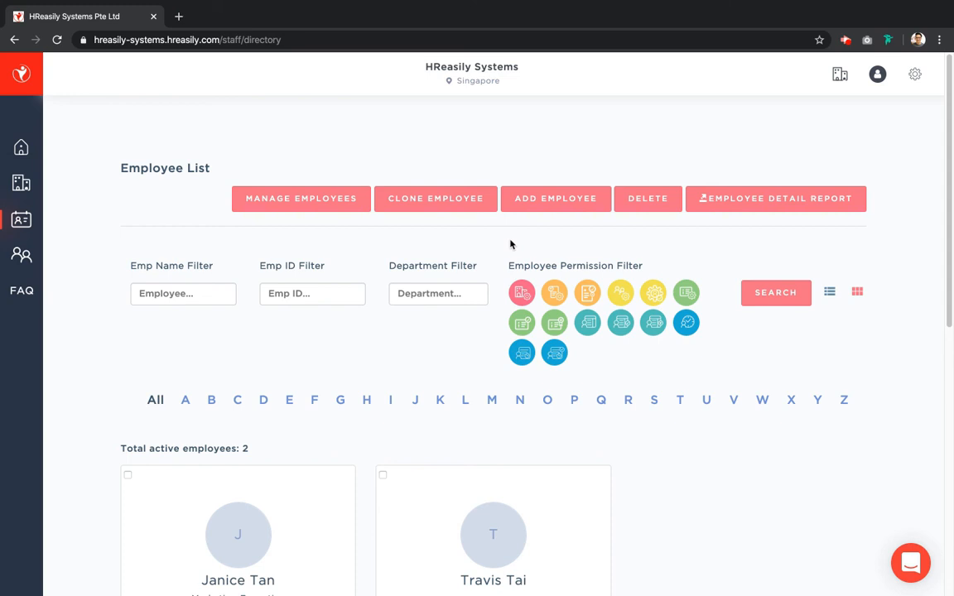
Go from Manage Employees back to the home dashboard showing Run Payroll
{"action": "left_click", "coordinate": [302, 199]}
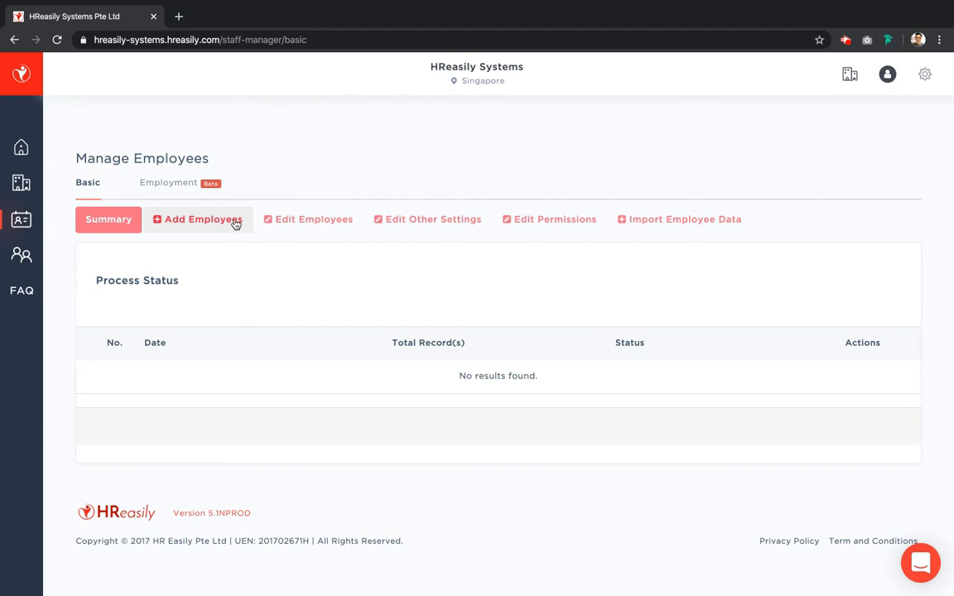
{"action": "left_click", "coordinate": [199, 219]}
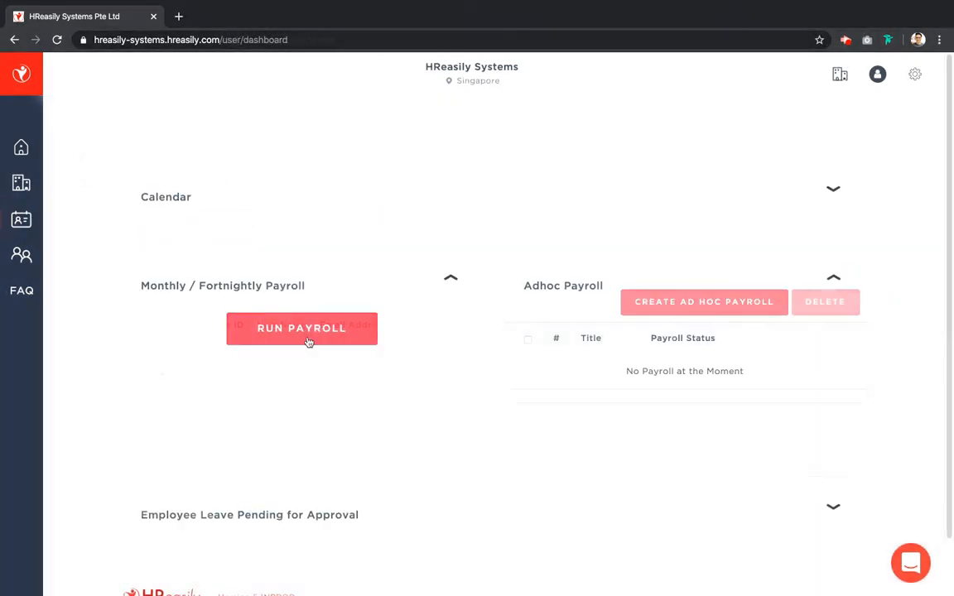
Run a new monthly payroll and open the draft Salary Payment for 01–31 Jan 2020
{"action": "left_click", "coordinate": [301, 328]}
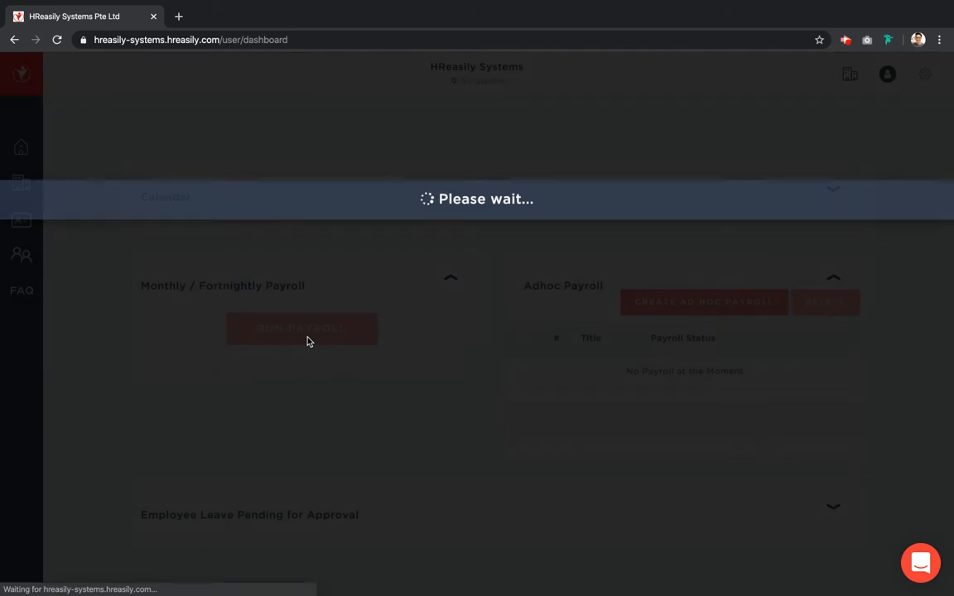
{"action": "left_click", "coordinate": [302, 328]}
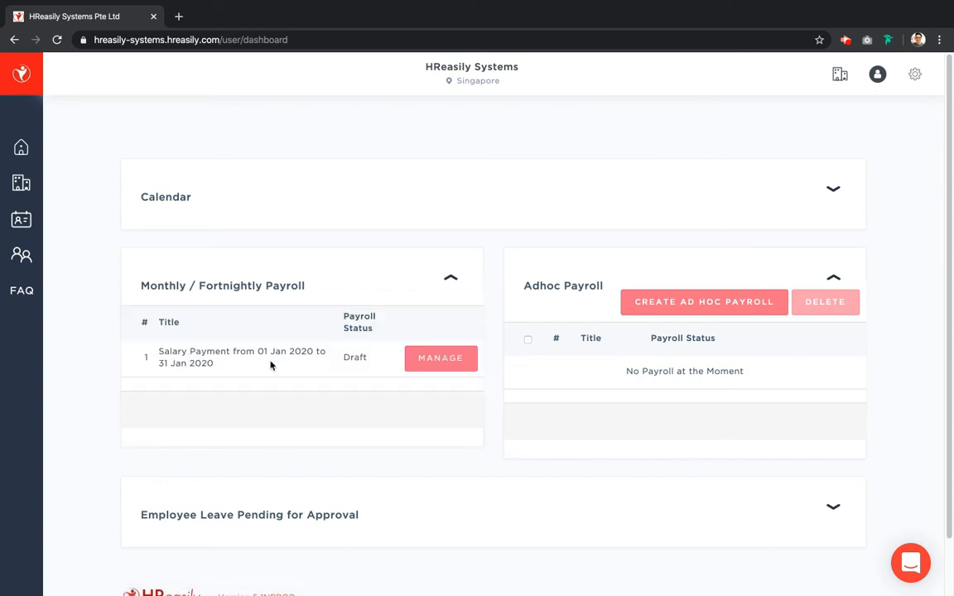
{"action": "mouse_move", "coordinate": [404, 371]}
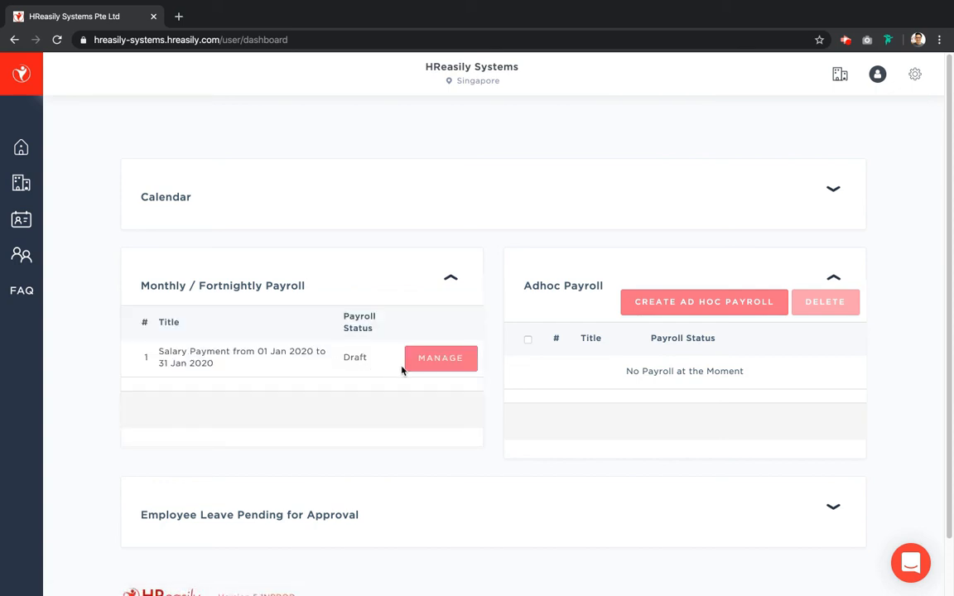
{"action": "left_click", "coordinate": [440, 358]}
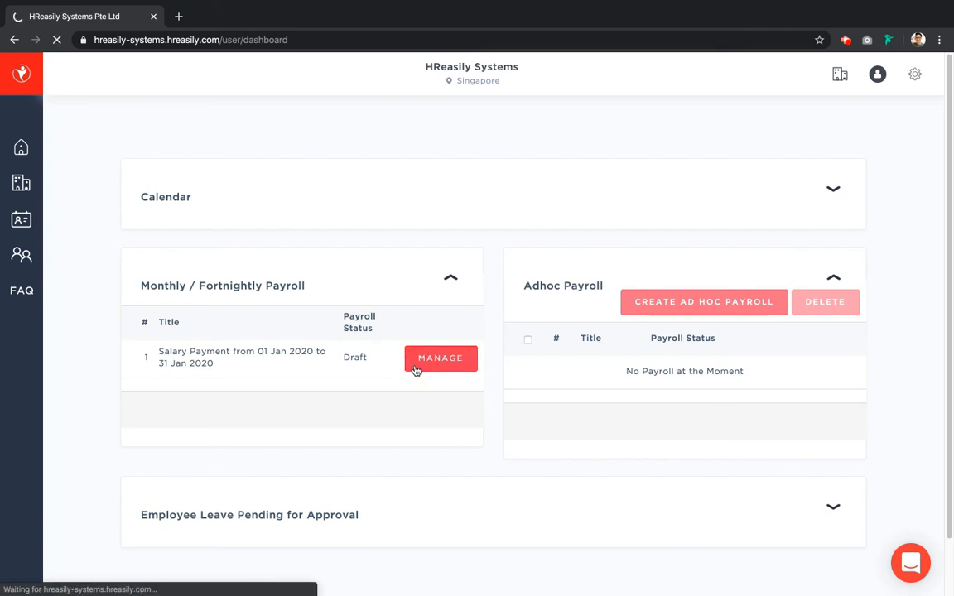
{"action": "left_click", "coordinate": [441, 358]}
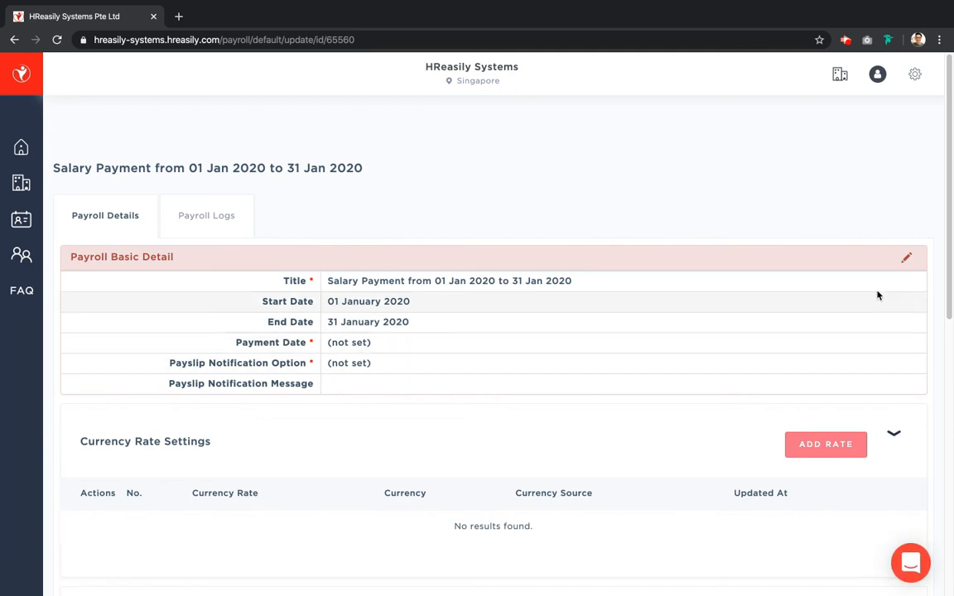
Set payment date 31-01-2020 with payslip notification 'Other' on 31 Jan 2020 and save the basic details
{"action": "left_click", "coordinate": [906, 259]}
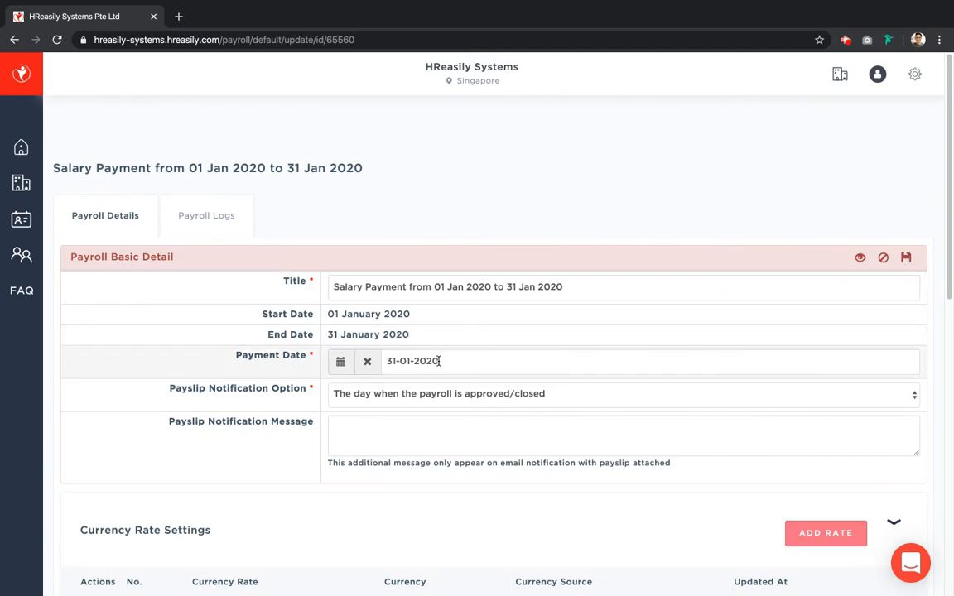
{"action": "left_click", "coordinate": [621, 394]}
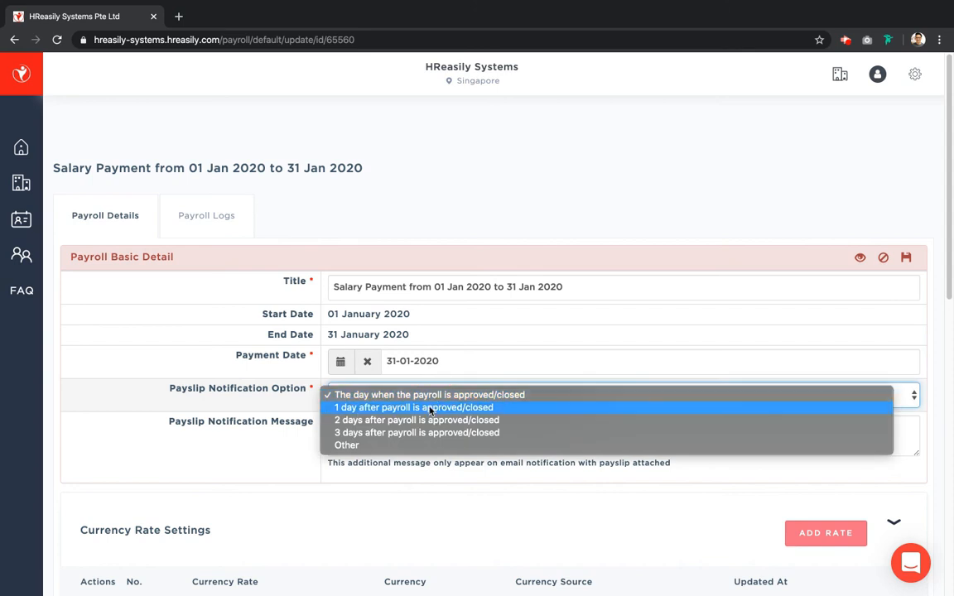
{"action": "left_click", "coordinate": [347, 444]}
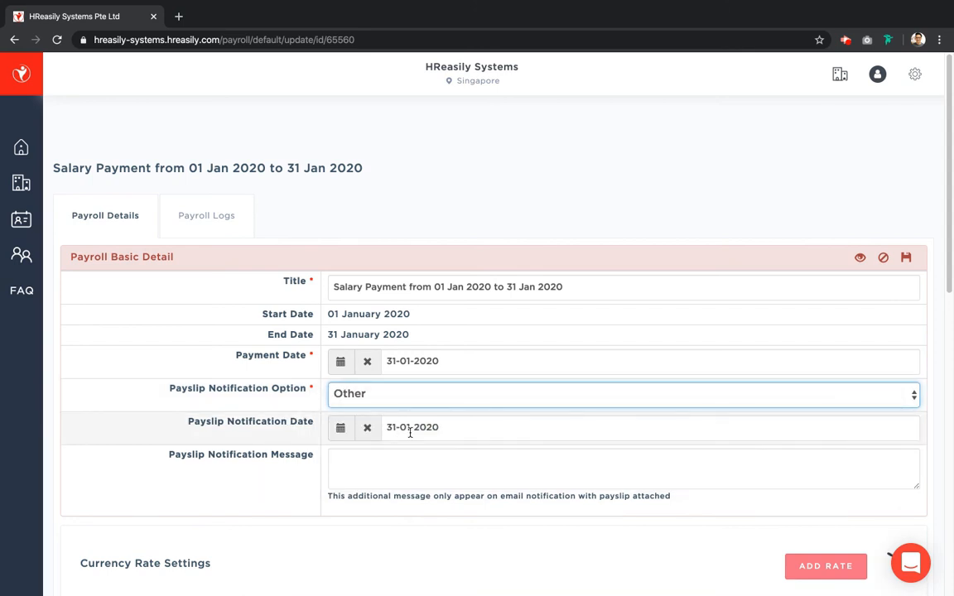
{"action": "mouse_move", "coordinate": [462, 460]}
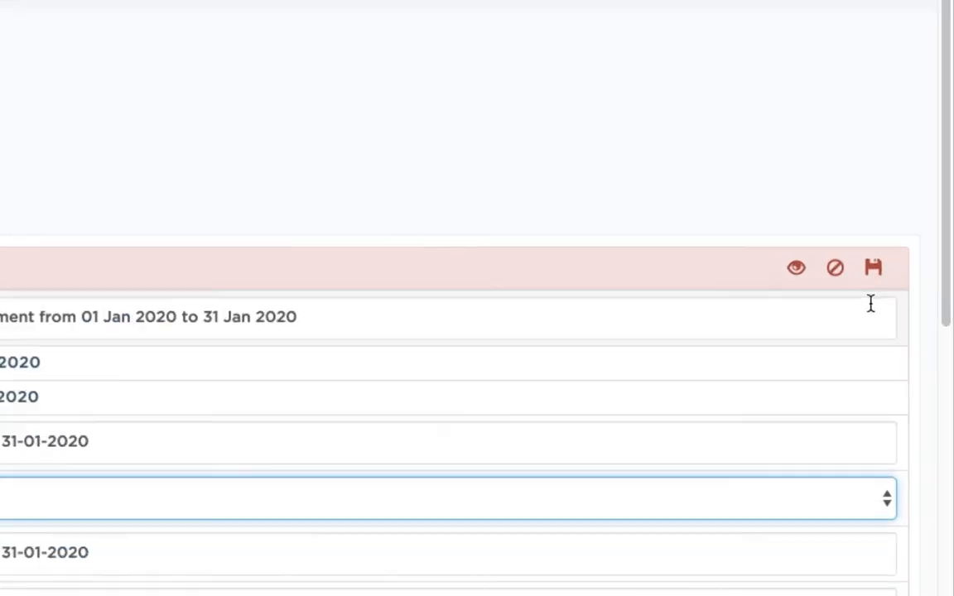
{"action": "left_click", "coordinate": [875, 268]}
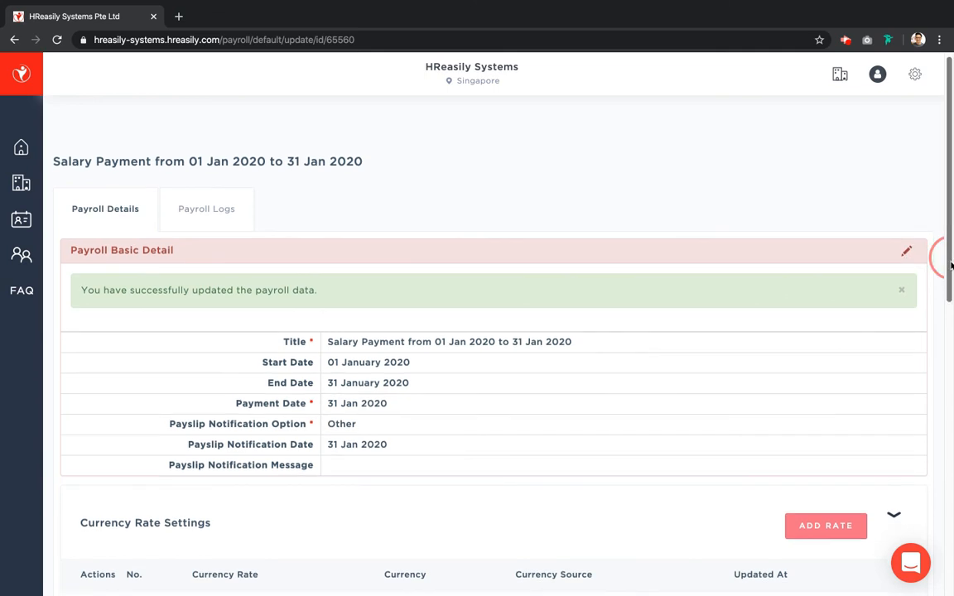
{"action": "scroll", "scroll_direction": "down", "scroll_amount": 3}
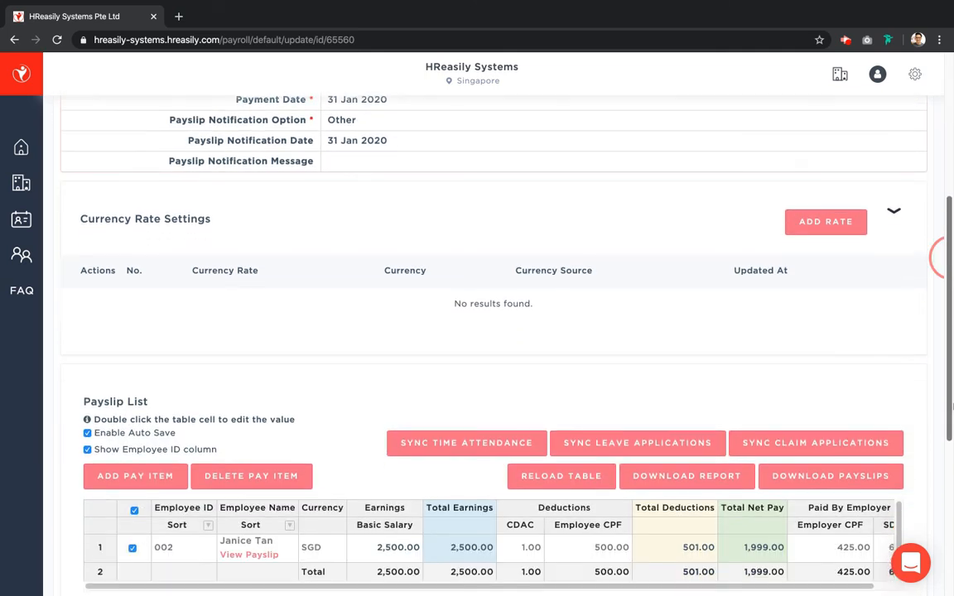
{"action": "scroll", "scroll_direction": "down", "scroll_amount": 3}
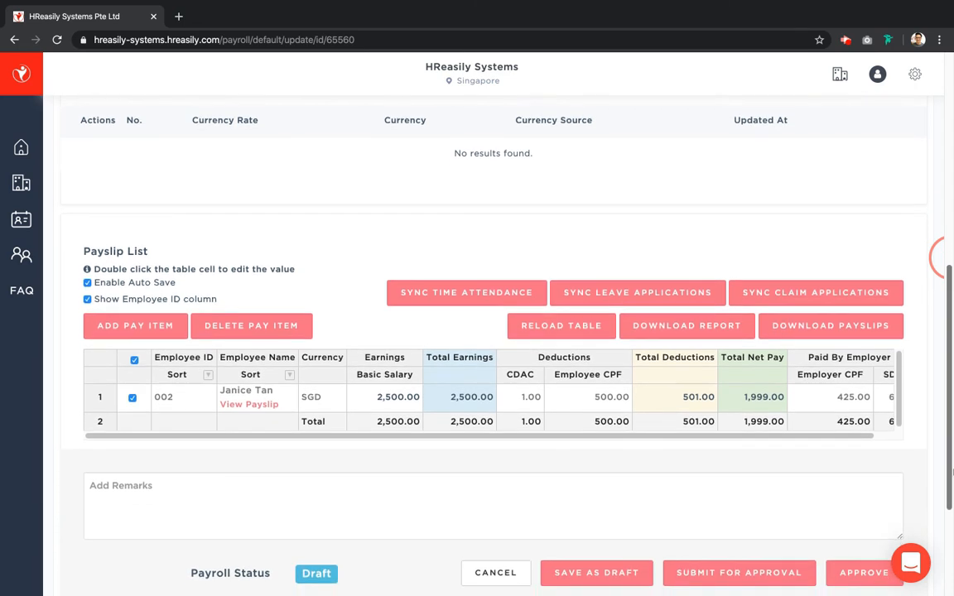
{"action": "scroll", "scroll_direction": "down", "scroll_amount": 3}
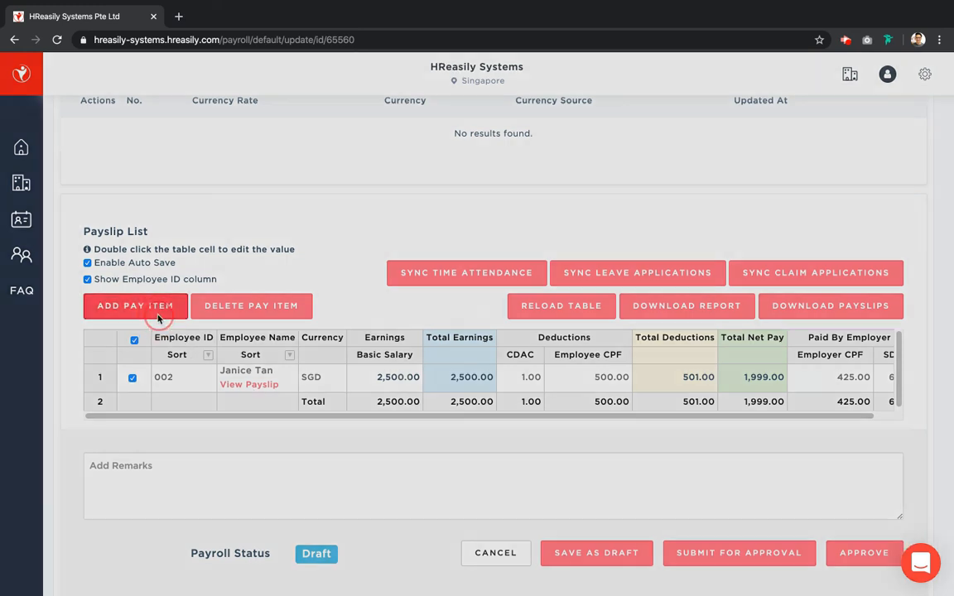
{"action": "left_click", "coordinate": [136, 305]}
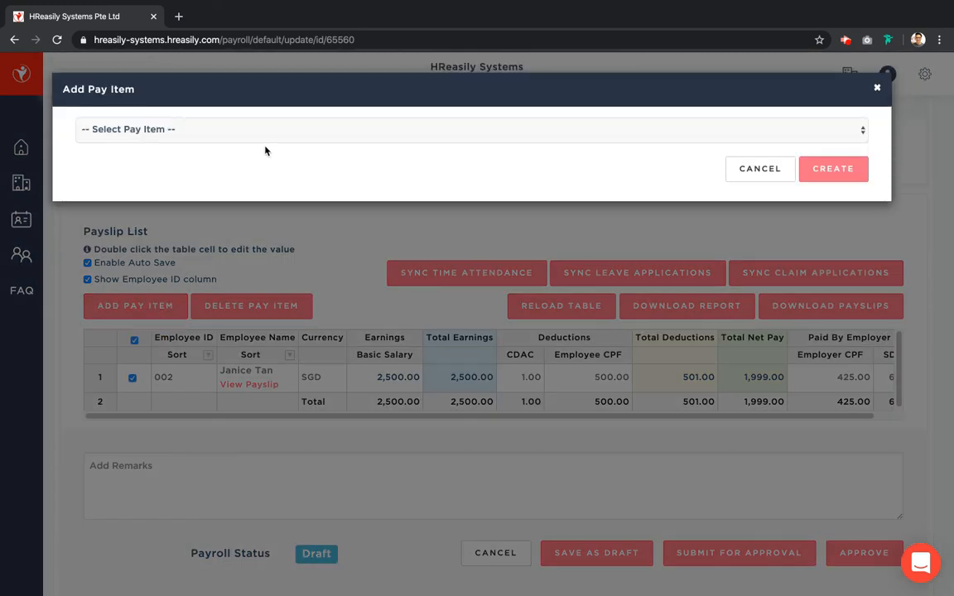
{"action": "left_click", "coordinate": [467, 129]}
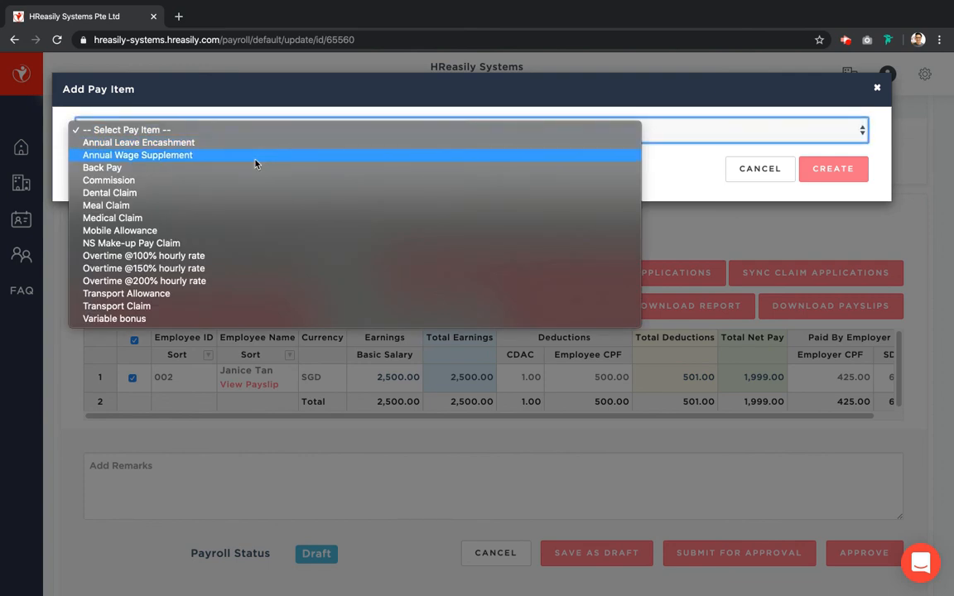
{"action": "mouse_move", "coordinate": [242, 205]}
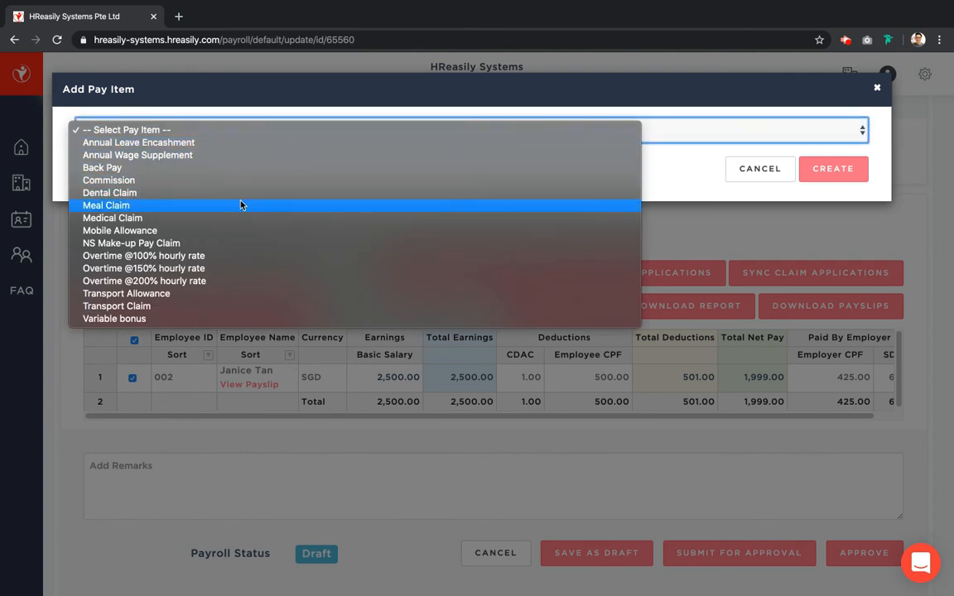
{"action": "left_click", "coordinate": [106, 206]}
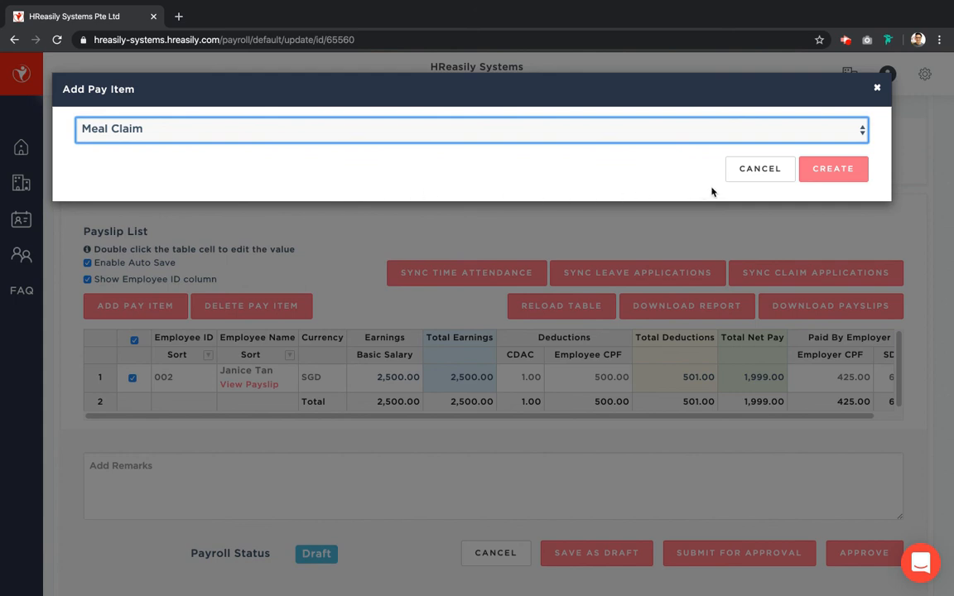
{"action": "left_click", "coordinate": [834, 169]}
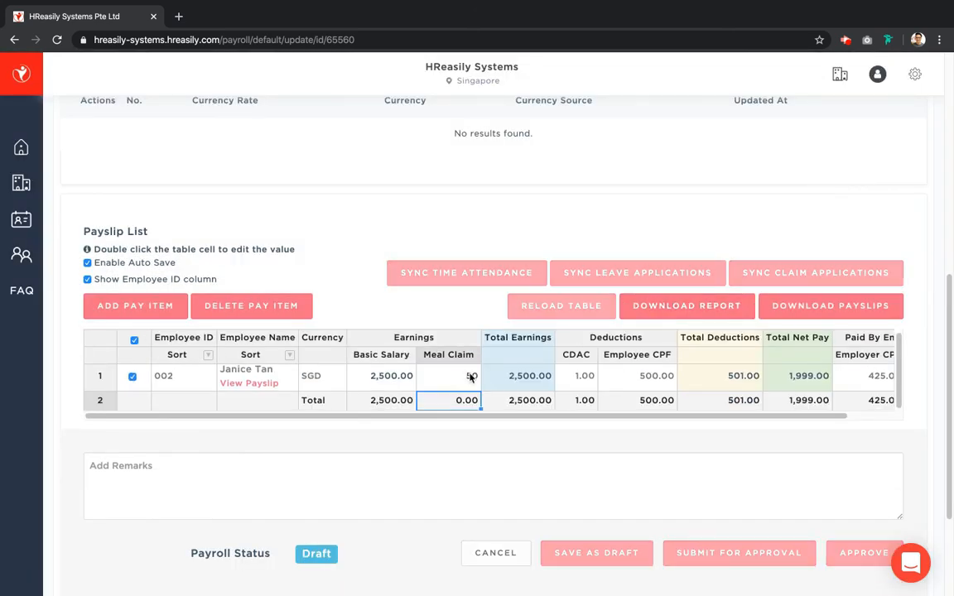
{"action": "type", "text": "50.00"}
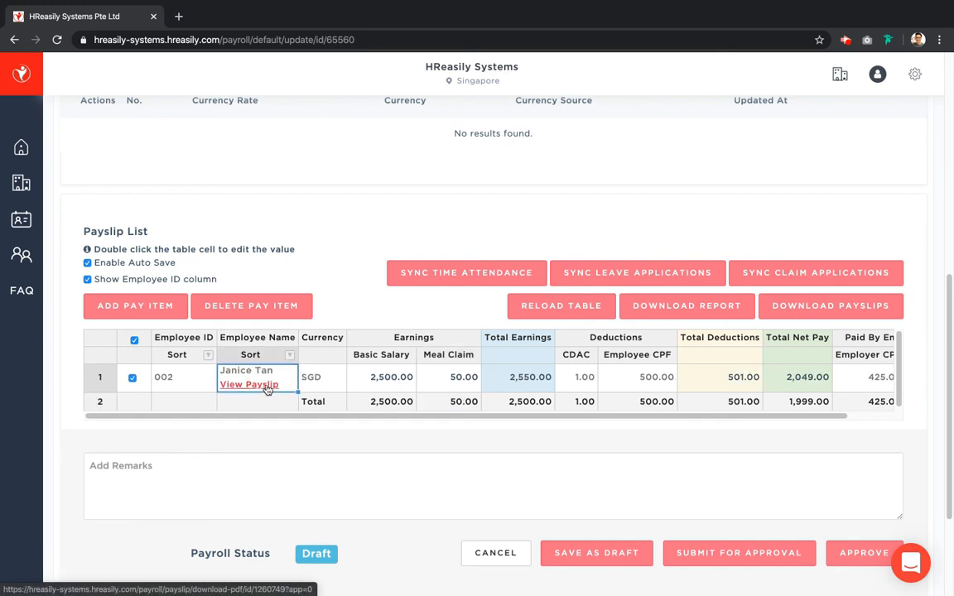
{"action": "left_click", "coordinate": [249, 384]}
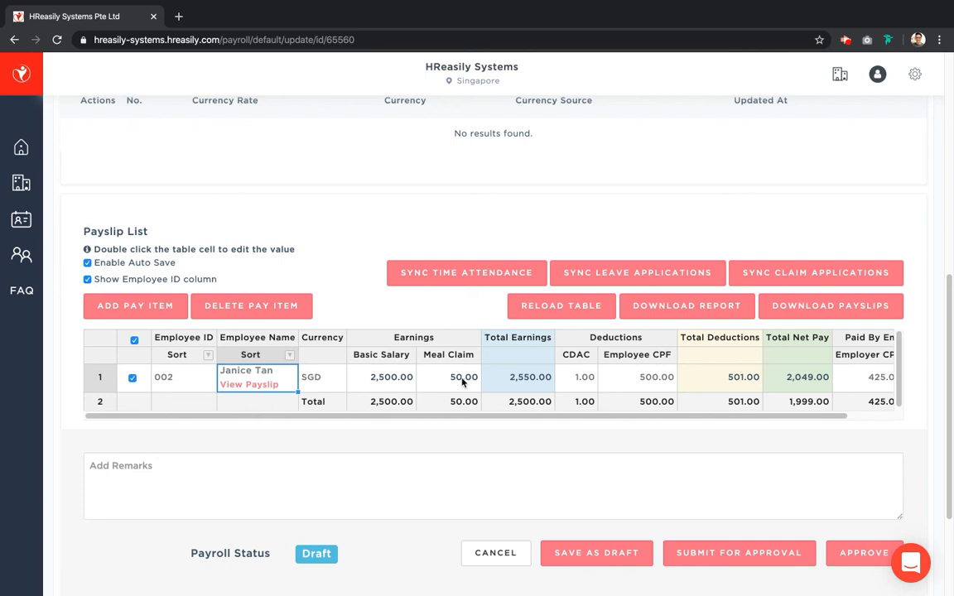
{"action": "type", "text": "Out to meet Client"}
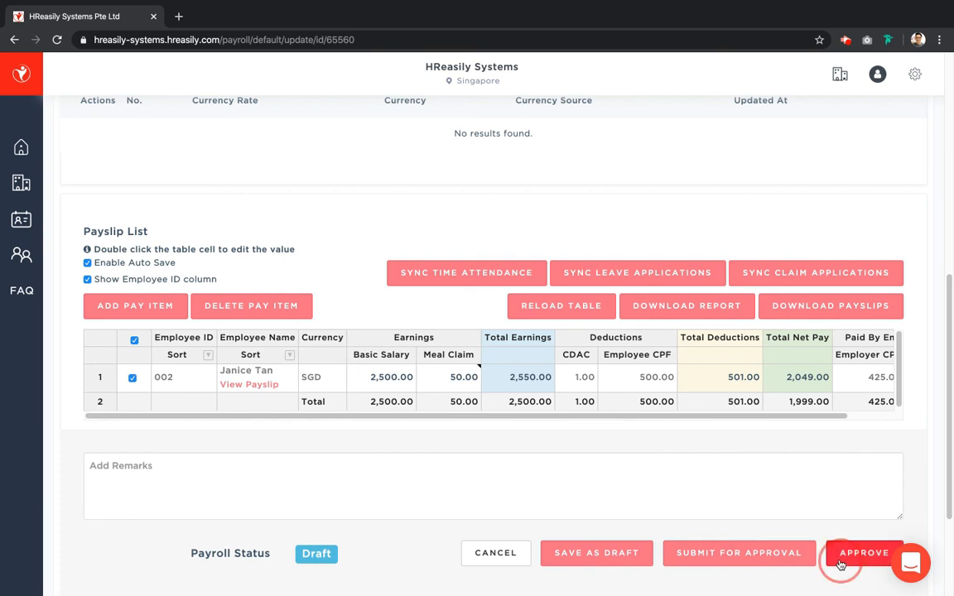
Approve the January 2020 payroll and scroll the company Payroll Info to the GIRO File section
{"action": "left_click", "coordinate": [864, 553]}
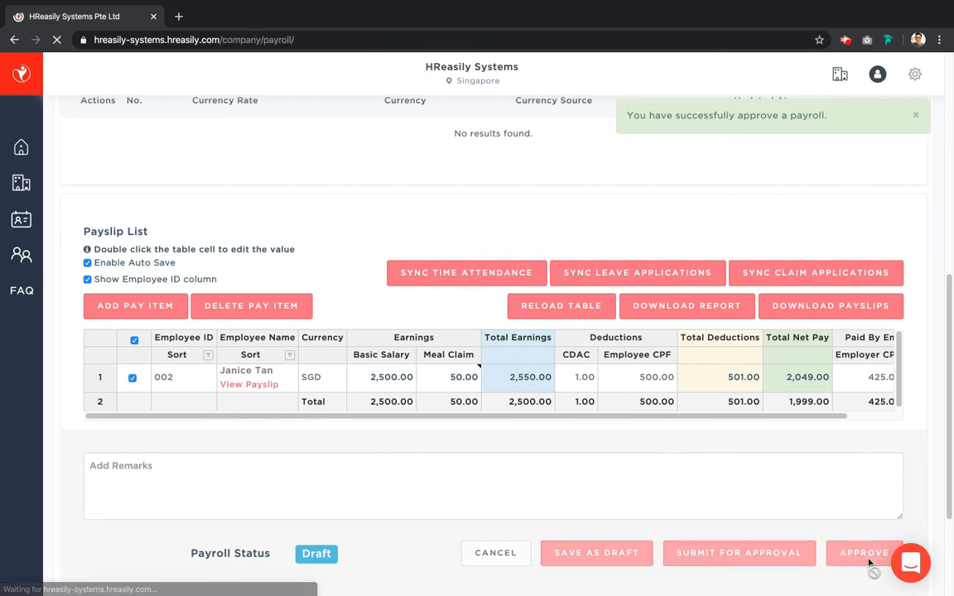
{"action": "left_click", "coordinate": [865, 553]}
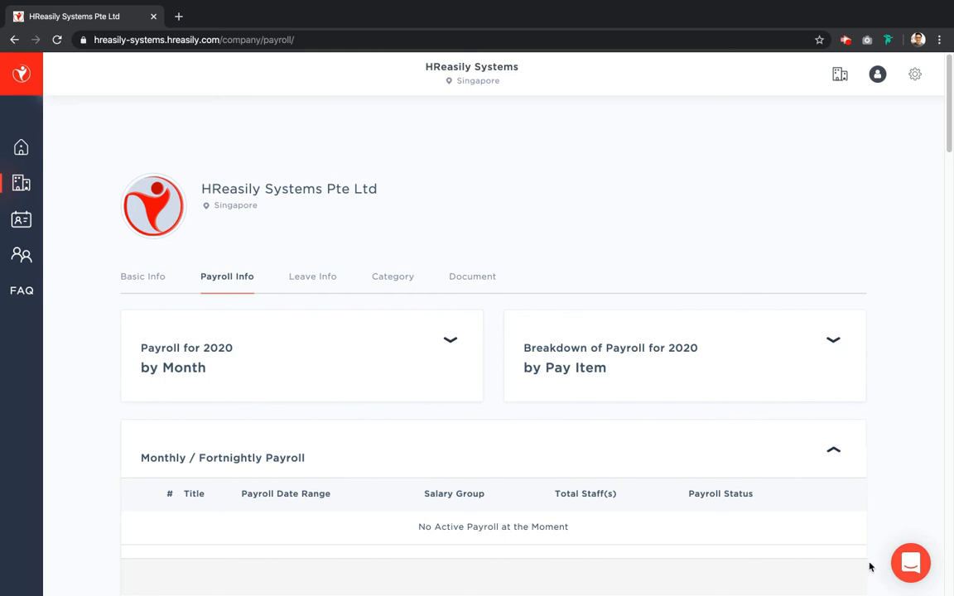
{"action": "mouse_move", "coordinate": [908, 234]}
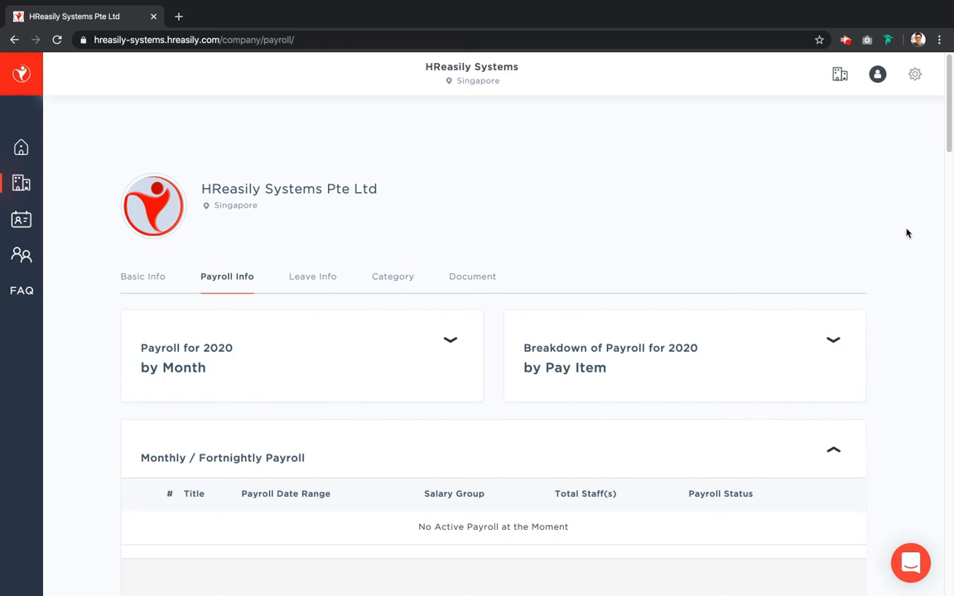
{"action": "scroll", "scroll_direction": "down", "scroll_amount": 3}
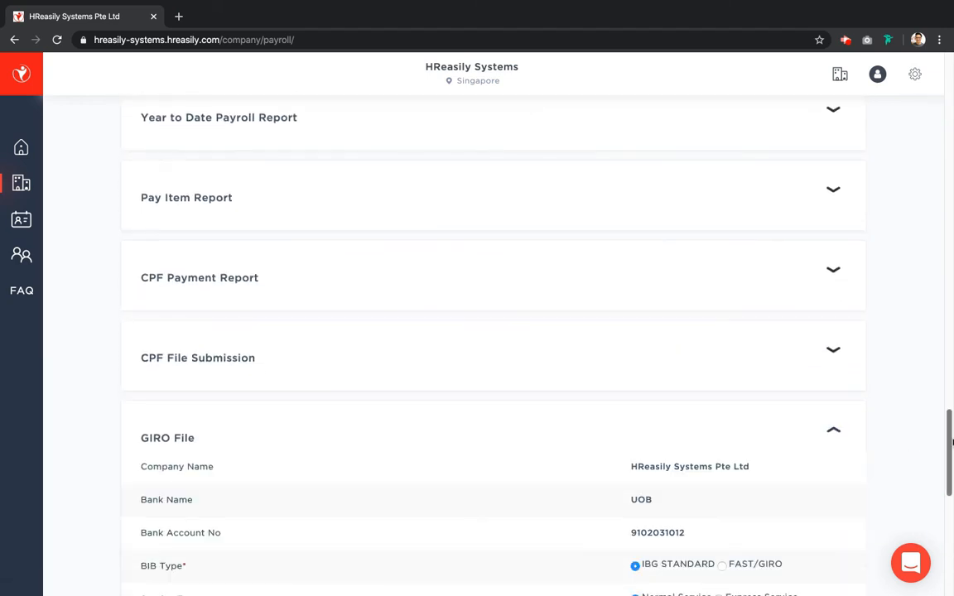
{"action": "scroll", "scroll_direction": "down", "scroll_amount": 3}
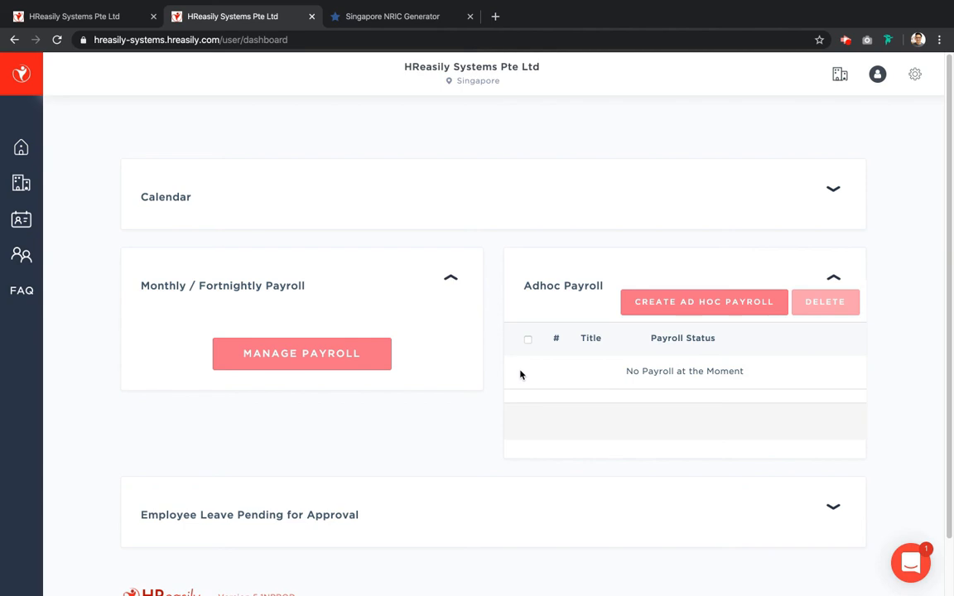
{"action": "mouse_move", "coordinate": [891, 536]}
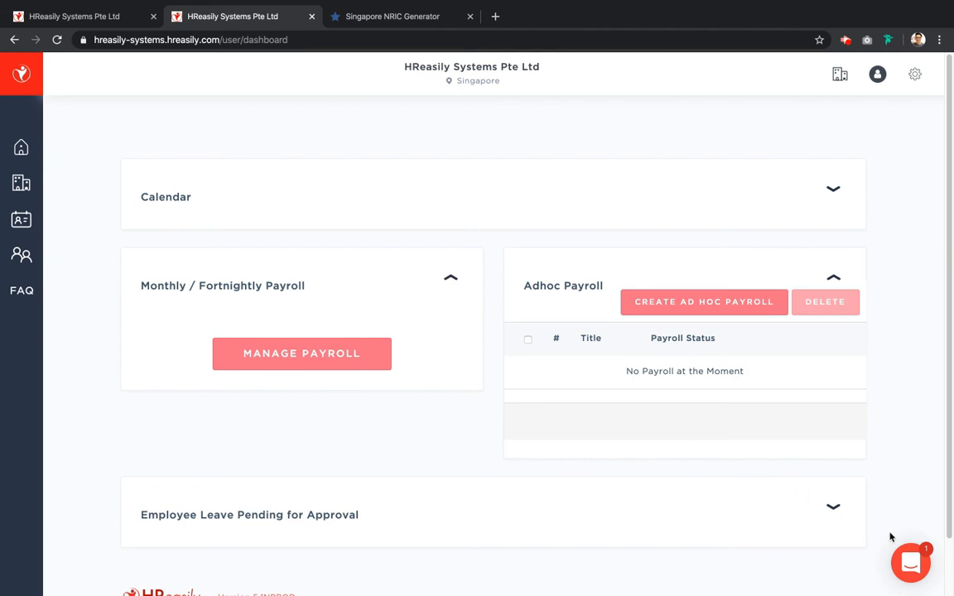
Start a new live chat conversation with the HReasily support team from the dashboard
{"action": "left_click", "coordinate": [911, 563]}
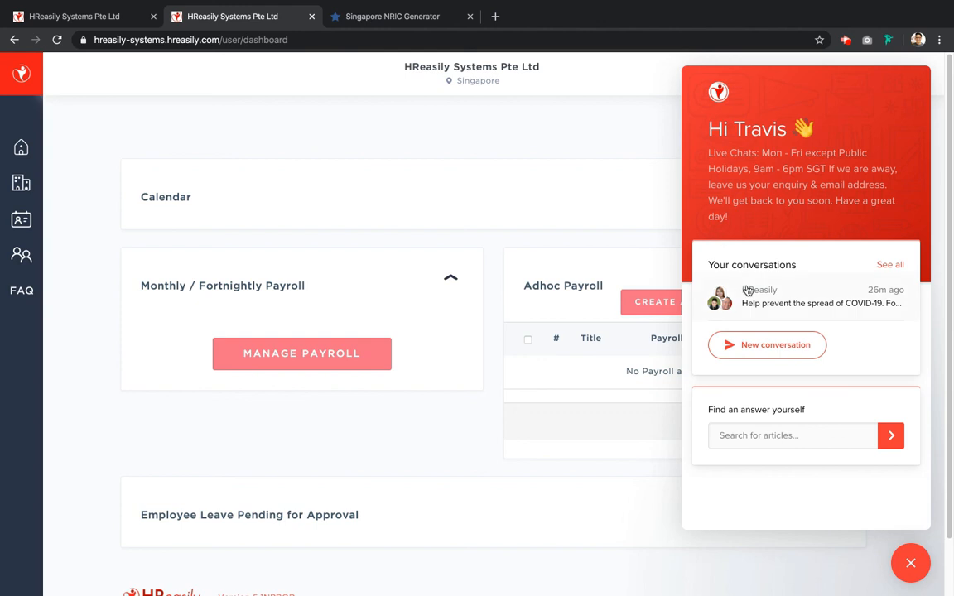
{"action": "left_click", "coordinate": [766, 345]}
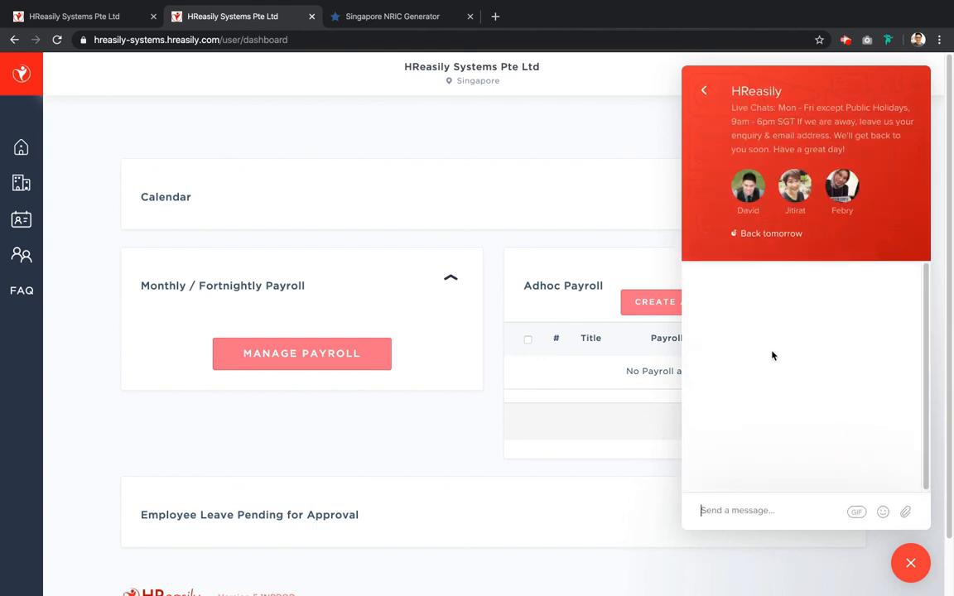